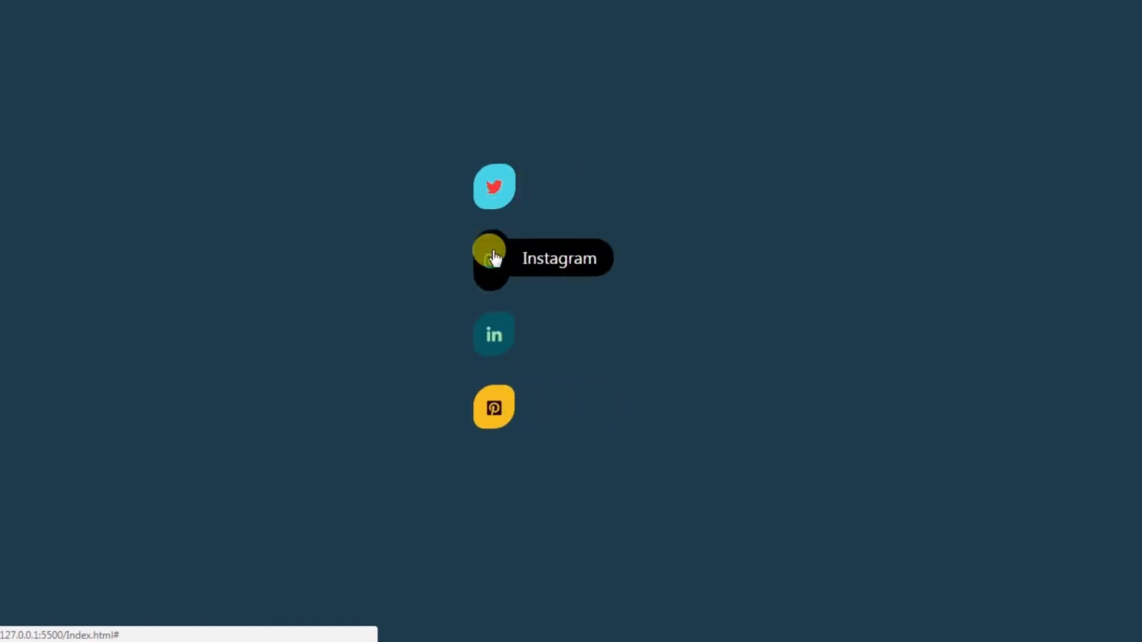
{"action": "mouse_move", "coordinate": [494, 384]}
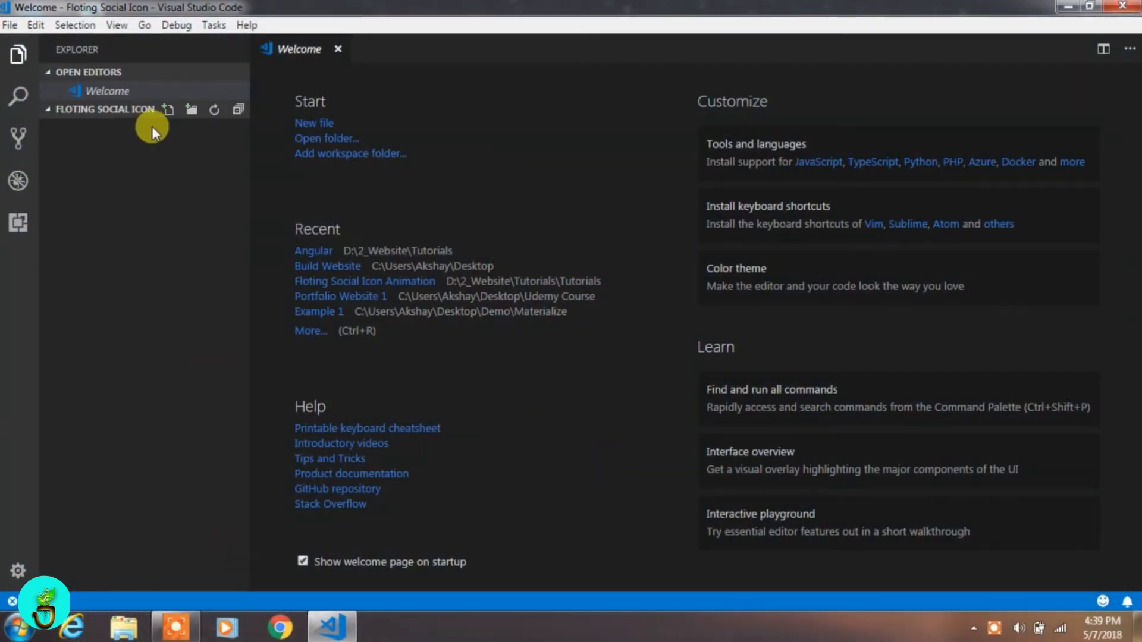
Step: Create Index.html with boilerplate titled 'Floting Social Icon' linking Bootstrap, Font Awesome and jQuery
{"action": "type", "text": "Index.h"}
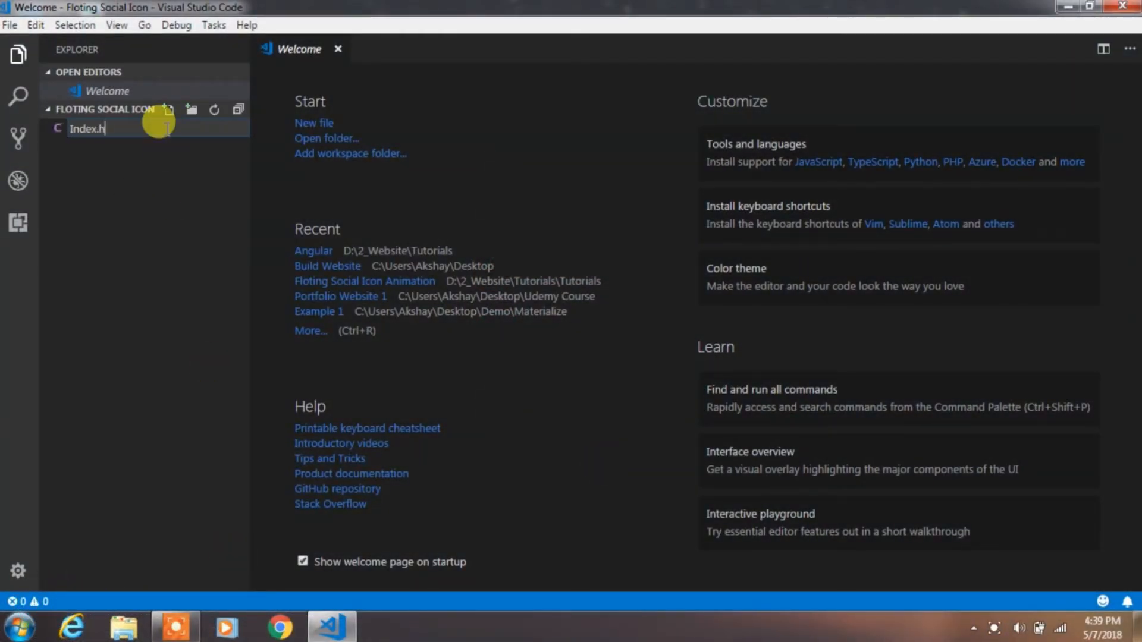
{"action": "key", "text": "Enter"}
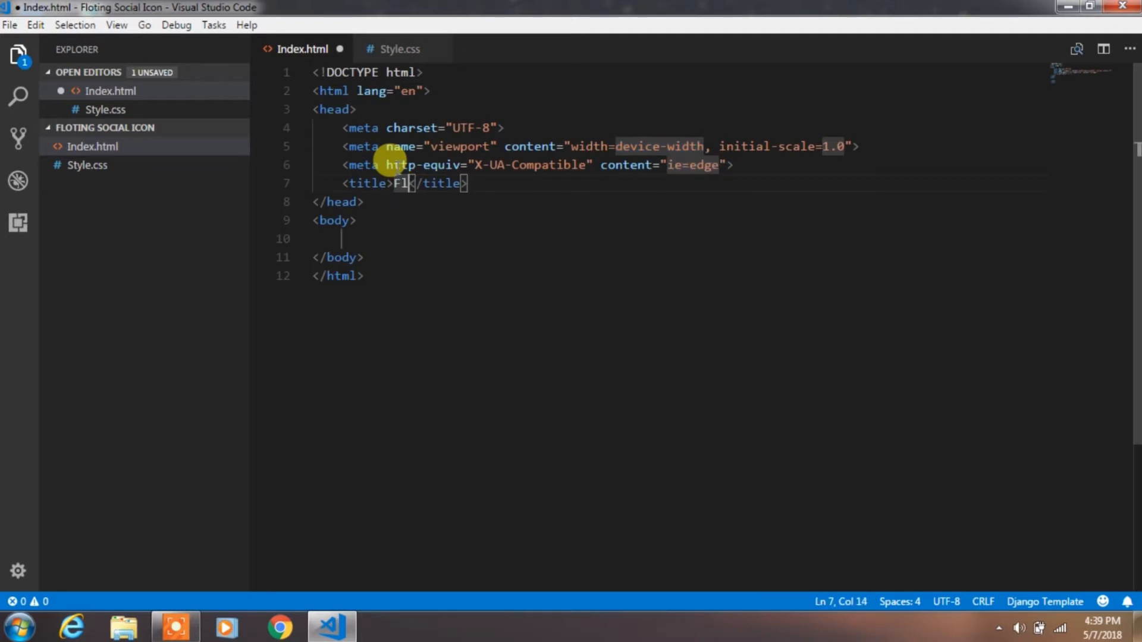
{"action": "type", "text": "oting Social Ico"}
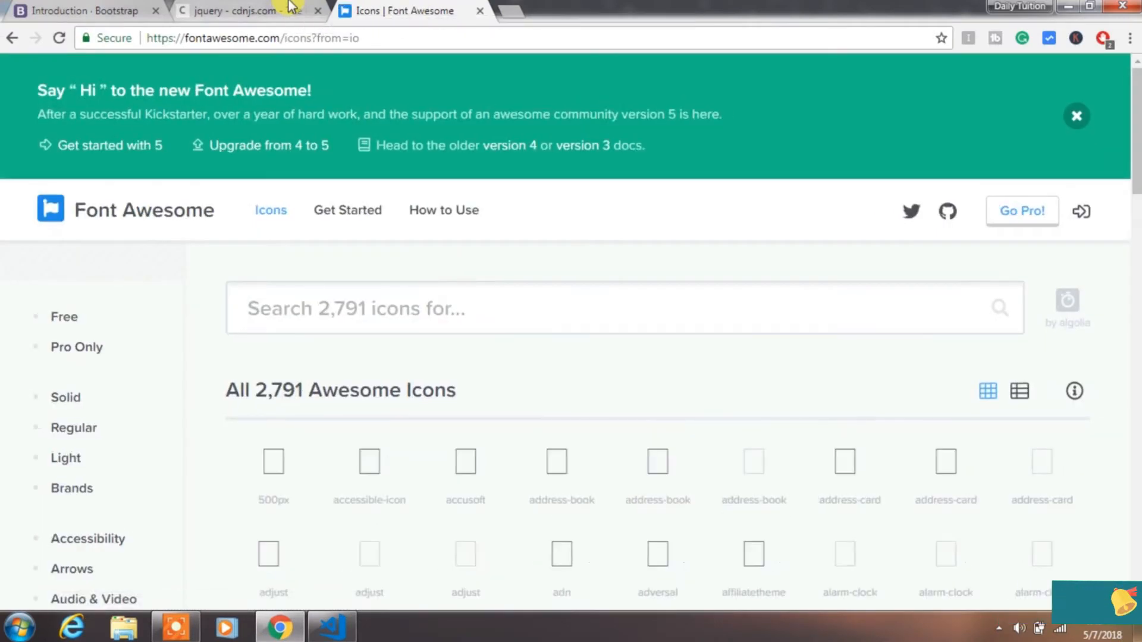
{"action": "left_click", "coordinate": [332, 627]}
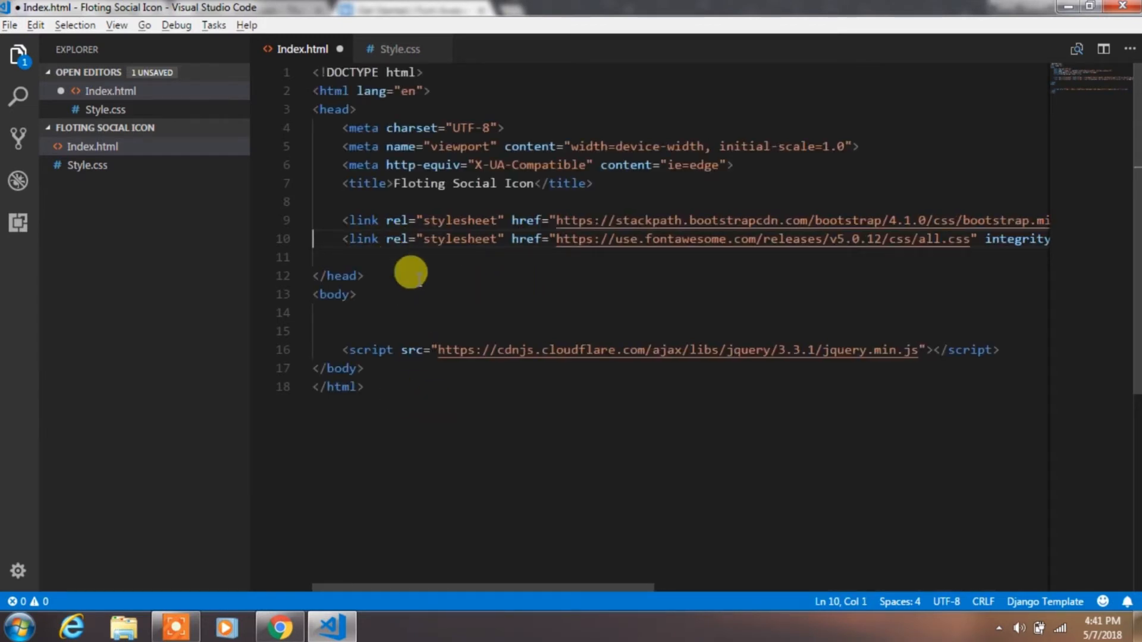
Step: Link Style.css in the head and serve the page with Live Server on port 5500
{"action": "type", "text": "<link rel=\"stylesheet\" href=\"\">"}
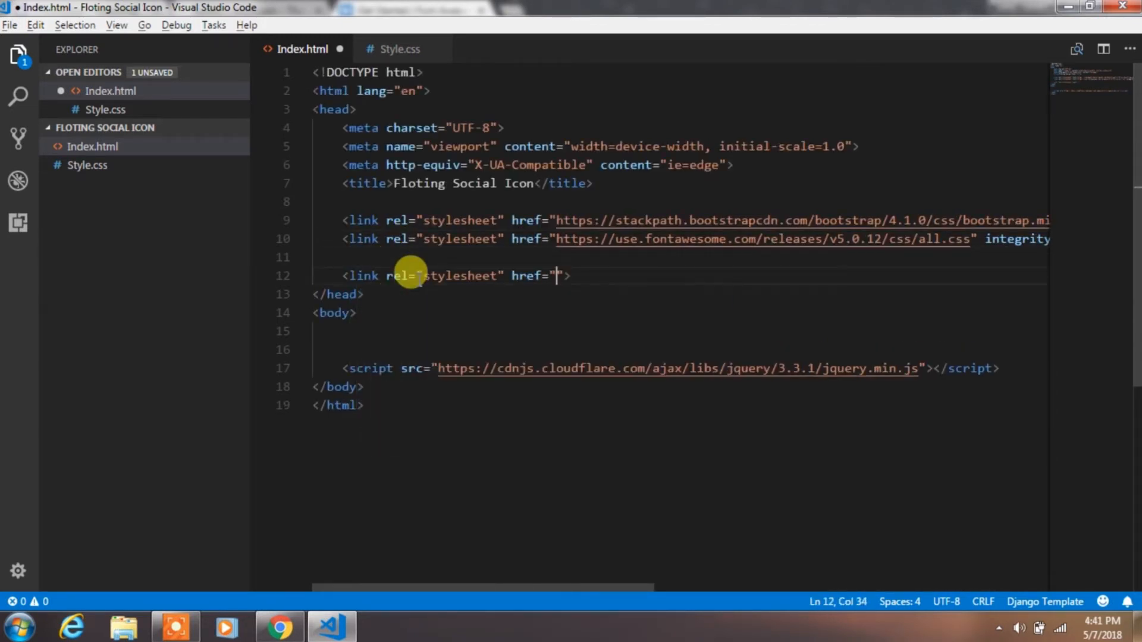
{"action": "type", "text": "Style.css"}
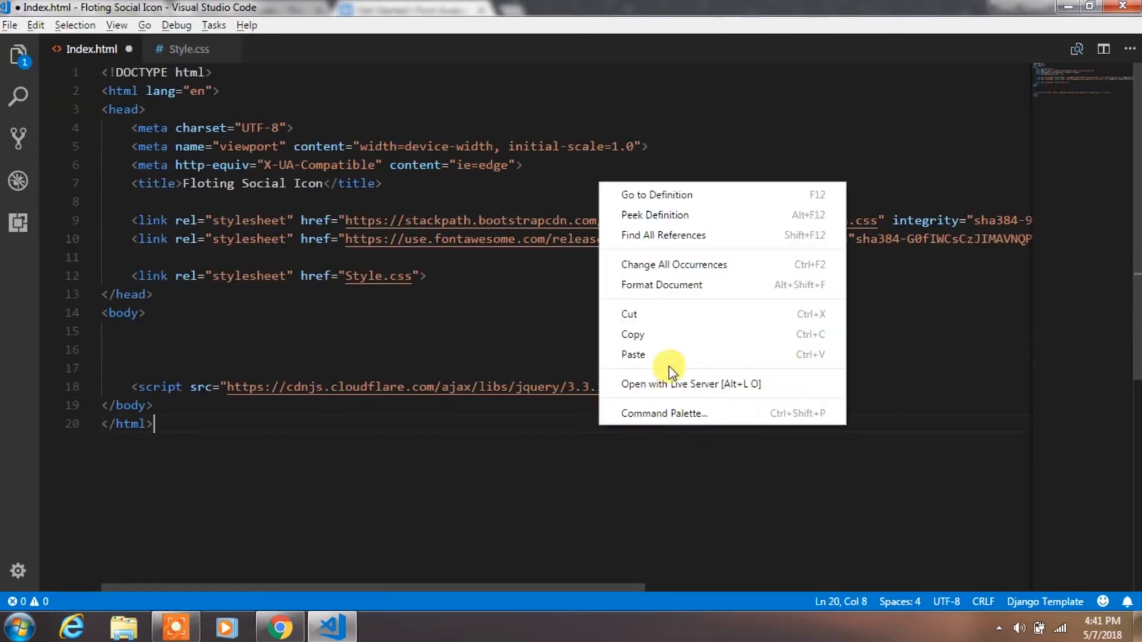
{"action": "left_click", "coordinate": [690, 384]}
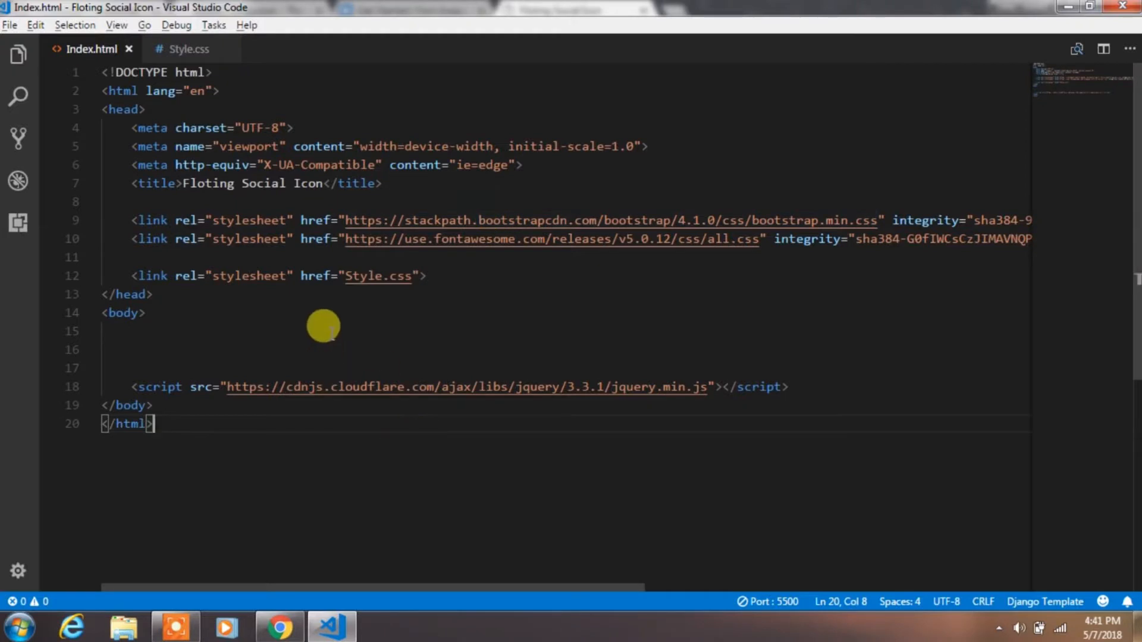
Step: Build div.container > div.buttons > ul.navbar-nav > li.nav-link with Emmet
{"action": "key", "text": "enter"}
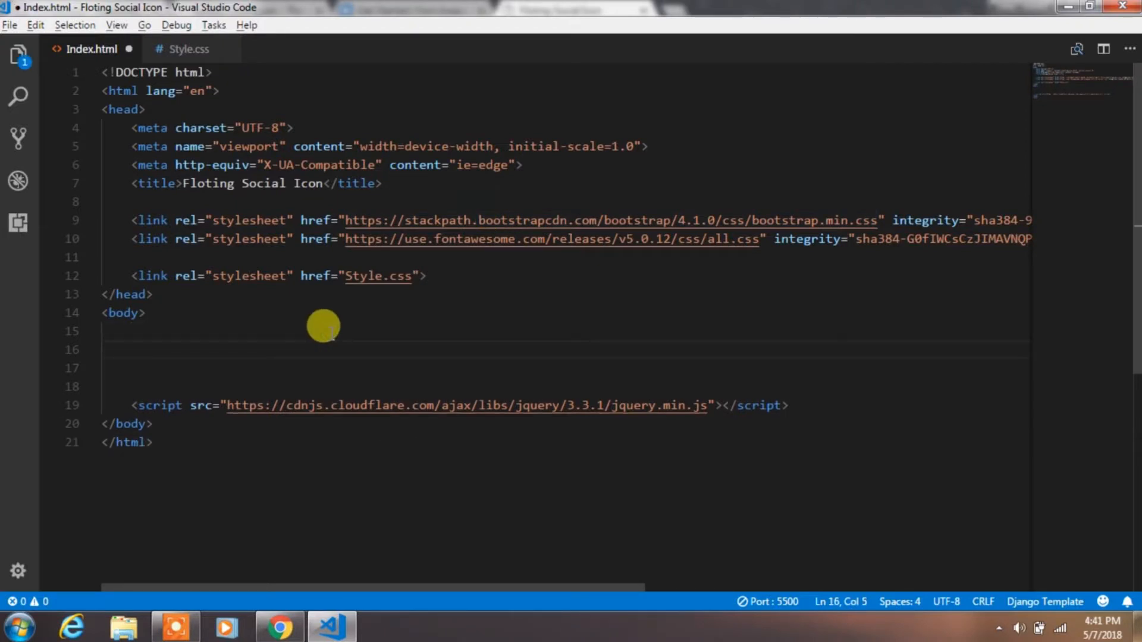
{"action": "type", "text": "div.conta"}
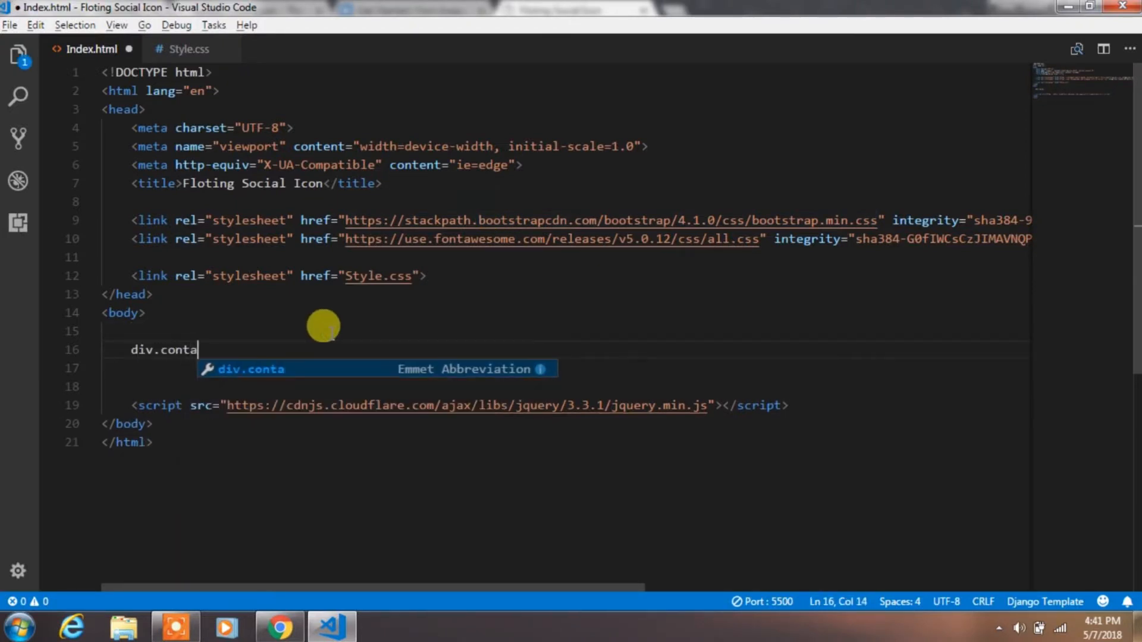
{"action": "key", "text": "Tab"}
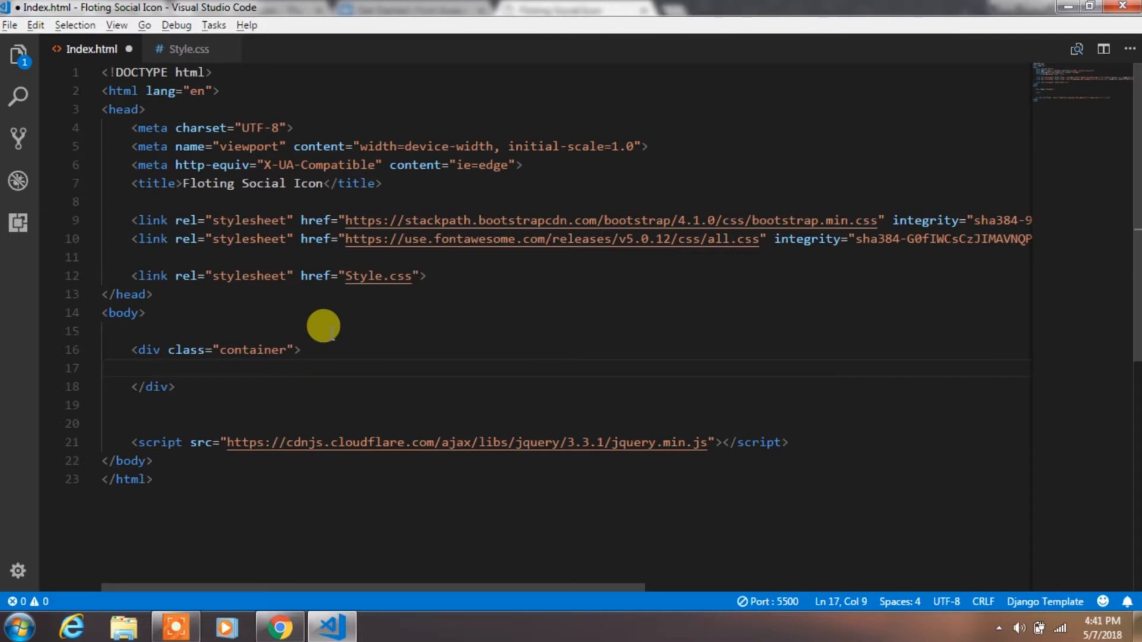
{"action": "type", "text": "div."}
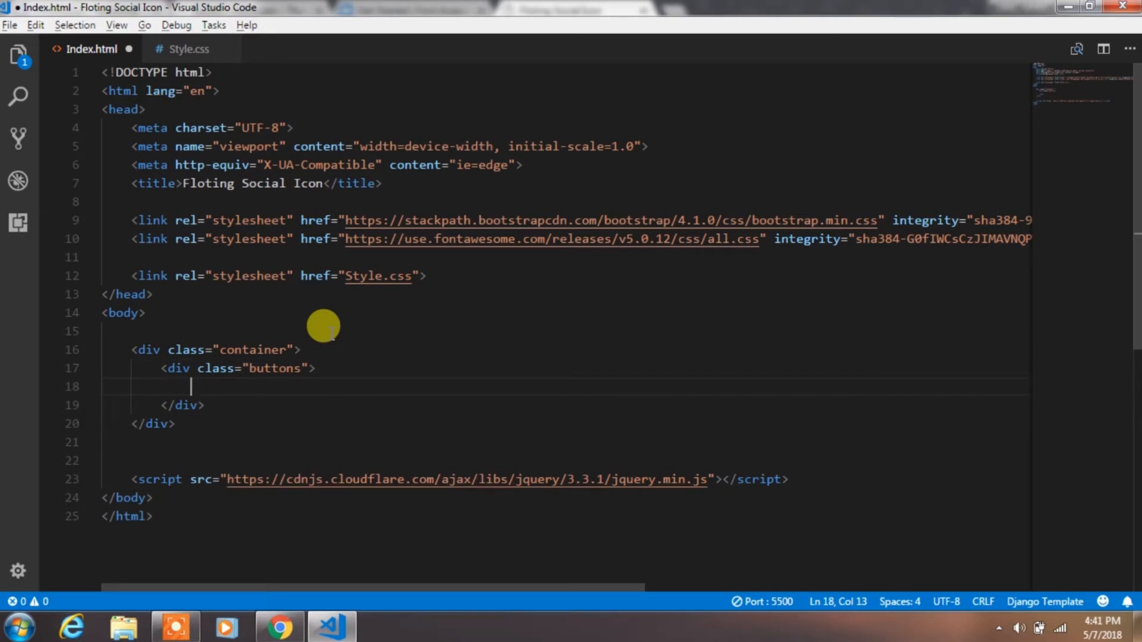
{"action": "type", "text": "u"}
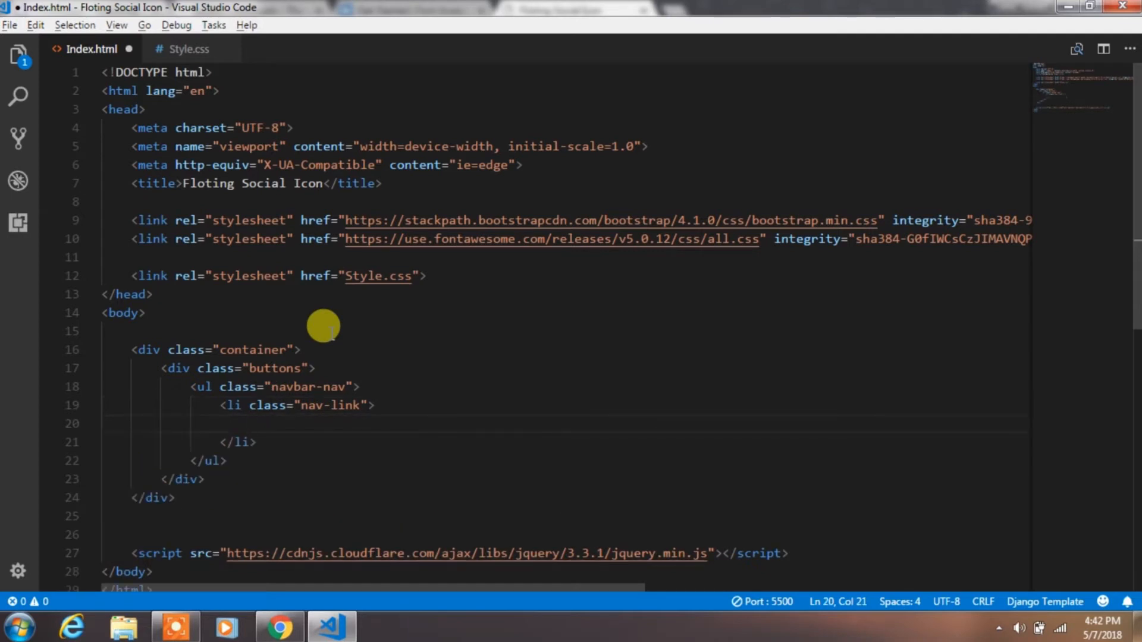
Step: Add a # link holding span.icon with a fab fa-twitter icon inside the nav-link
{"action": "type", "text": "<a href=\"\"></a>"}
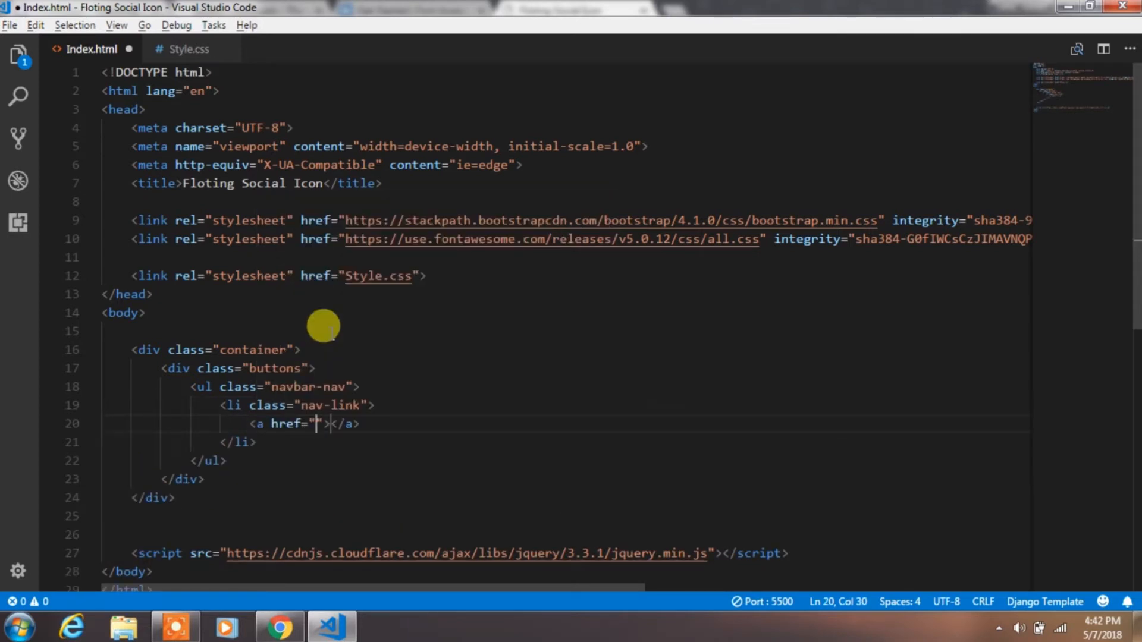
{"action": "type", "text": "#"}
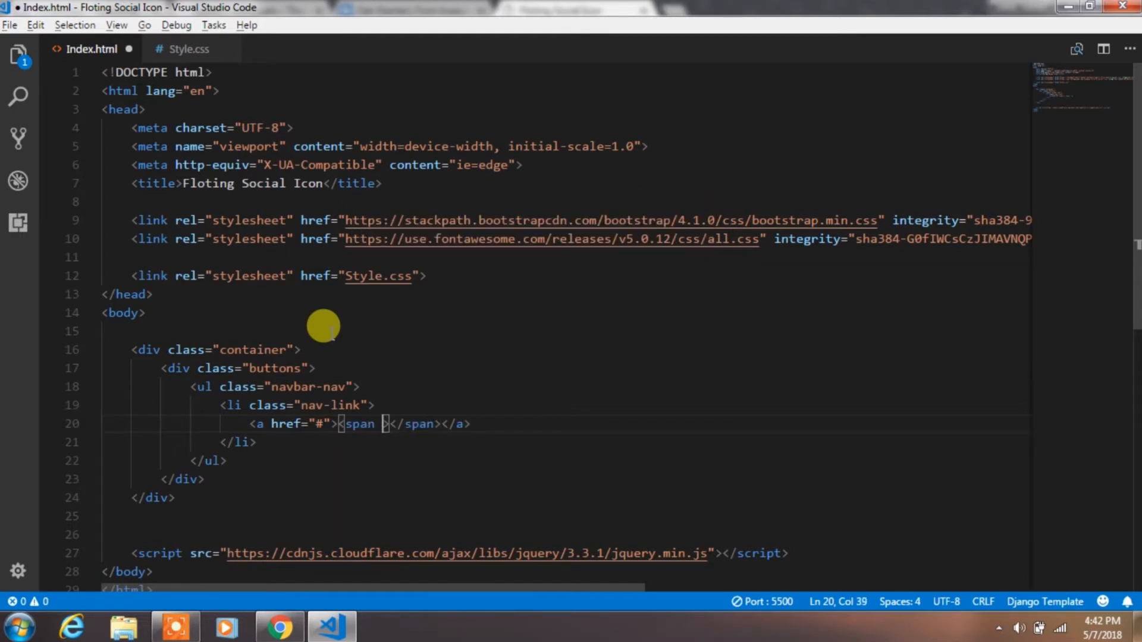
{"action": "type", "text": "class=\"icon\""}
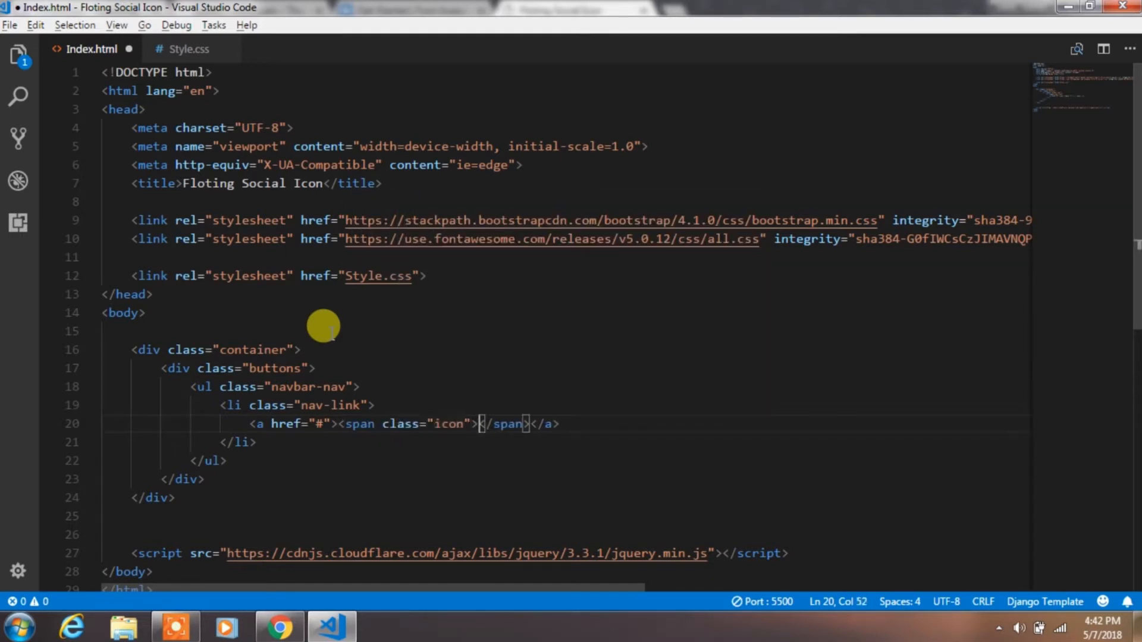
{"action": "type", "text": "i.fab"}
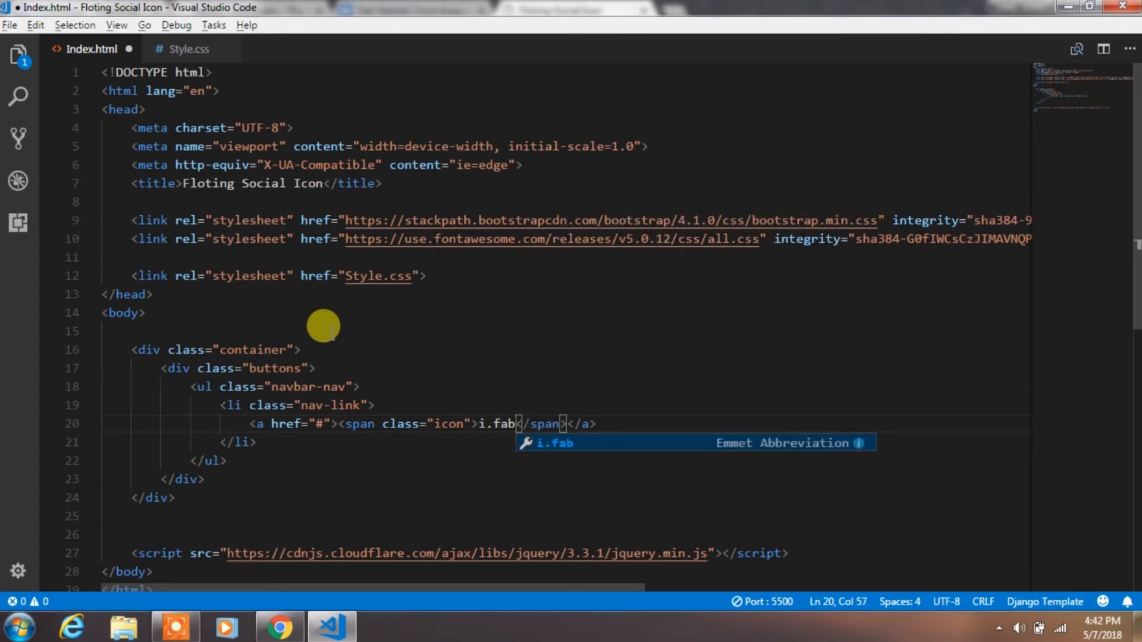
{"action": "type", "text": ".fa-twit"}
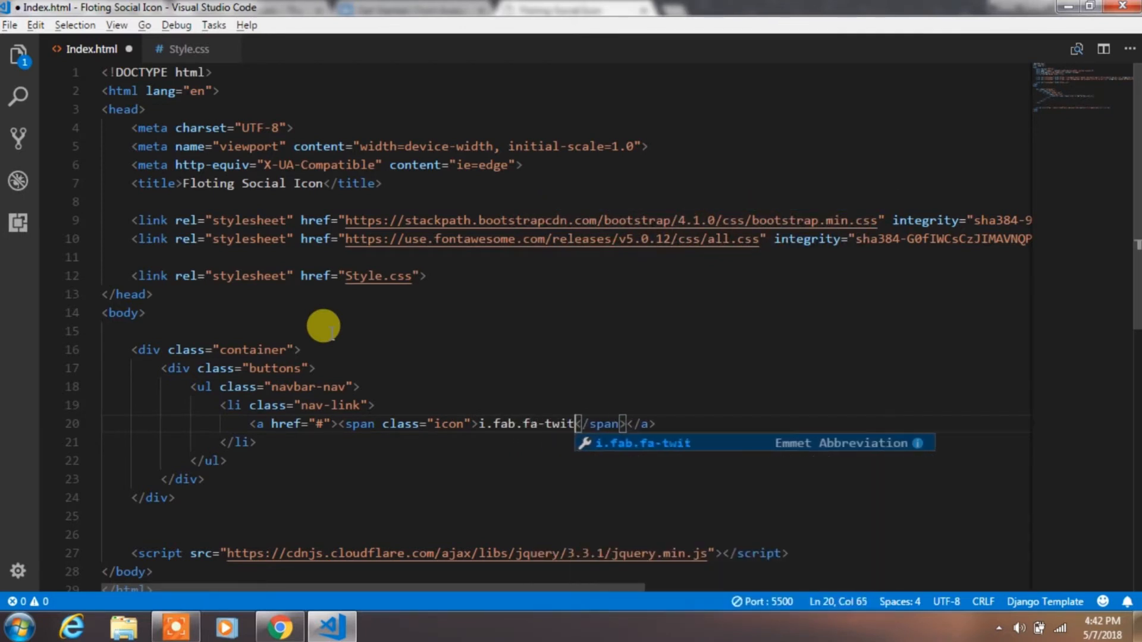
{"action": "key", "text": "Tab"}
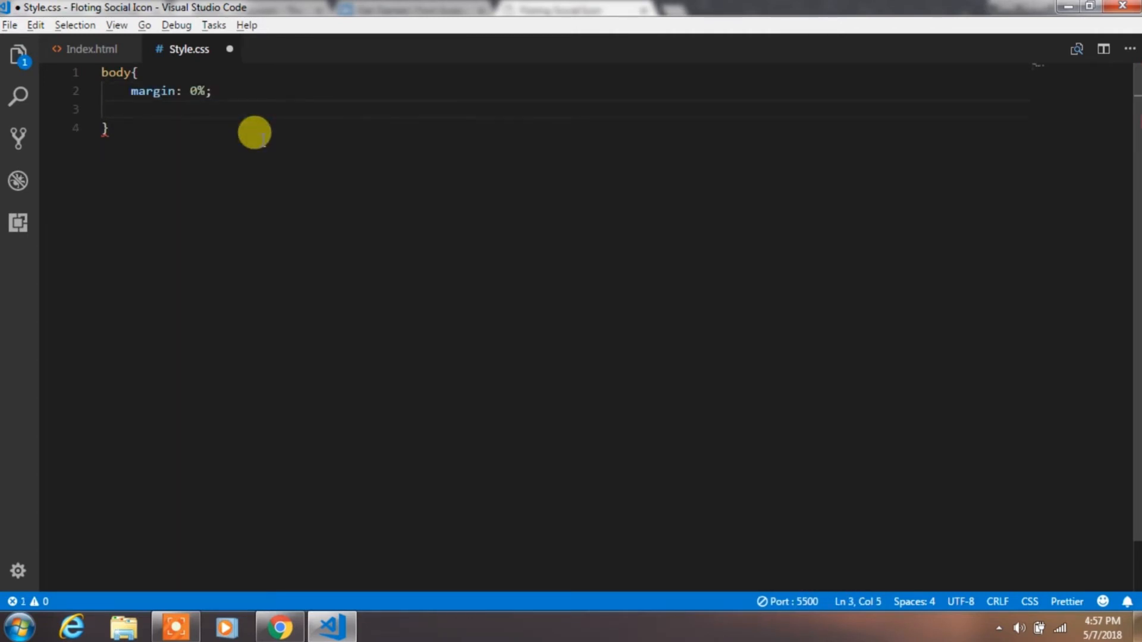
Step: Give body zero padding and a #203E4A background colour
{"action": "type", "text": "padding: 0%;"}
{"action": "type", "text": "background-color:"}
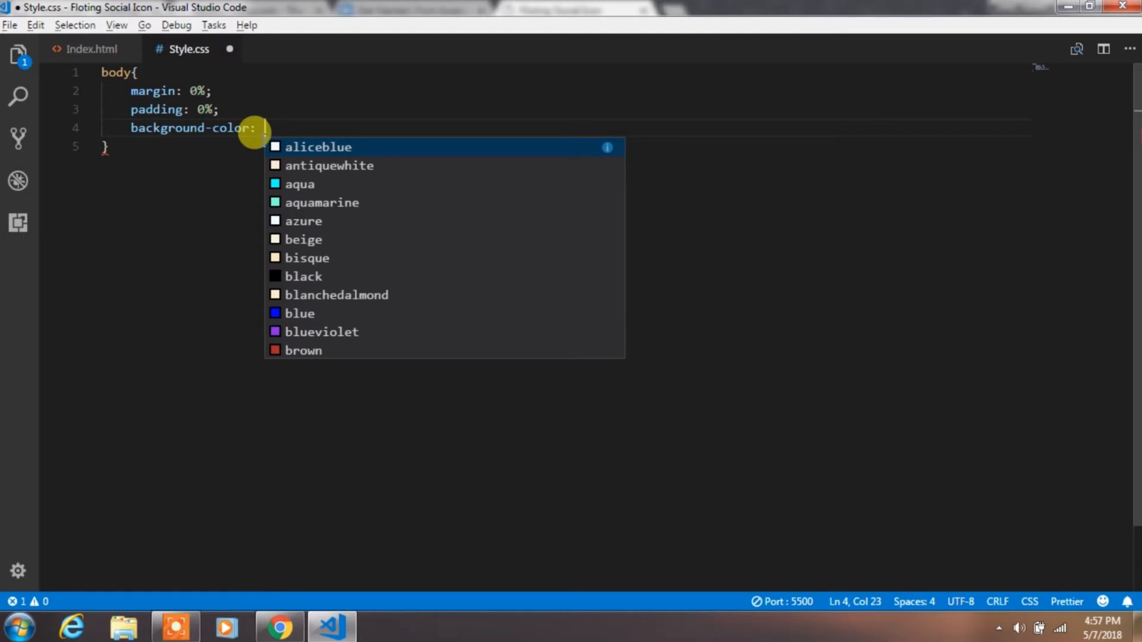
{"action": "type", "text": "#"}
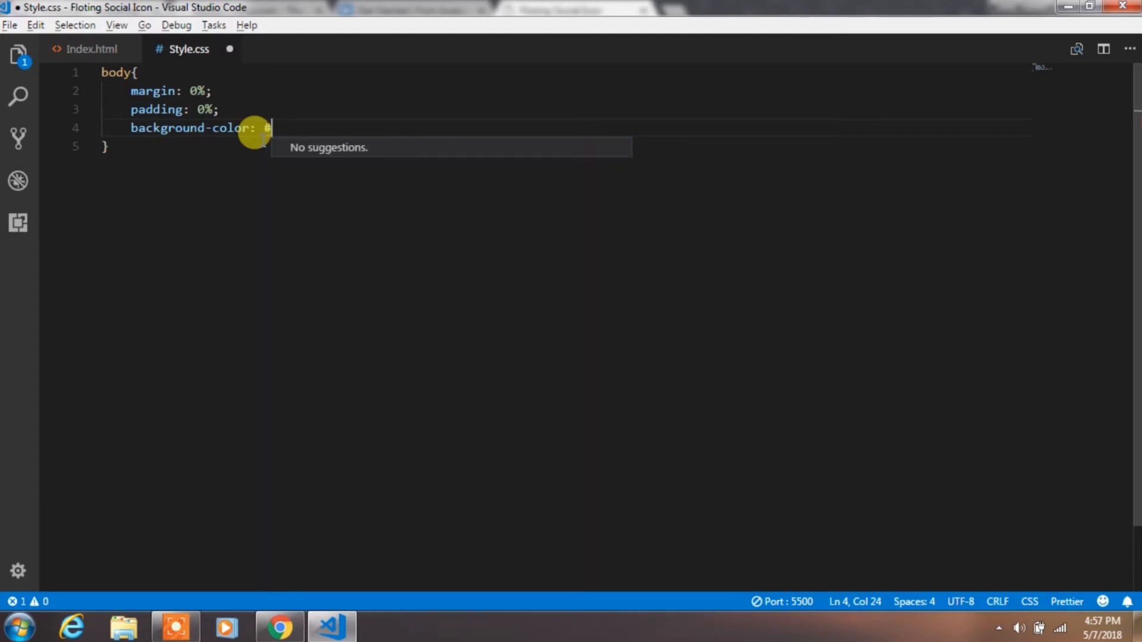
{"action": "type", "text": "203E4A;"}
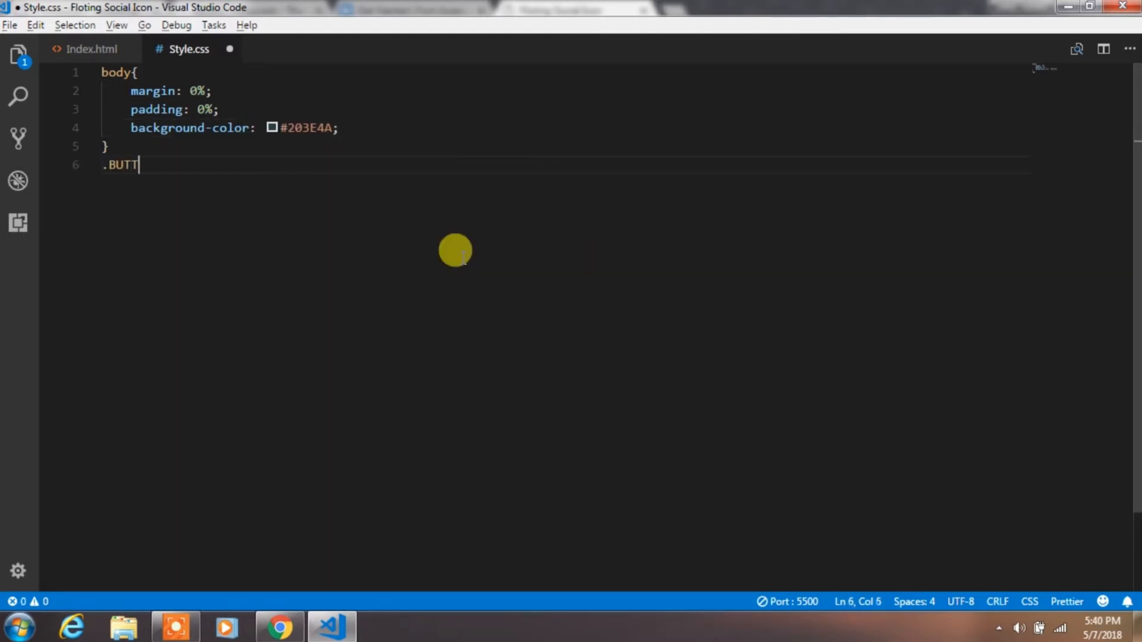
Step: Add .buttons with margin-top 10%, height 73vh and margin-left, then start .buttons .nav-link
{"action": "type", "text": "ons{"}
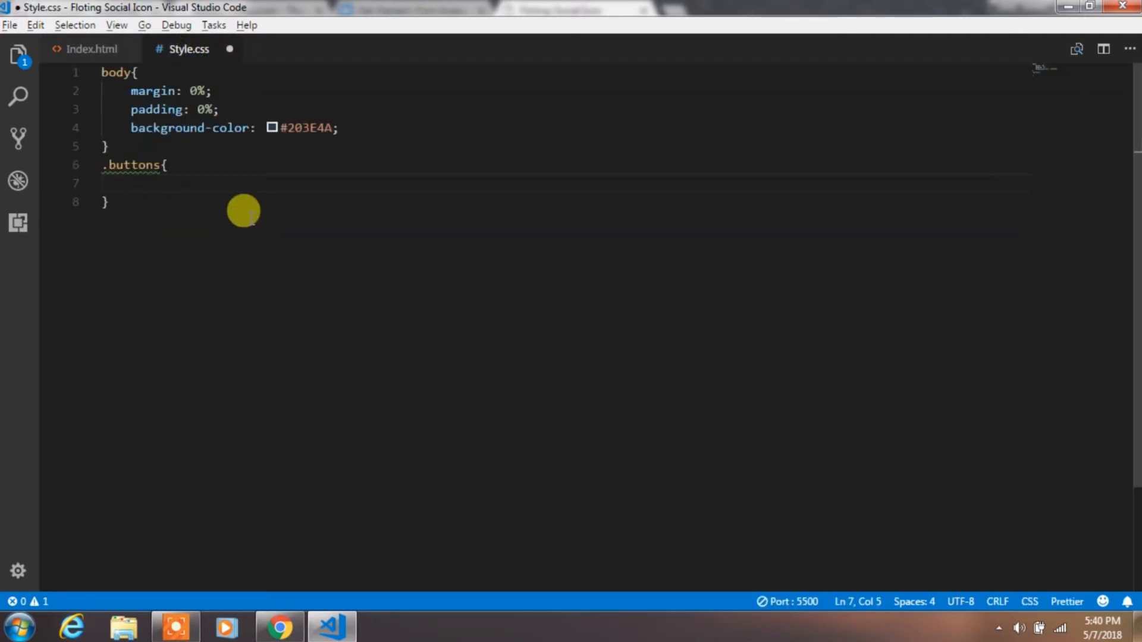
{"action": "type", "text": "margin-top: 10"}
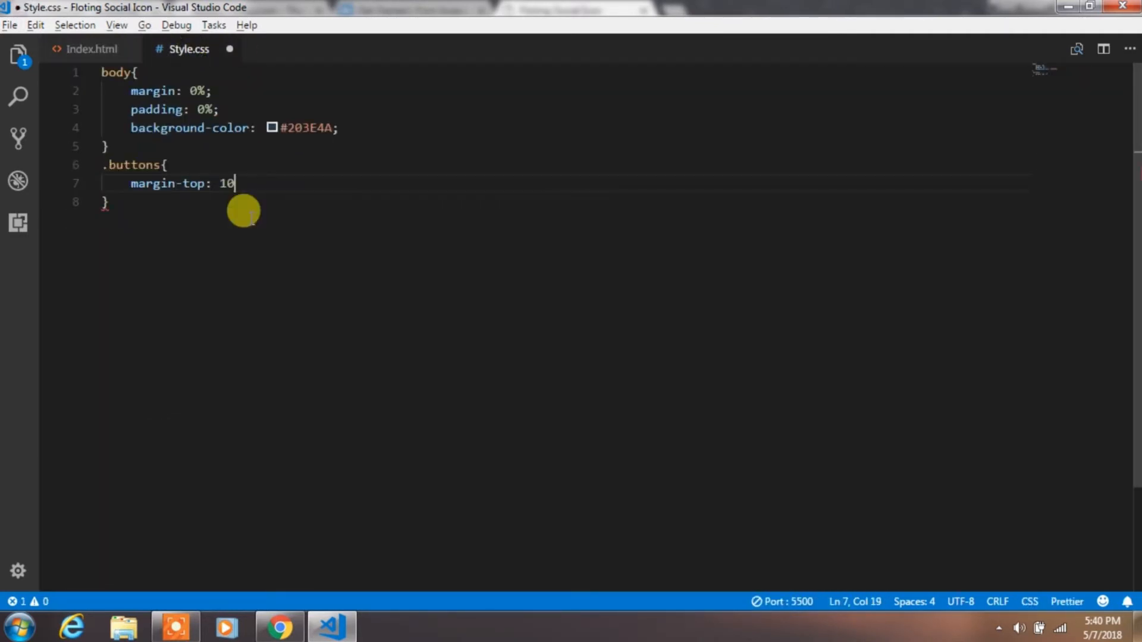
{"action": "type", "text": "%;"}
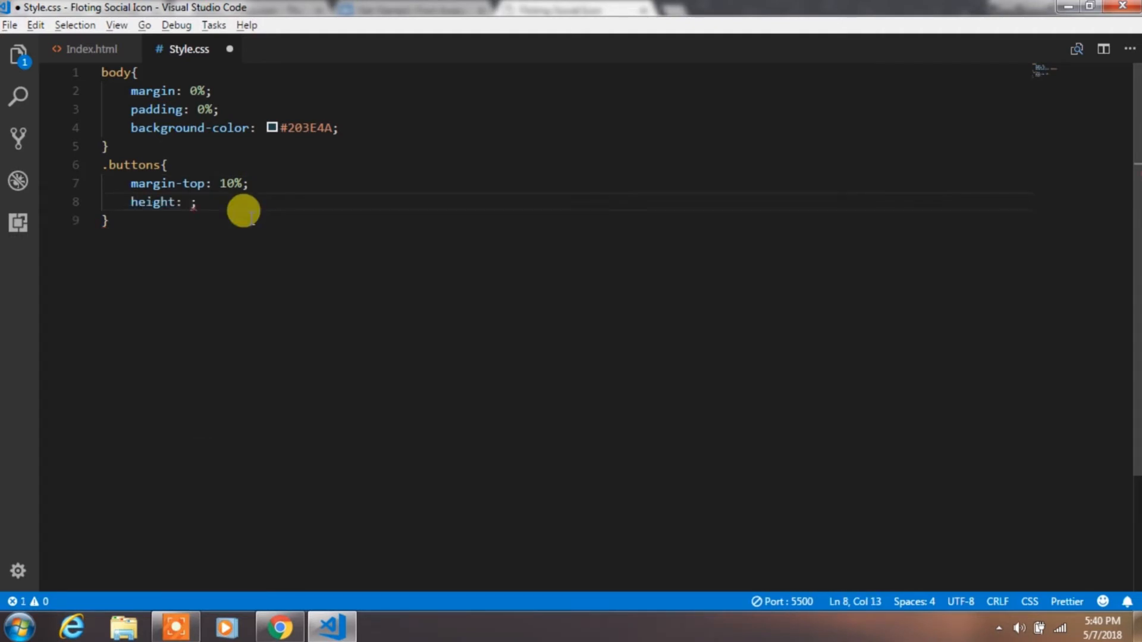
{"action": "type", "text": "73vh"}
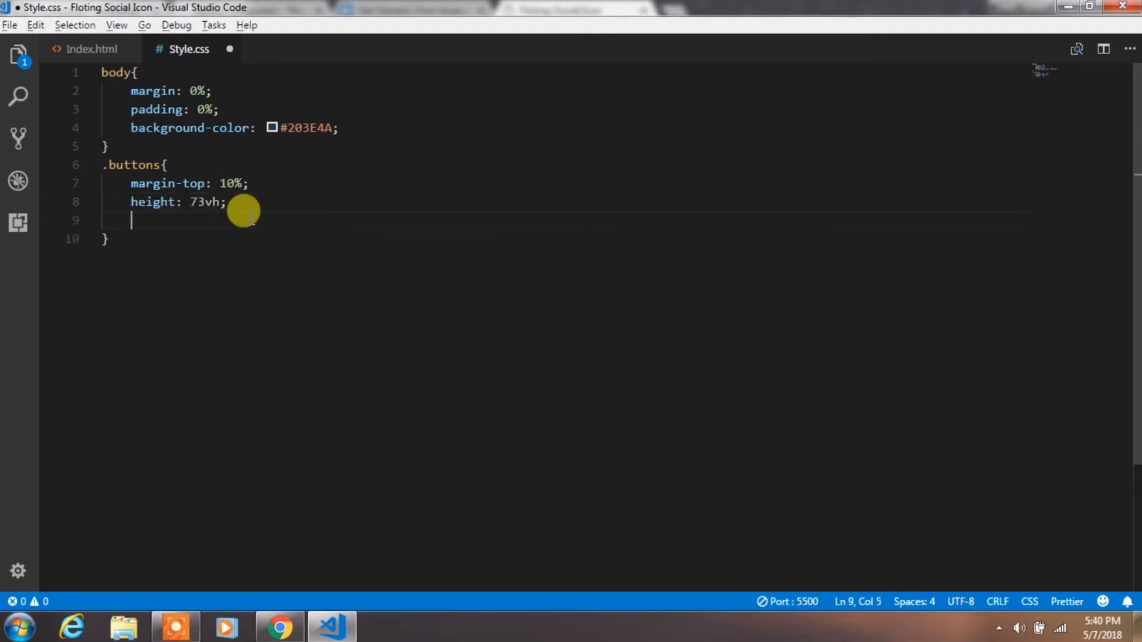
{"action": "type", "text": "margin-left:"}
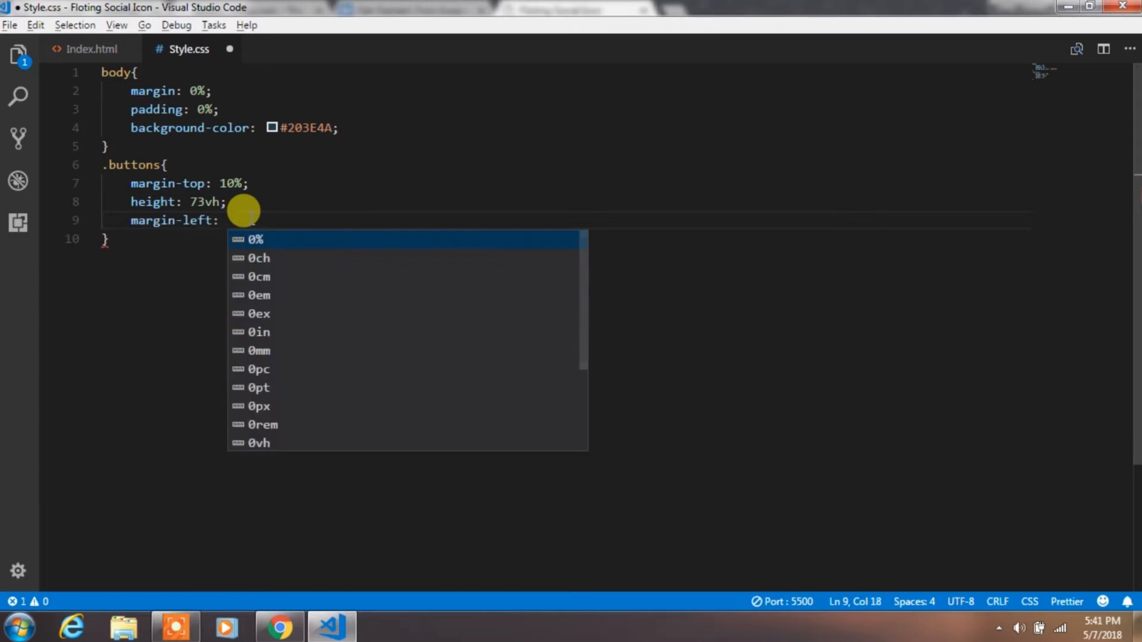
{"action": "left_click", "coordinate": [279, 627]}
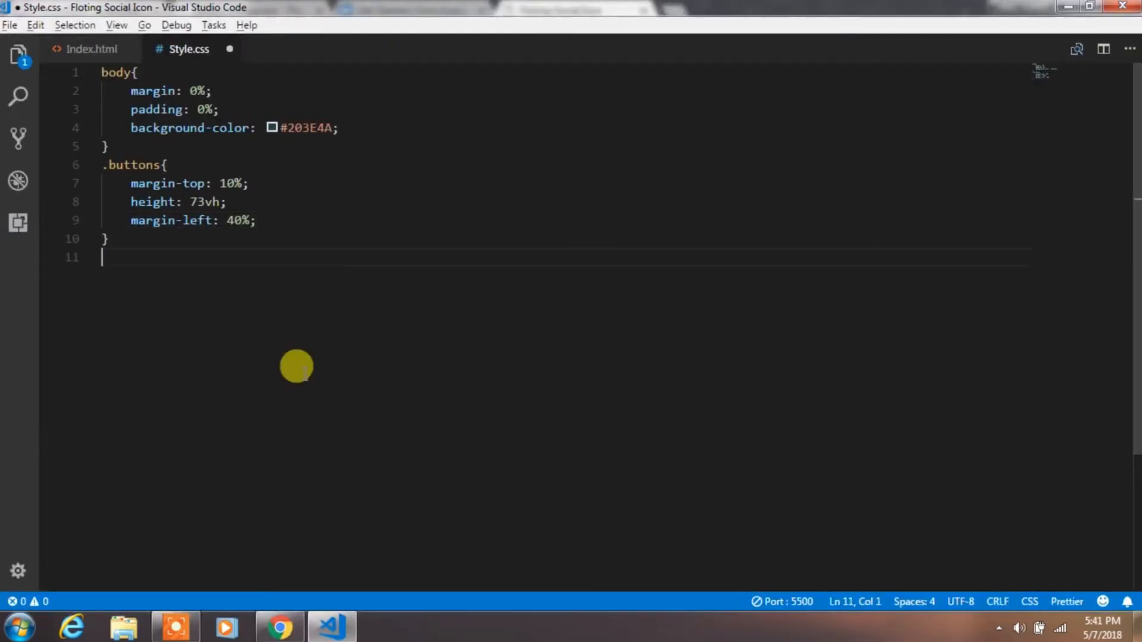
{"action": "type", "text": ".buttons .nav-link"}
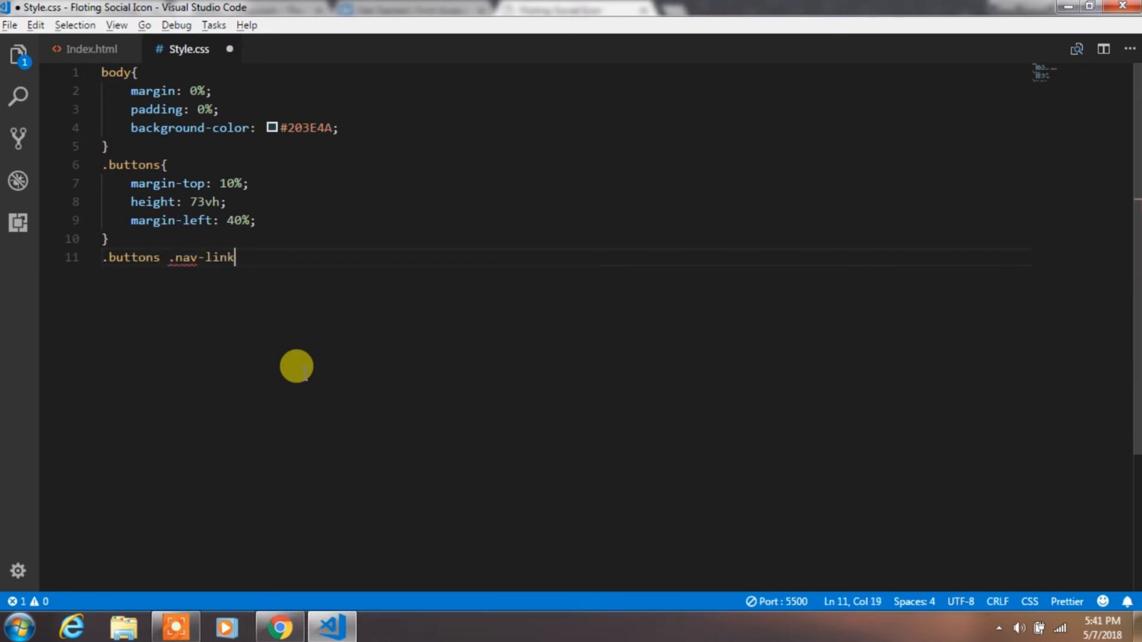
Step: Give .buttons .nav-link margin 15px 9px and relative positioning
{"action": "left_click", "coordinate": [92, 49]}
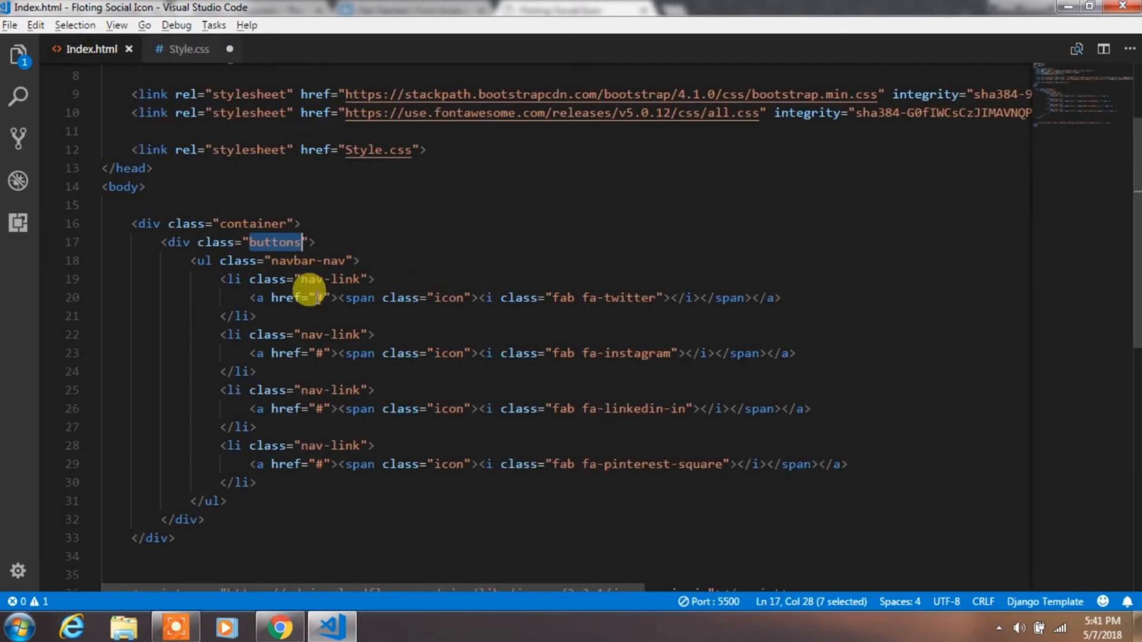
{"action": "left_click", "coordinate": [189, 49]}
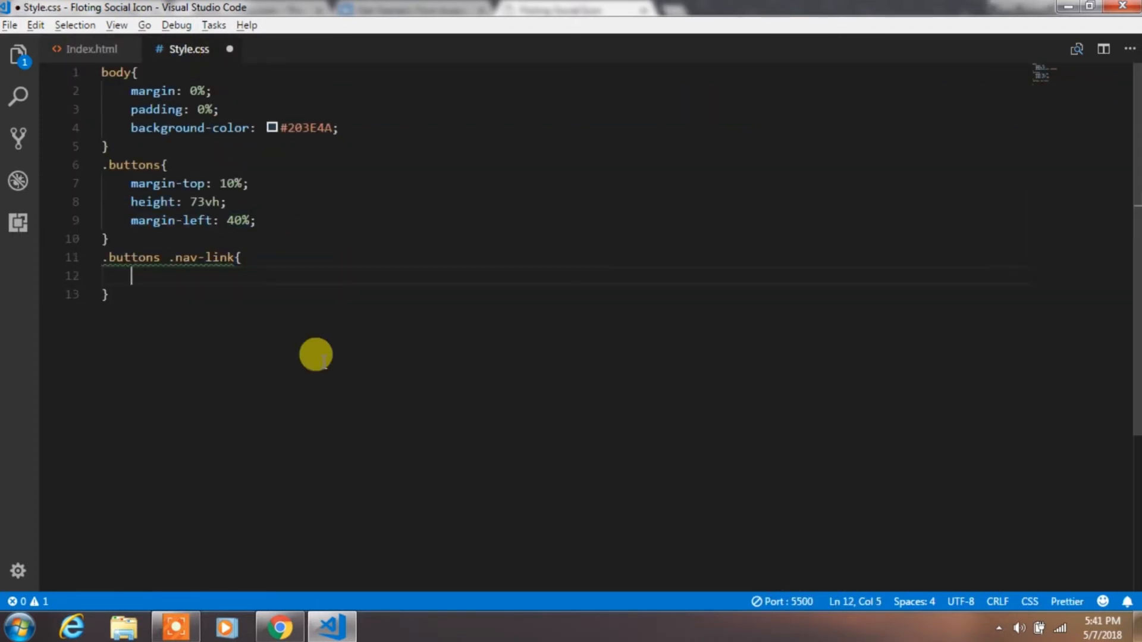
{"action": "type", "text": "margin: 15px 9px;"}
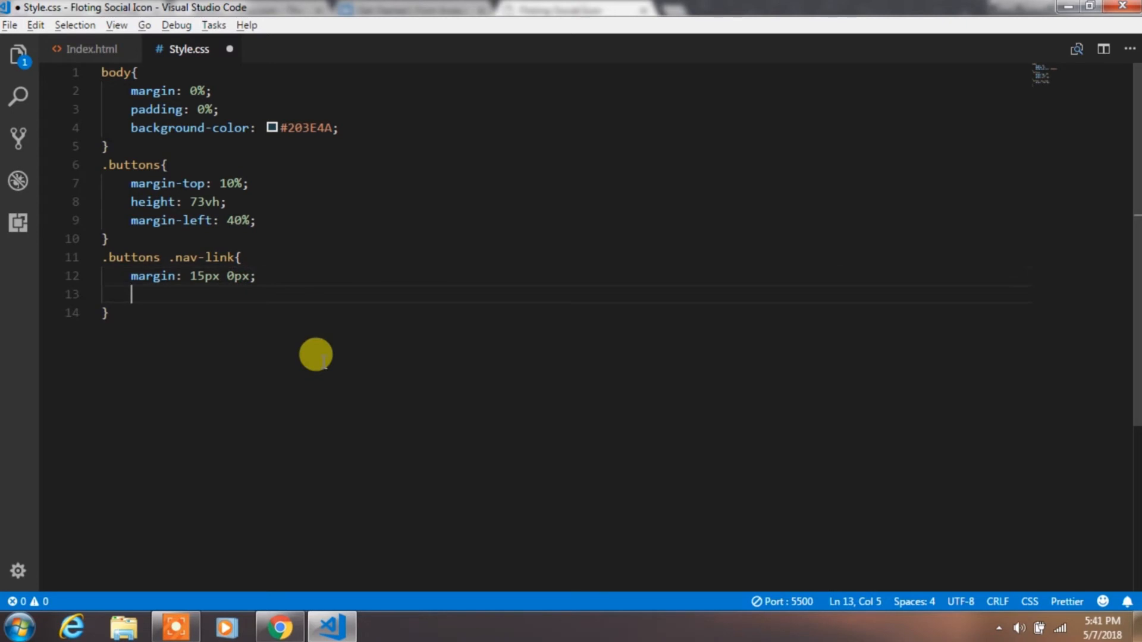
{"action": "type", "text": "position: relative;"}
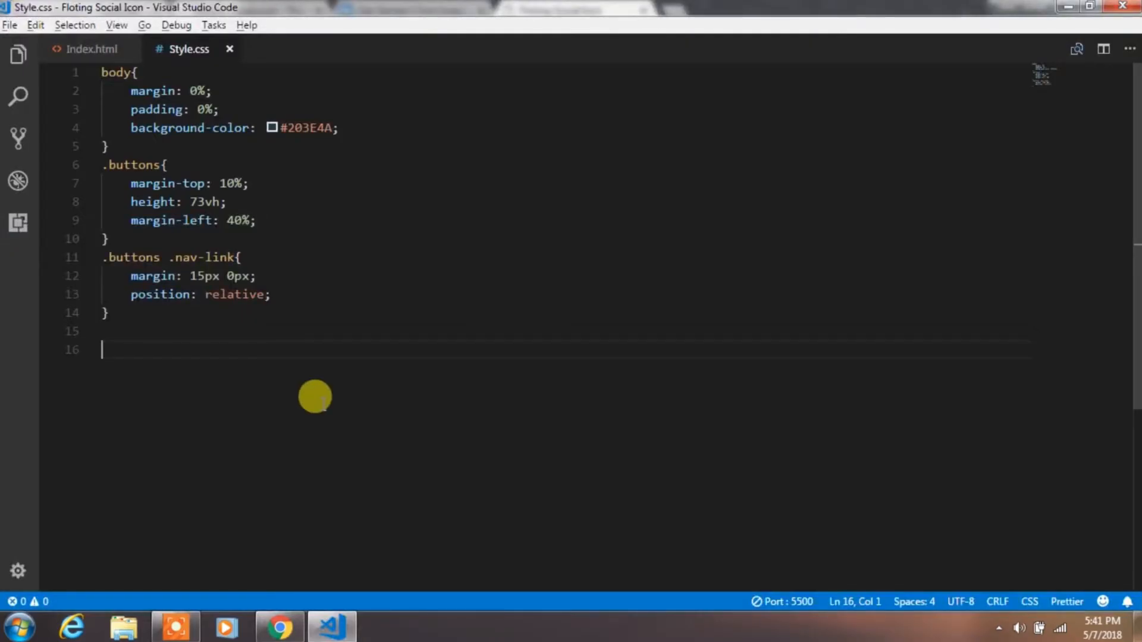
Step: Add .nav-link:nth-child(1) with margin-top 20px and start an empty .buttons .icon rule
{"action": "type", "text": "b"}
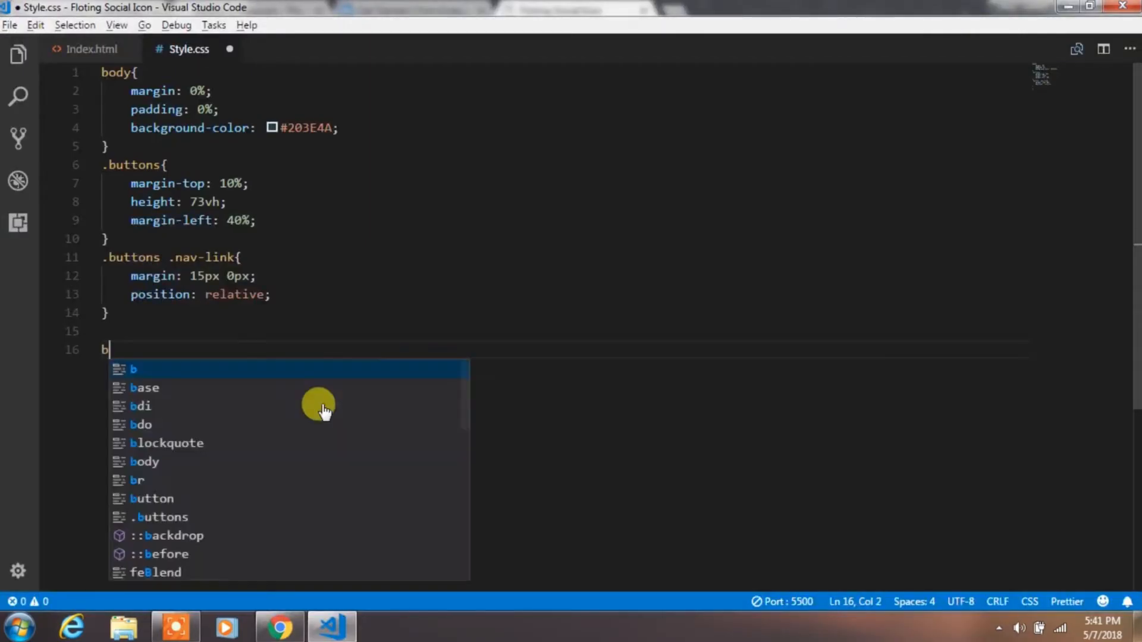
{"action": "type", "text": "buttons .nav"}
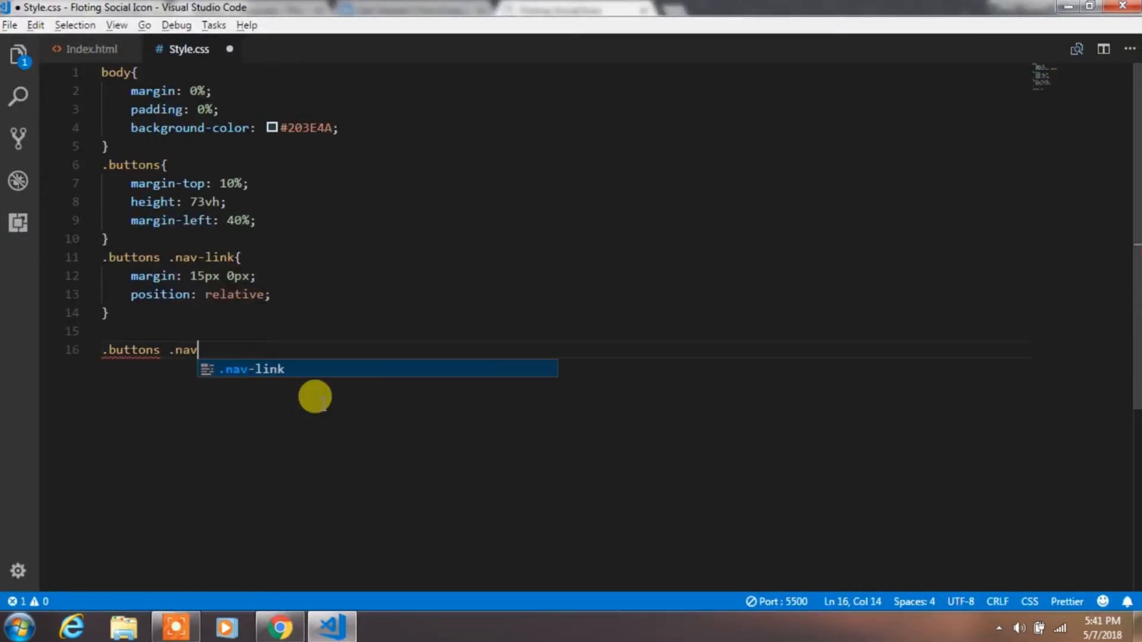
{"action": "type", "text": "-link:nth-child(1){"}
{"action": "type", "text": "margin-top: 20px;"}
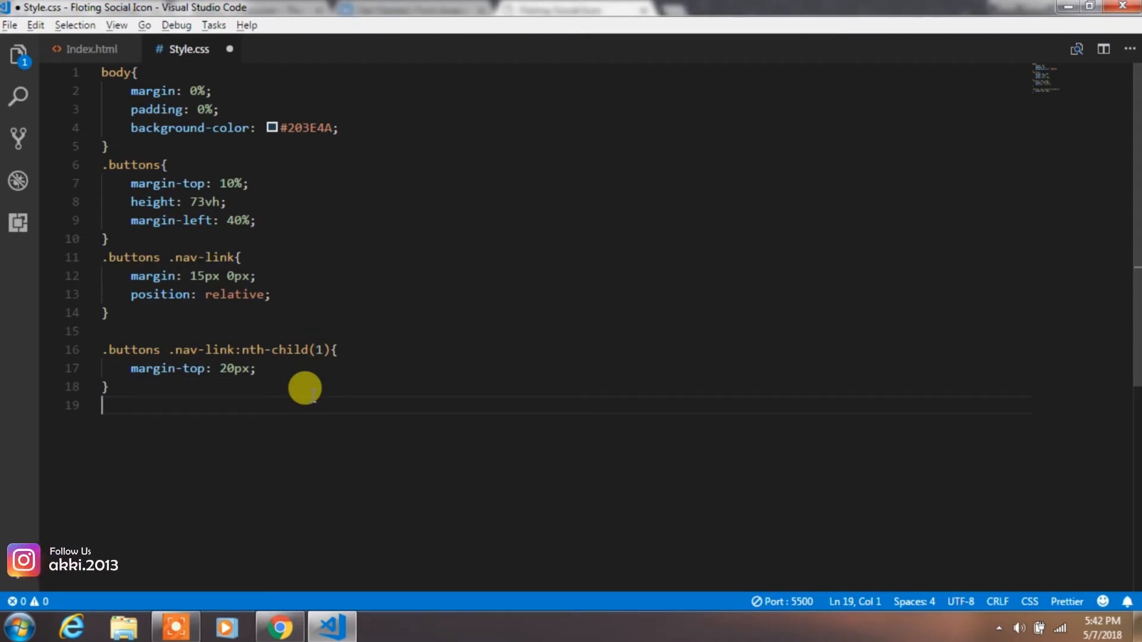
{"action": "type", "text": ".buttons"}
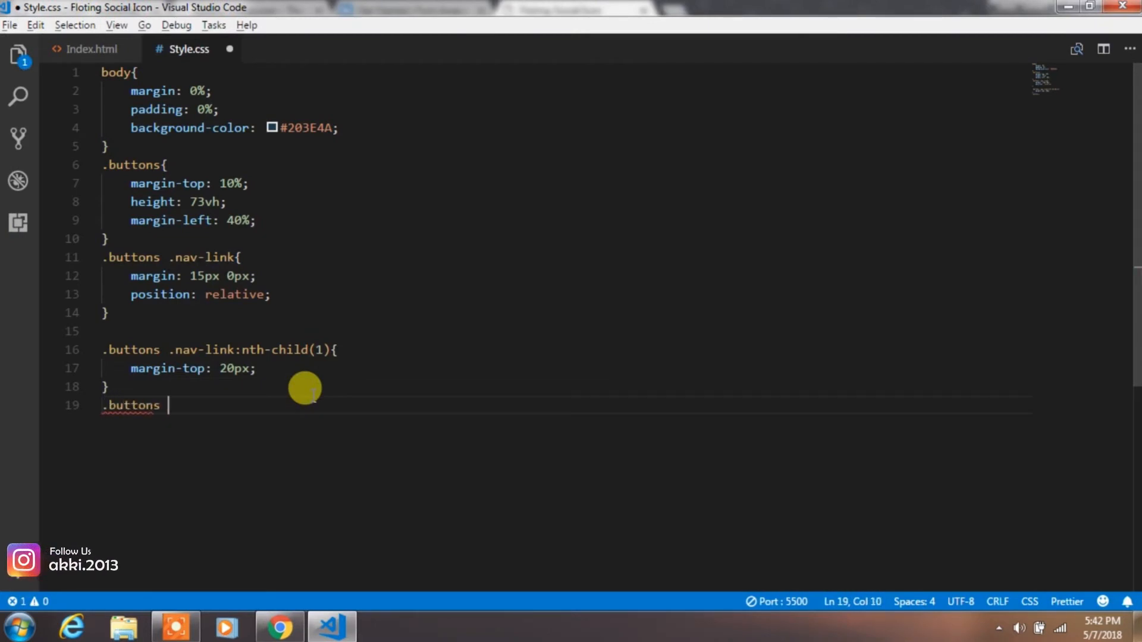
{"action": "type", "text": ".icon{"}
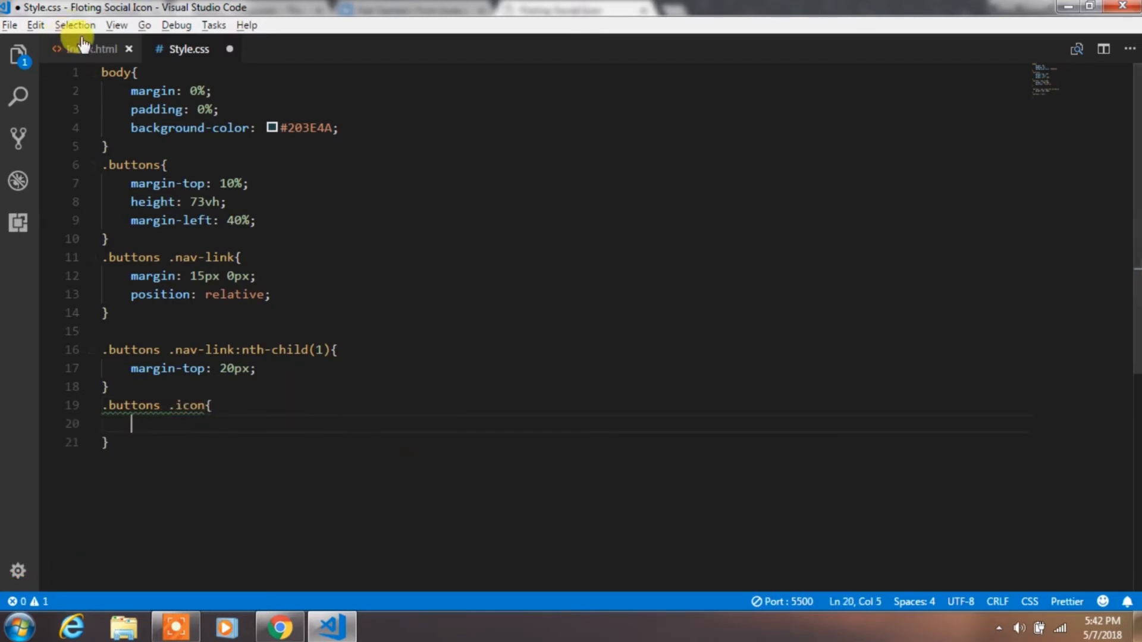
Step: Give .buttons .icon a #46515E background, 10px 13px padding, white colour and 1em font size
{"action": "type", "text": "background-color: #46515E;"}
{"action": "type", "text": "padding: 10"}
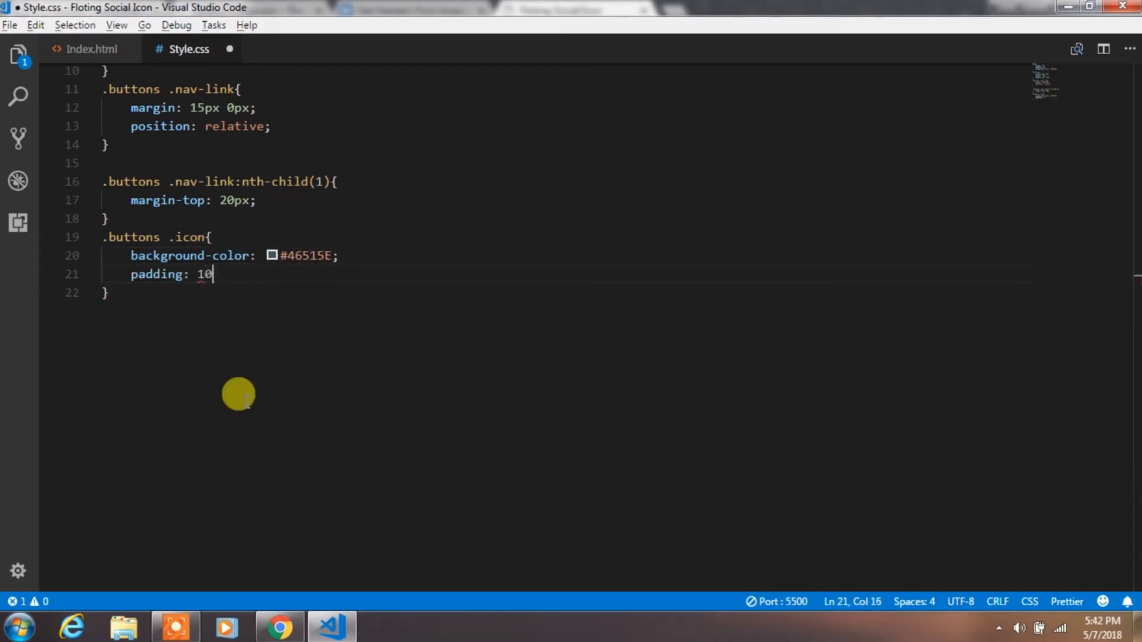
{"action": "type", "text": "px 13px;"}
{"action": "type", "text": "color: white;"}
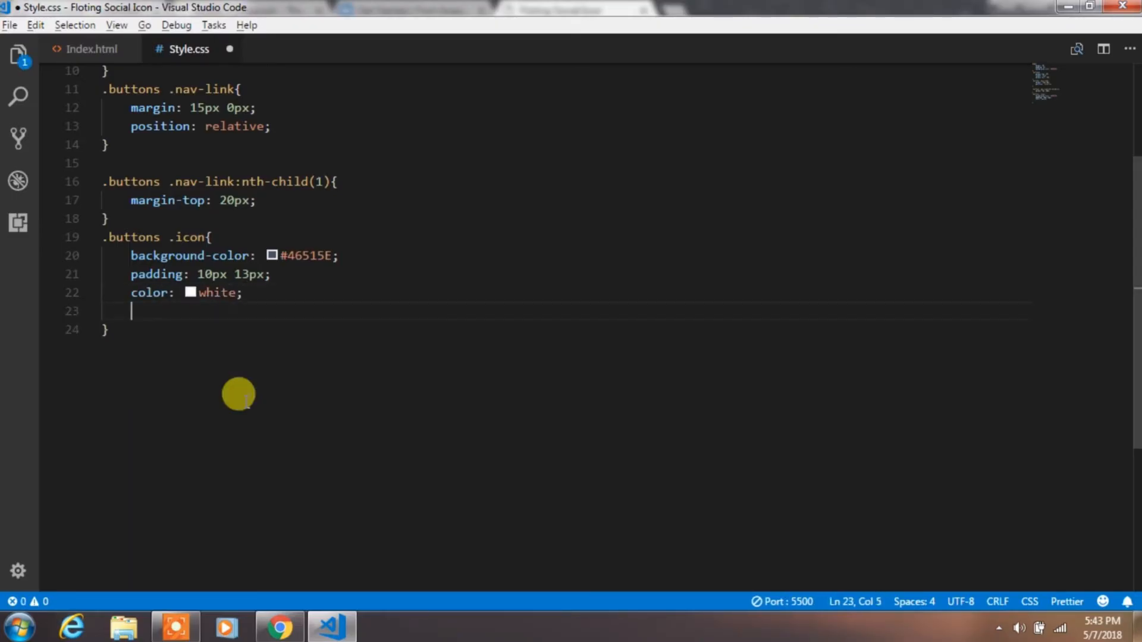
{"action": "key", "text": "ctrl+s"}
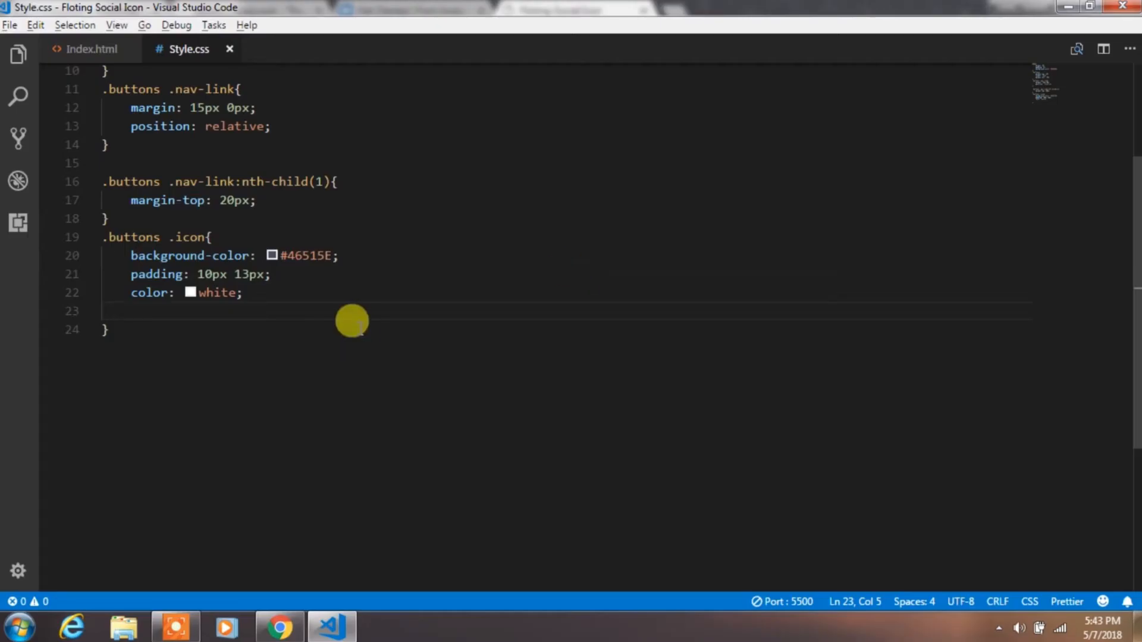
{"action": "type", "text": "font-size: 1em;"}
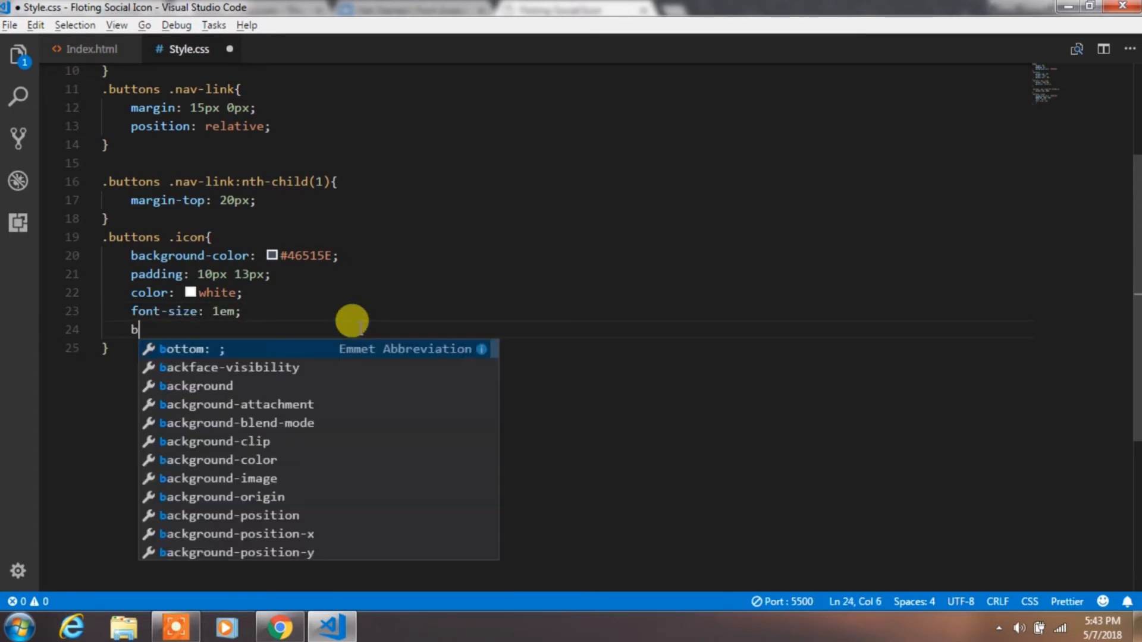
Step: Add border-radius, position, z-index 4 and a 400ms ease transition to .buttons .icon
{"action": "type", "text": "order-radius:"}
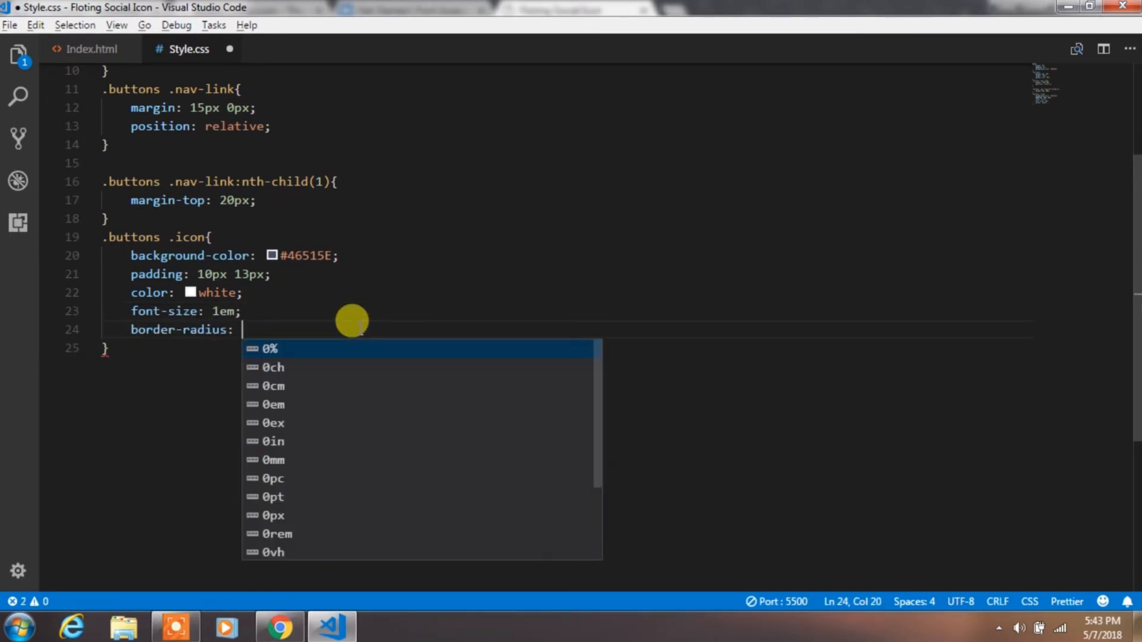
{"action": "type", "text": "29"}
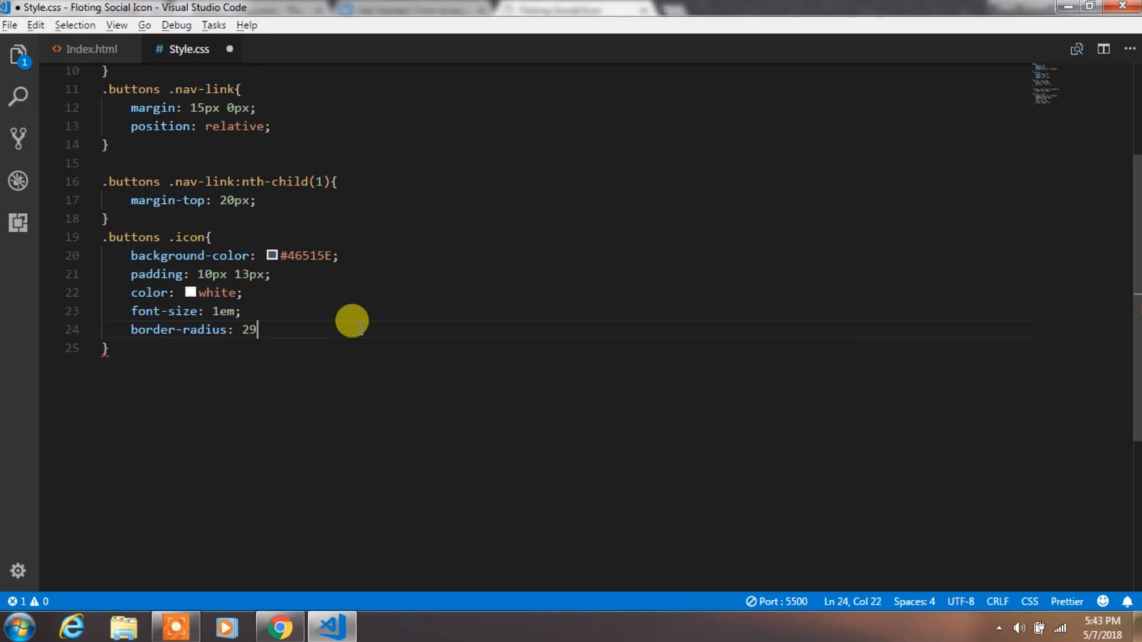
{"action": "type", "text": "px"}
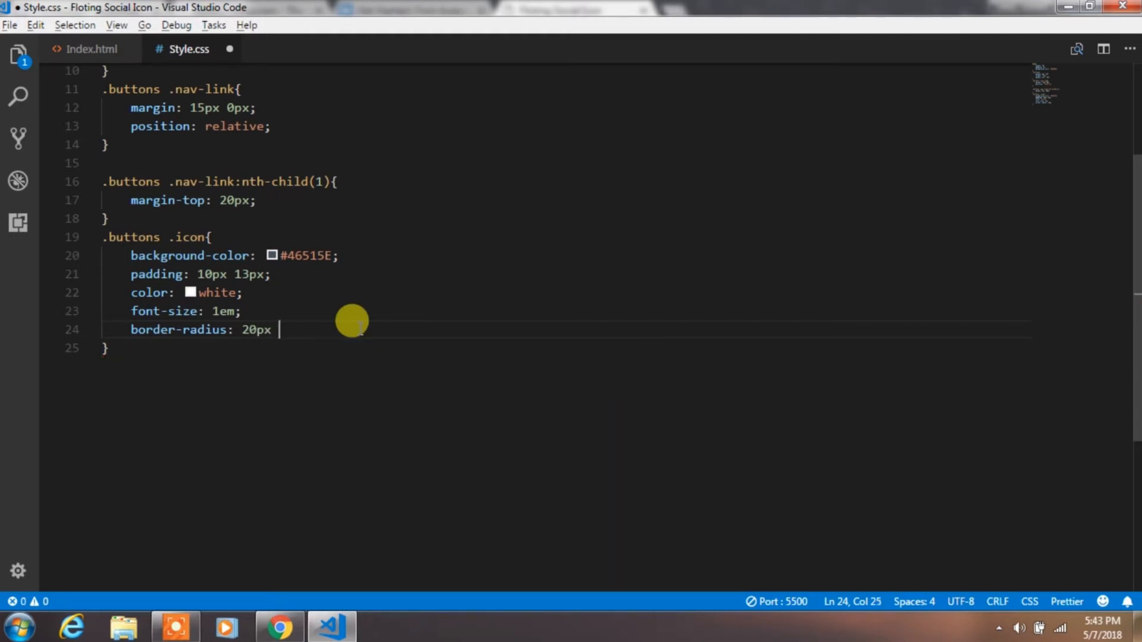
{"action": "type", "text": "10px;"}
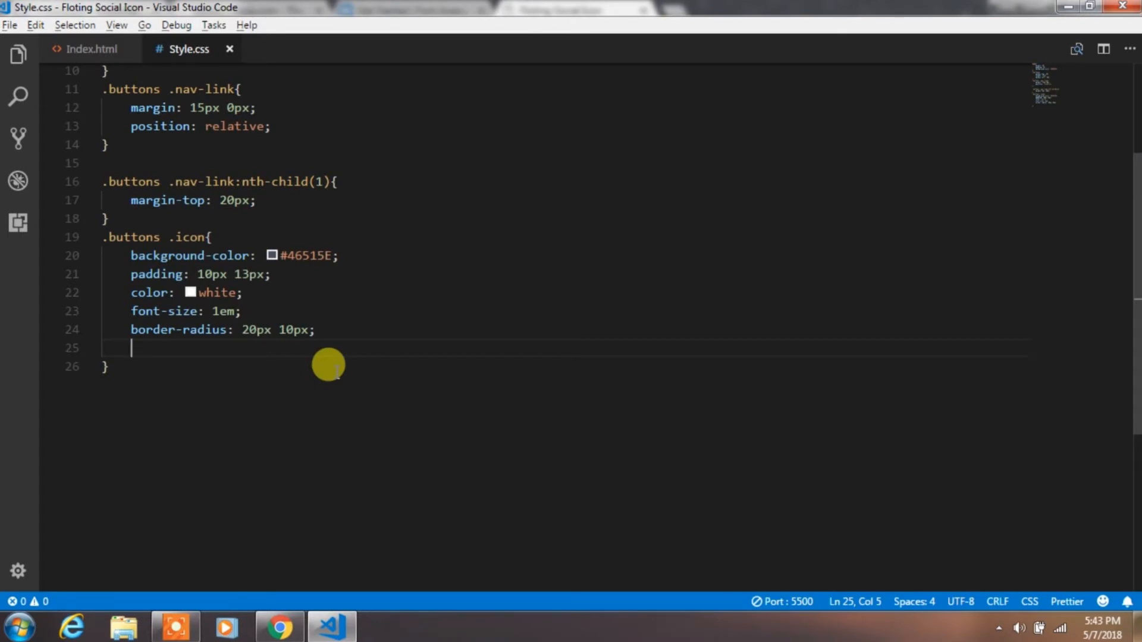
{"action": "type", "text": "position: relative;"}
{"action": "type", "text": "transition: all"}
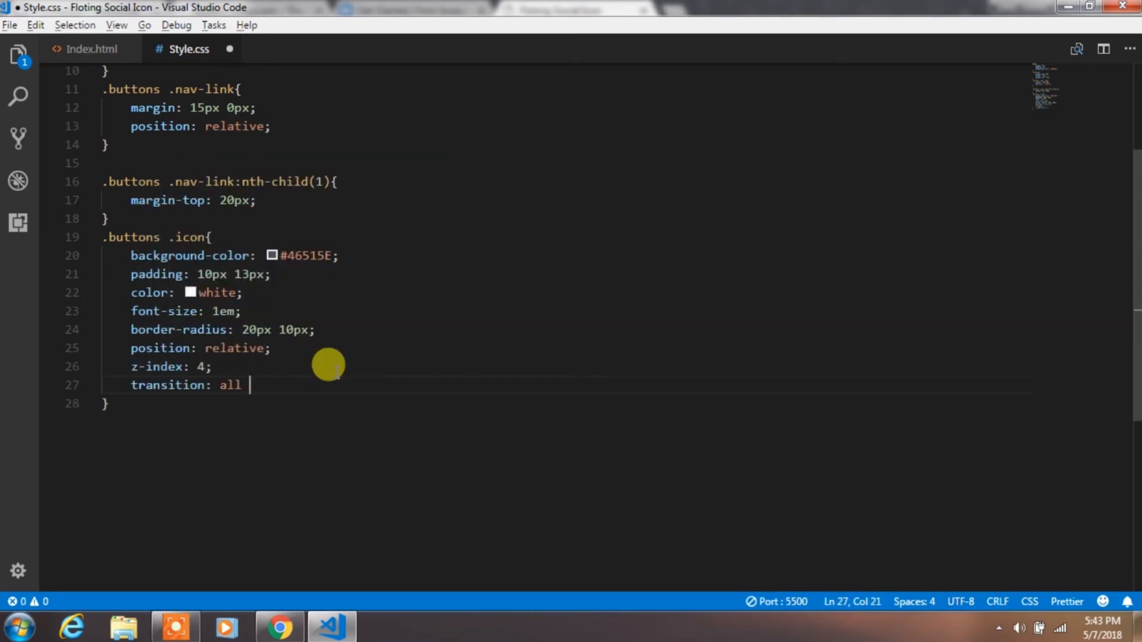
{"action": "type", "text": "400ms ease;"}
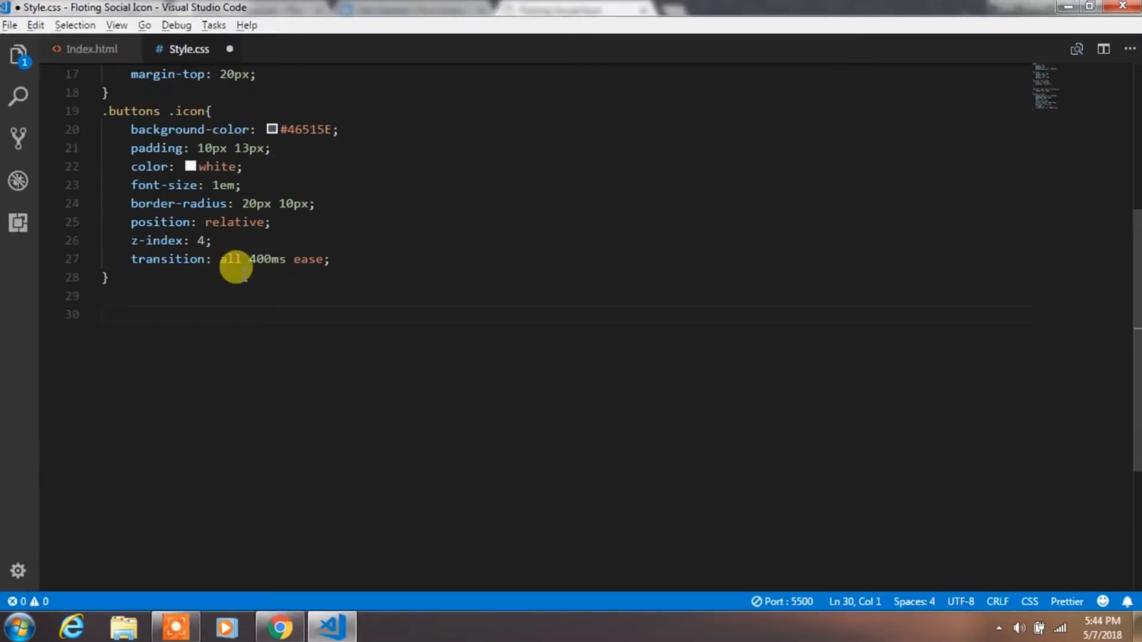
Step: Add nth-child(1)–(4) .icon rules giving each icon its own colour and background, then preview
{"action": "type", "text": ".buttons .nav-link:nth-child(1) .icon"}
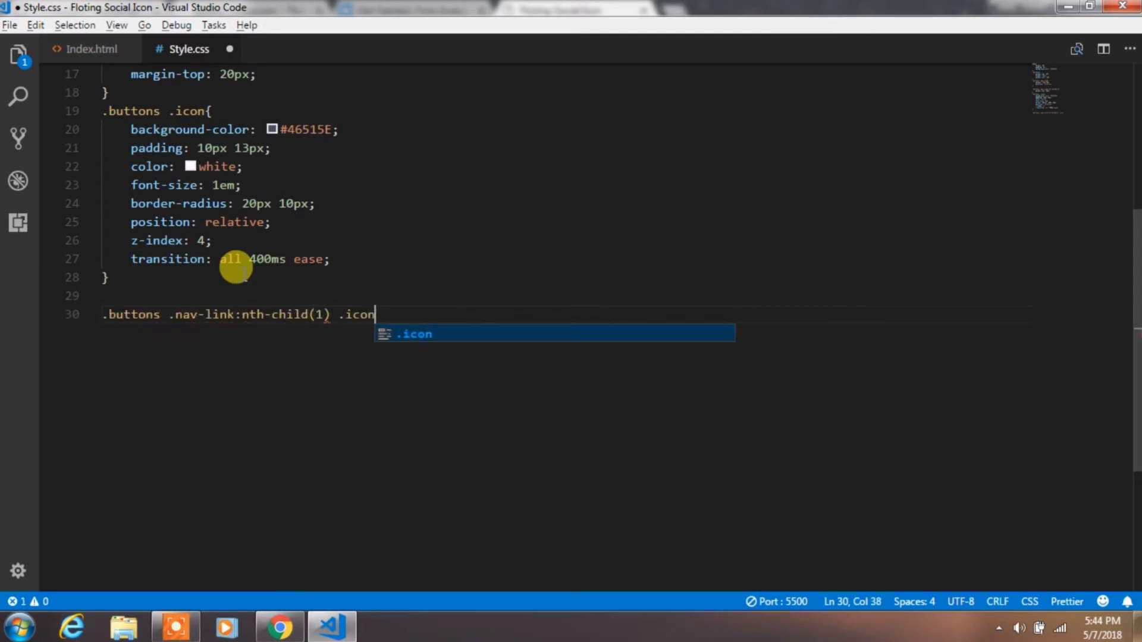
{"action": "type", "text": "{"}
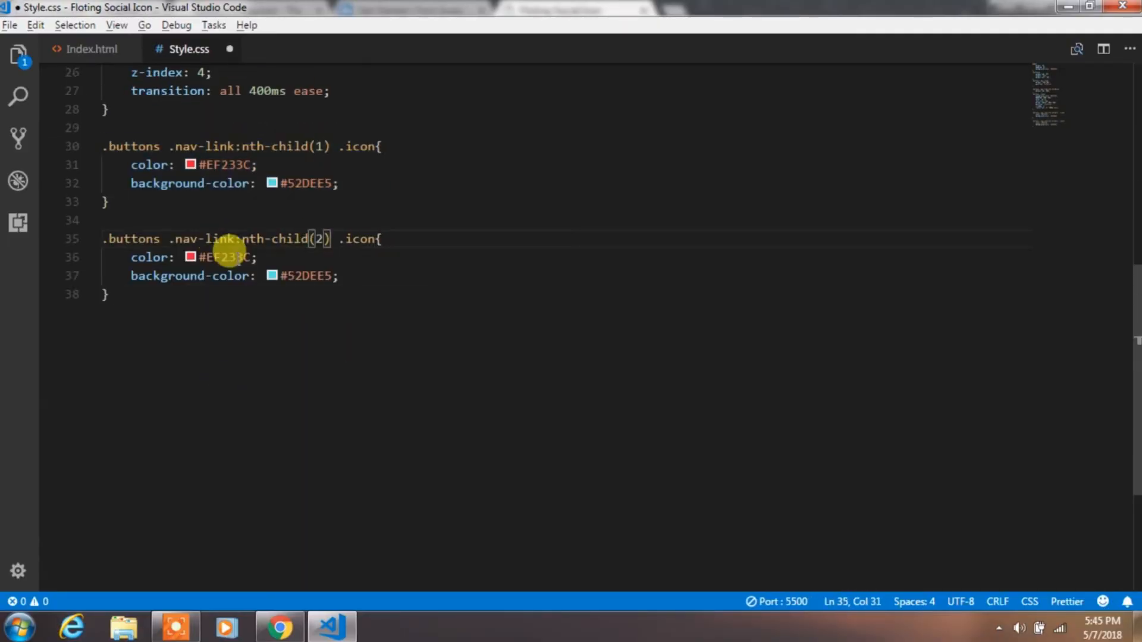
{"action": "type", "text": "#00A"}
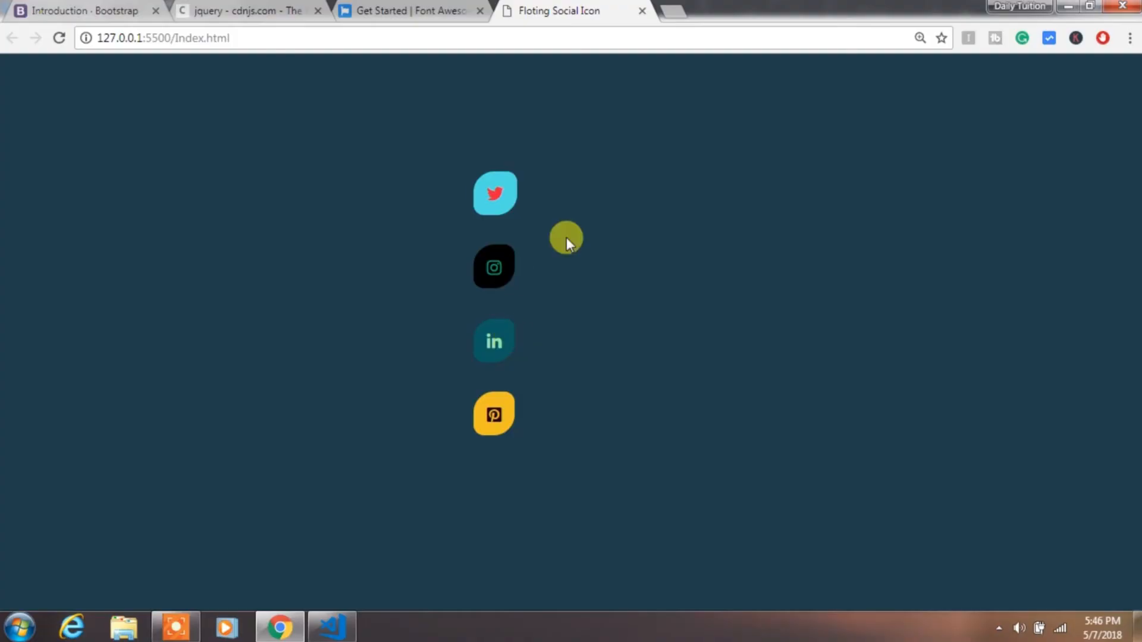
{"action": "left_click", "coordinate": [332, 627]}
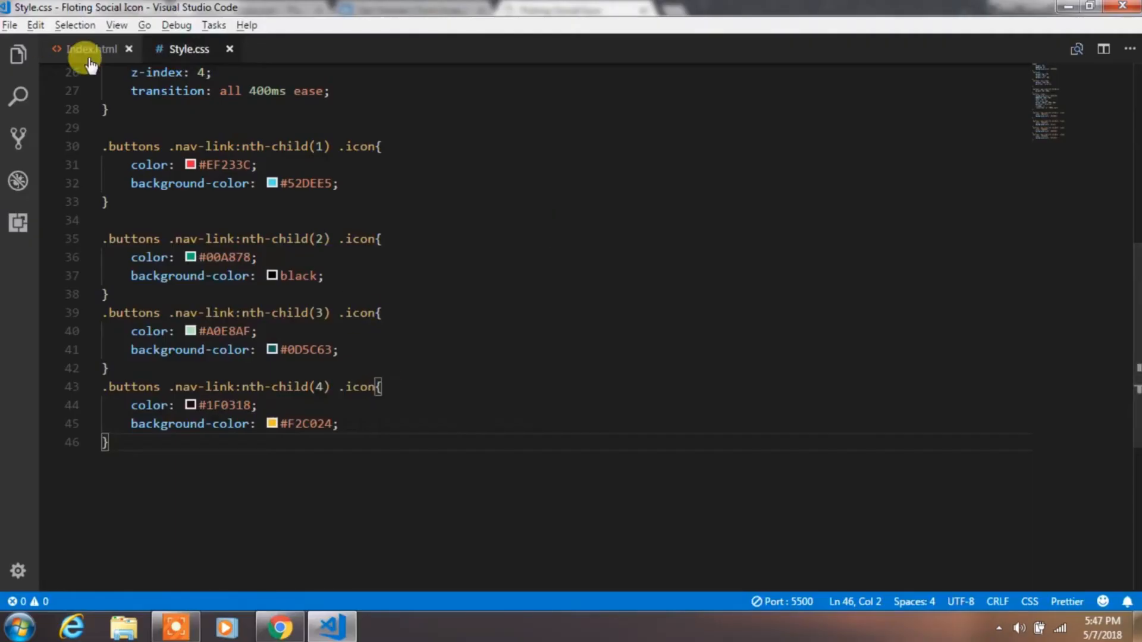
{"action": "left_click", "coordinate": [86, 49]}
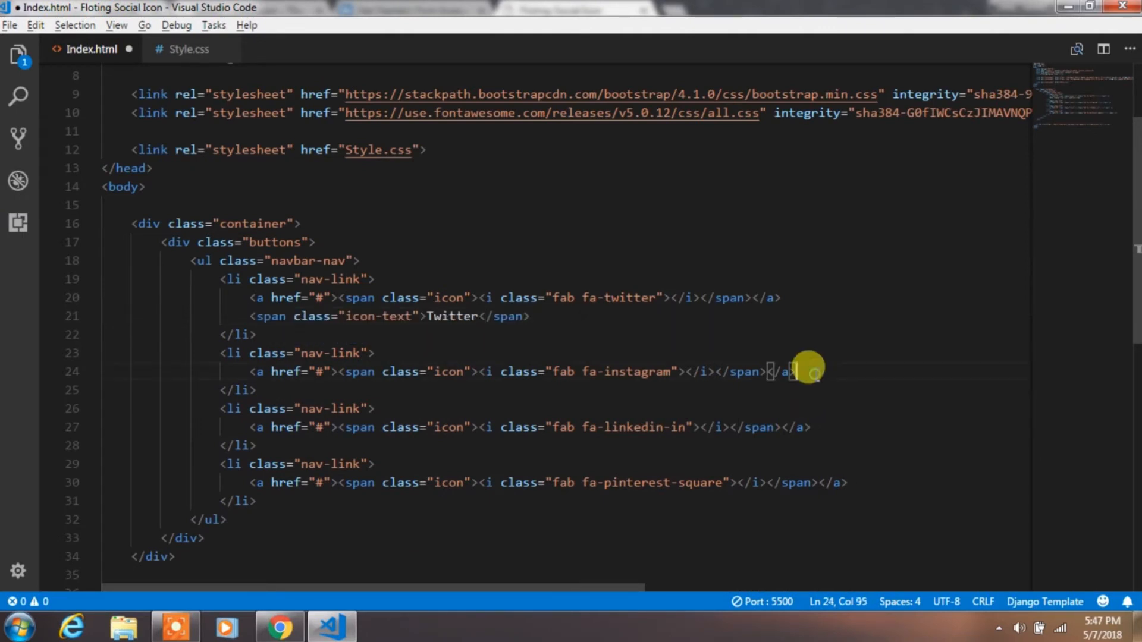
Step: Add icon-text spans labelled Twitter, Instagram, Linkedin and Pinterest under each link
{"action": "type", "text": "<span class=\"icon-text\">Instagram</span>"}
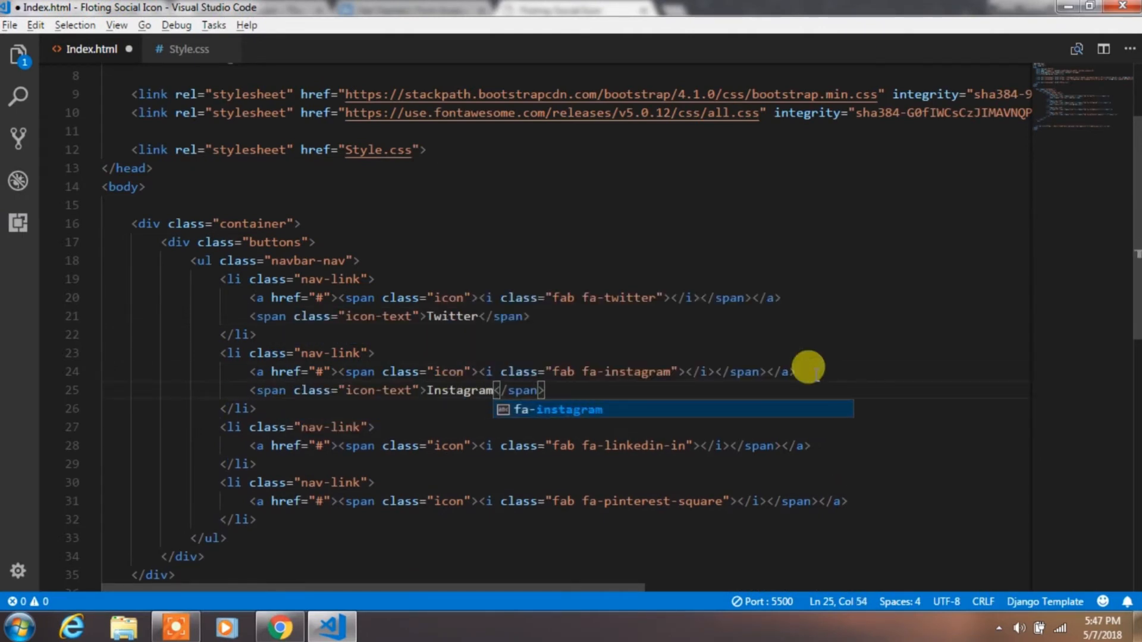
{"action": "type", "text": "Linkedin</span>"}
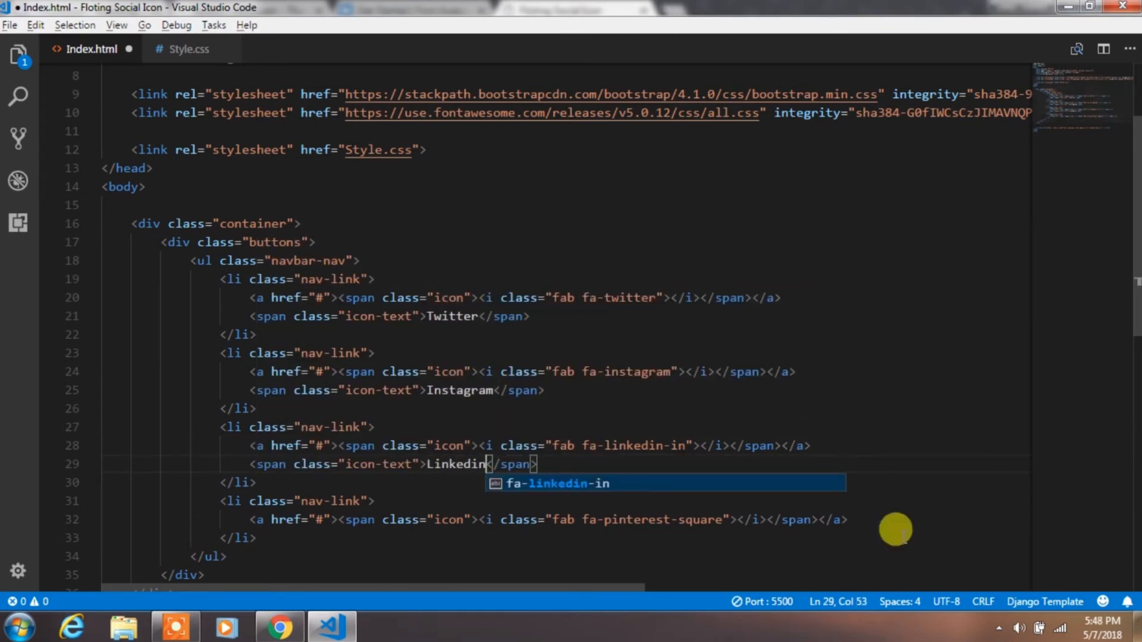
{"action": "type", "text": "Pint</span>"}
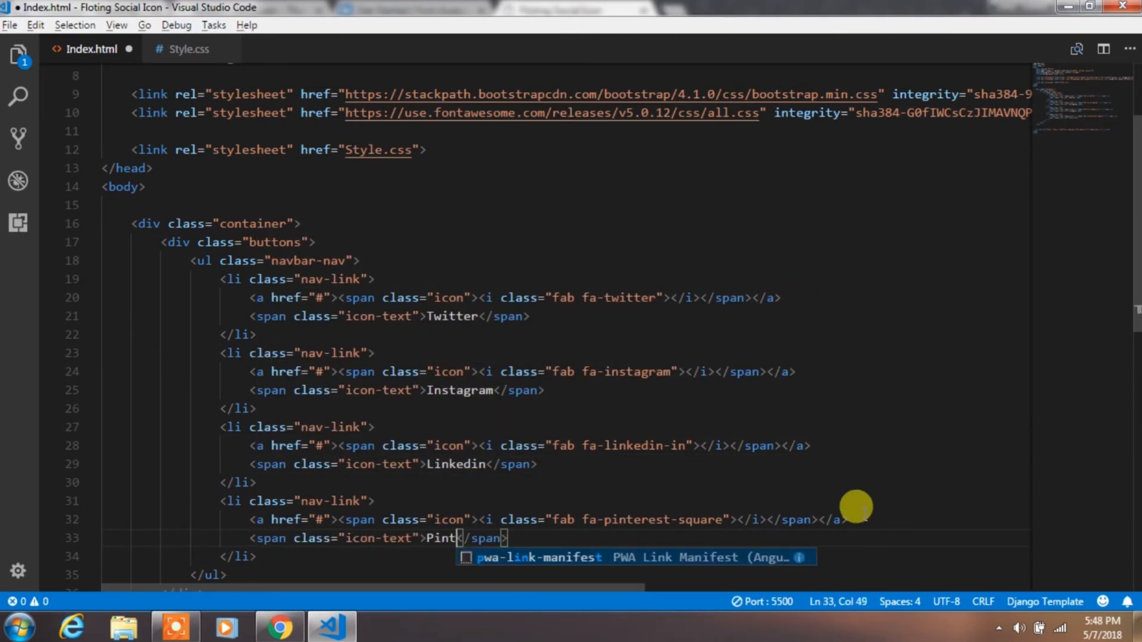
{"action": "left_click", "coordinate": [190, 49]}
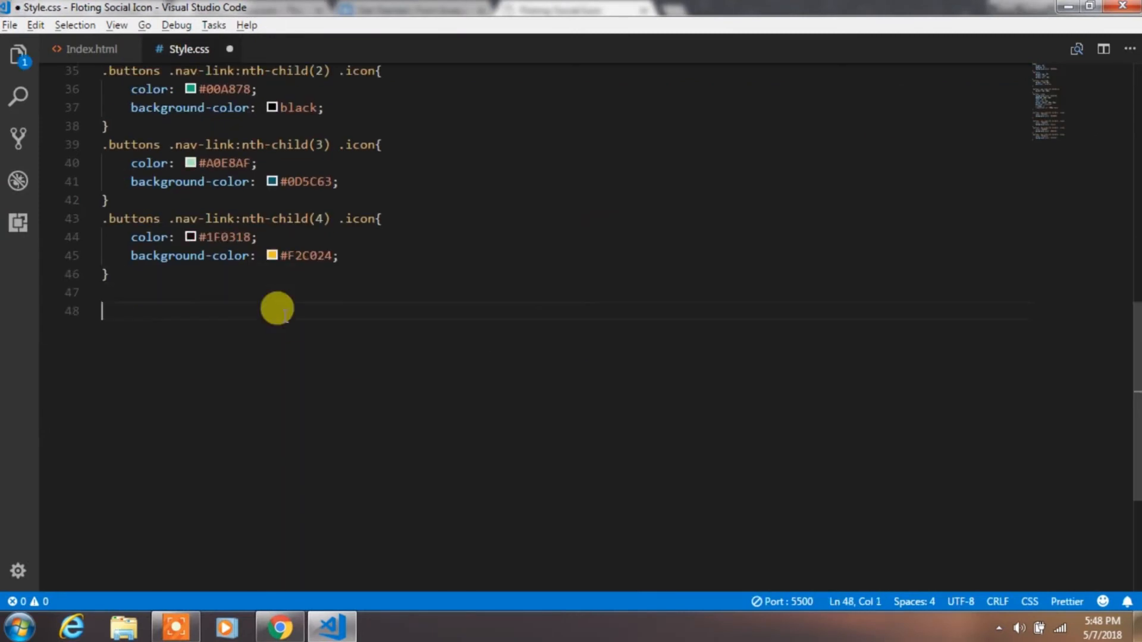
Step: Position .buttons .icon-text absolutely with left 10px, top -1px, z-index and 150px width
{"action": "type", "text": ".buttons .icon-text{"}
{"action": "type", "text": "left: ;"}
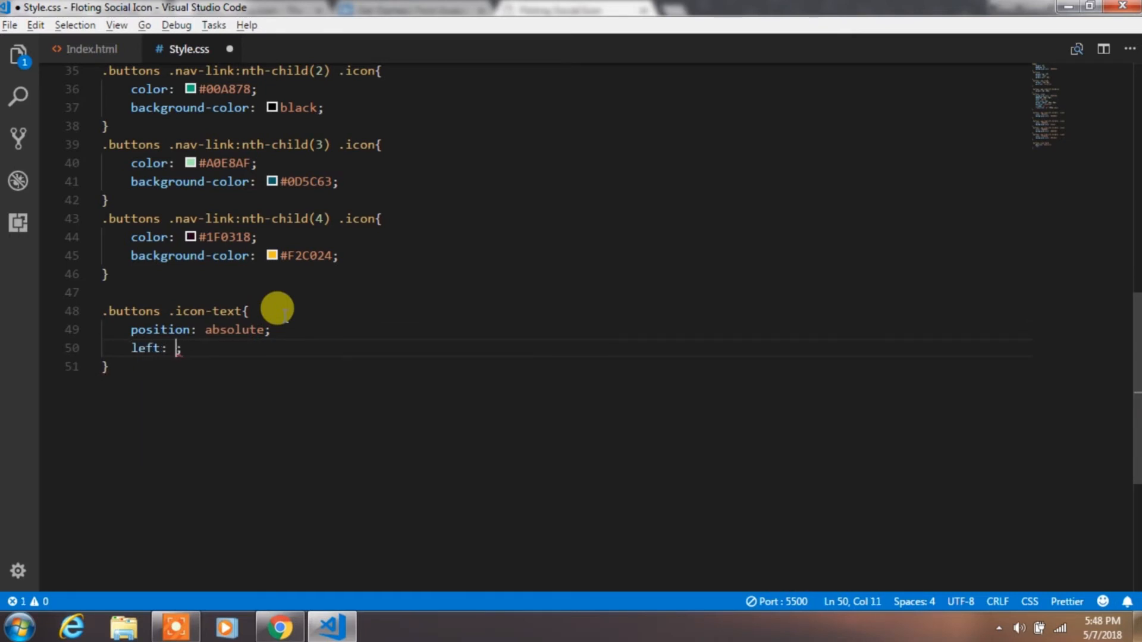
{"action": "type", "text": "10px;"}
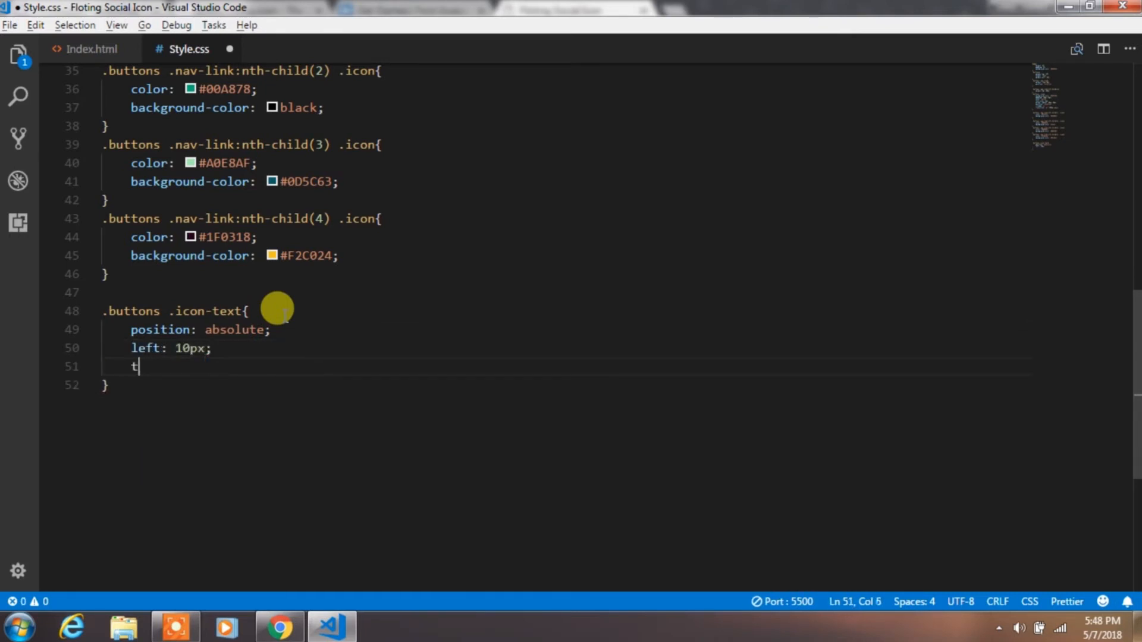
{"action": "type", "text": "p:"}
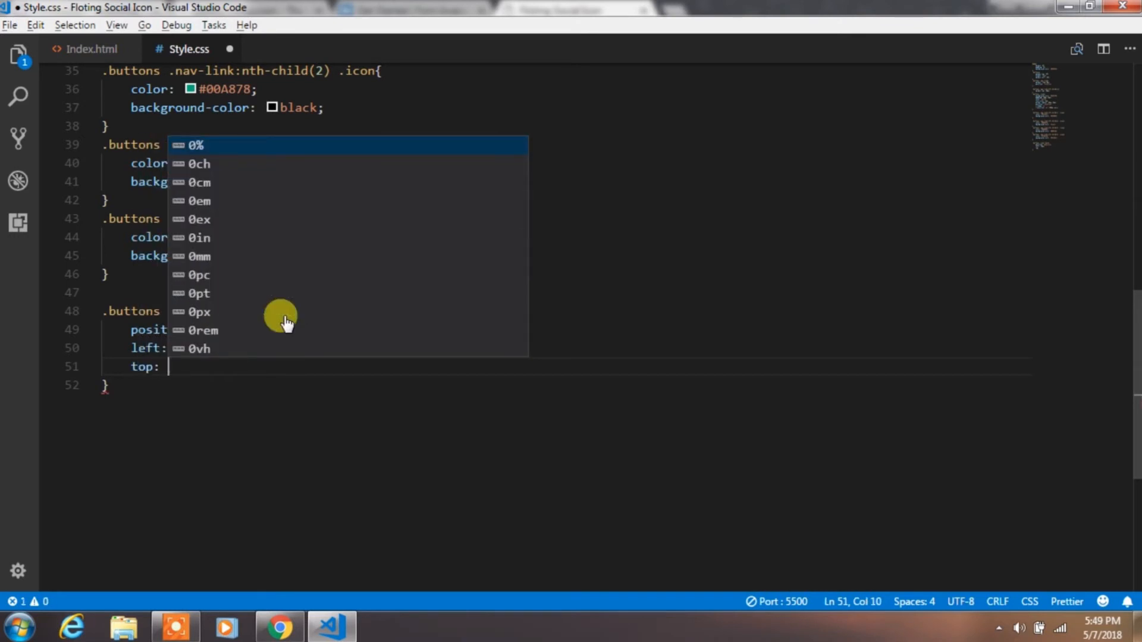
{"action": "type", "text": "-1px;"}
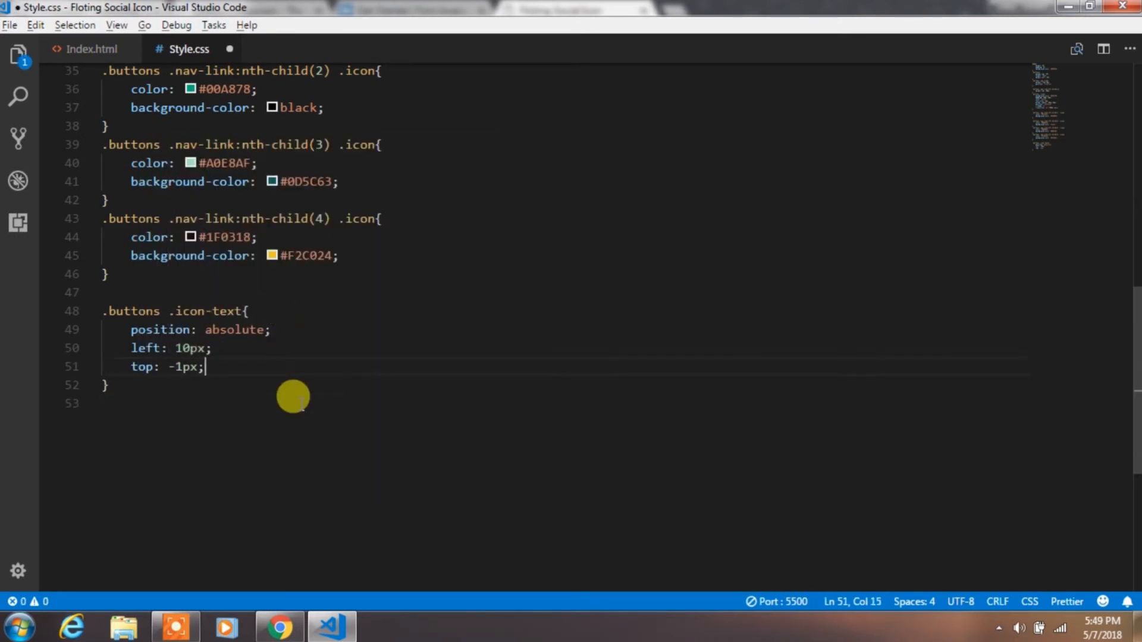
{"action": "type", "text": "width: 1"}
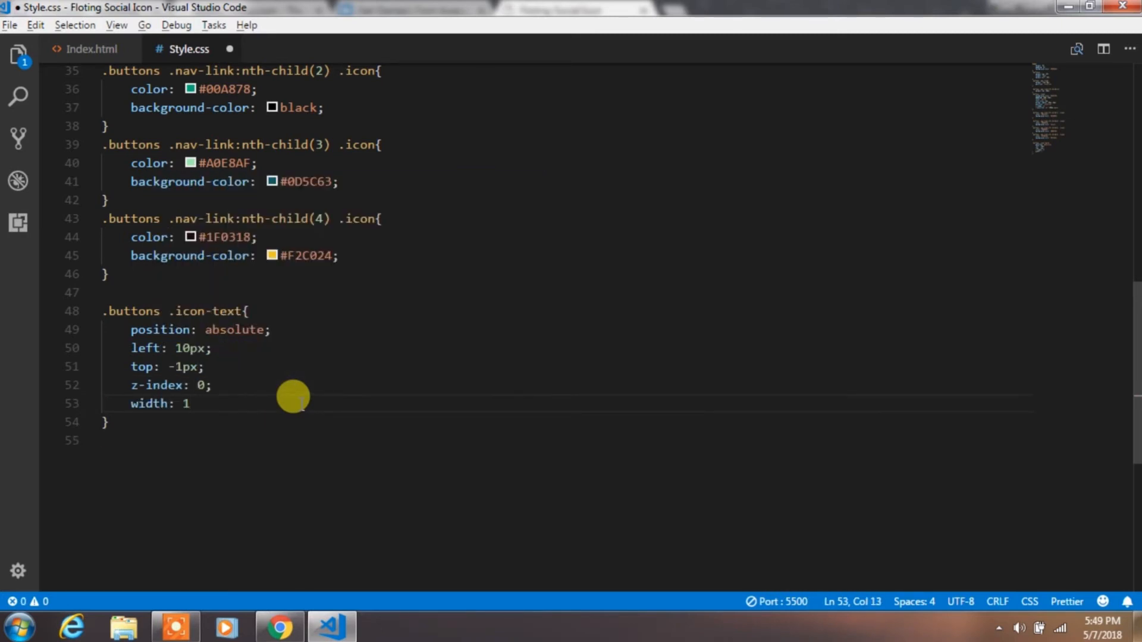
{"action": "type", "text": "50px;"}
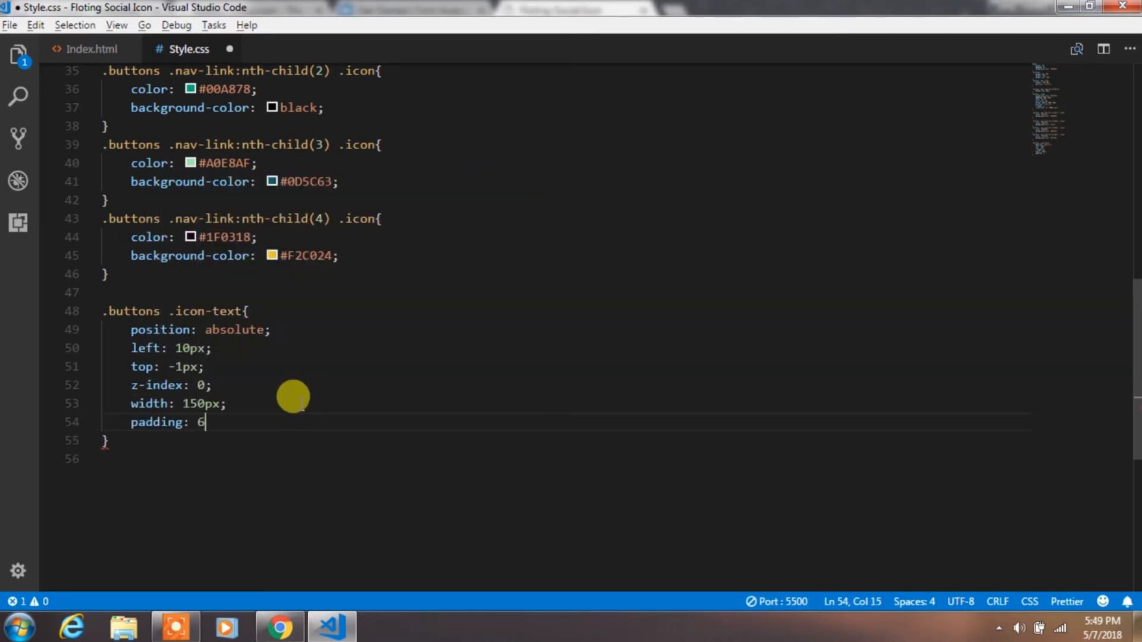
Step: Add 30px border-radius, white colour, hidden overflow and a 300ms ease transition to .icon-text
{"action": "type", "text": "border-radius: 30px;"}
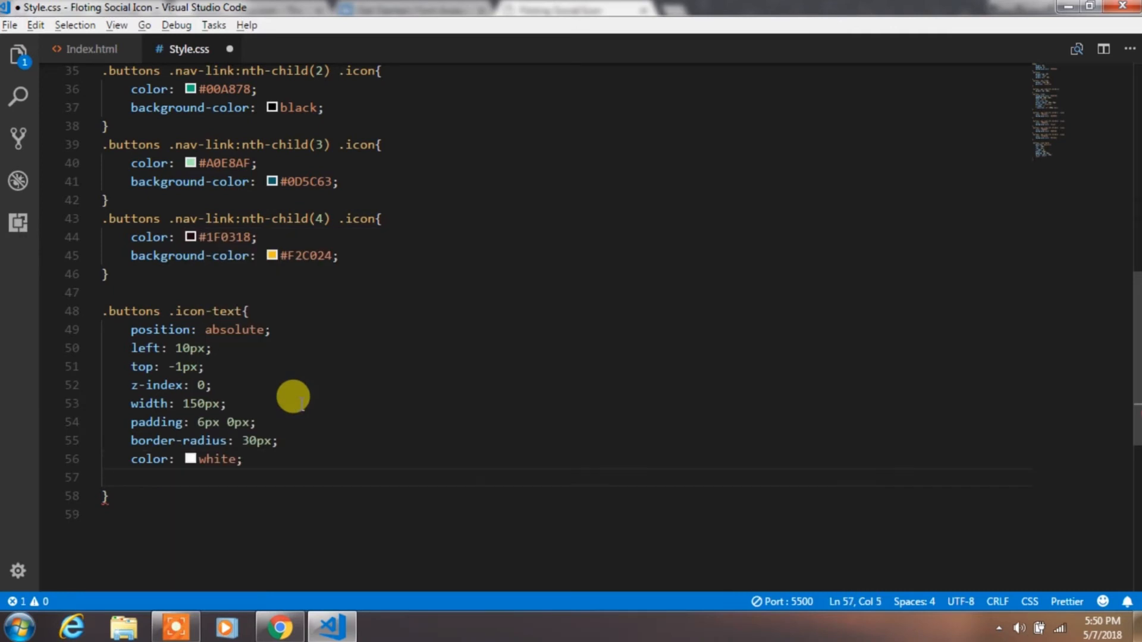
{"action": "type", "text": "overflow: hidden;"}
{"action": "type", "text": "transition: all"}
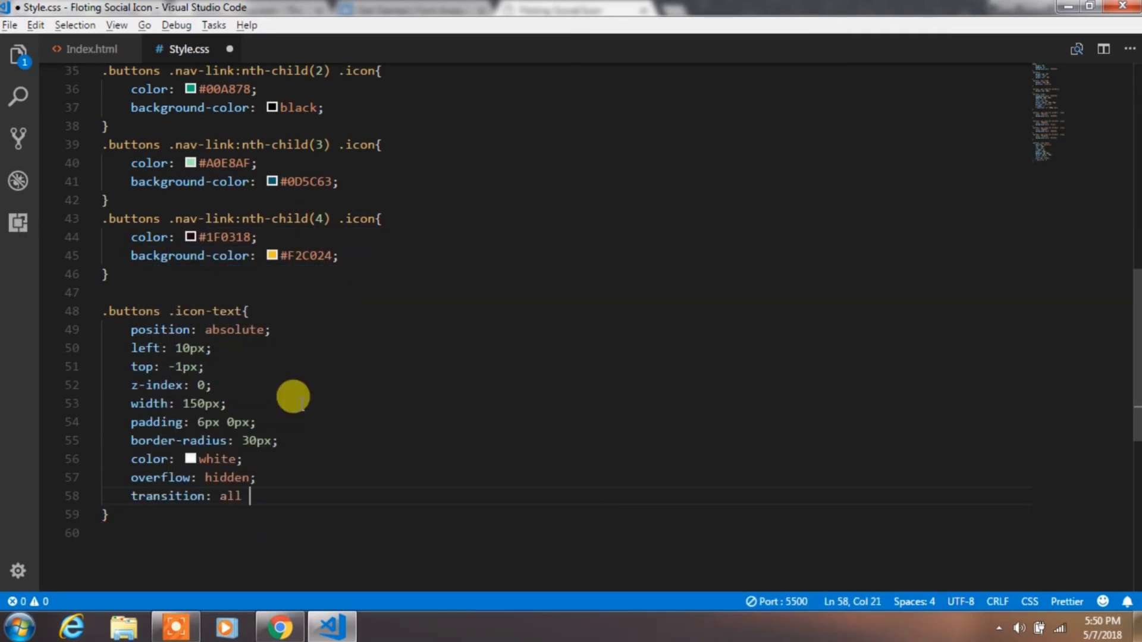
{"action": "type", "text": "300ms ease;"}
{"action": "type", "text": "backc"}
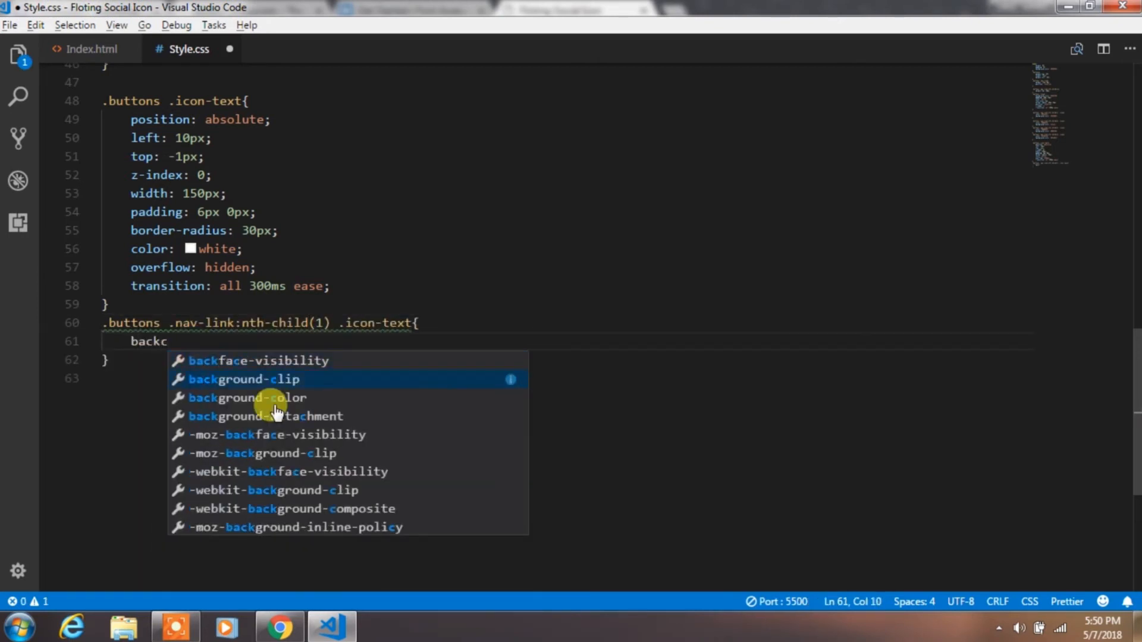
Step: Give the first icon-text label a #EF233C background
{"action": "left_click", "coordinate": [246, 397]}
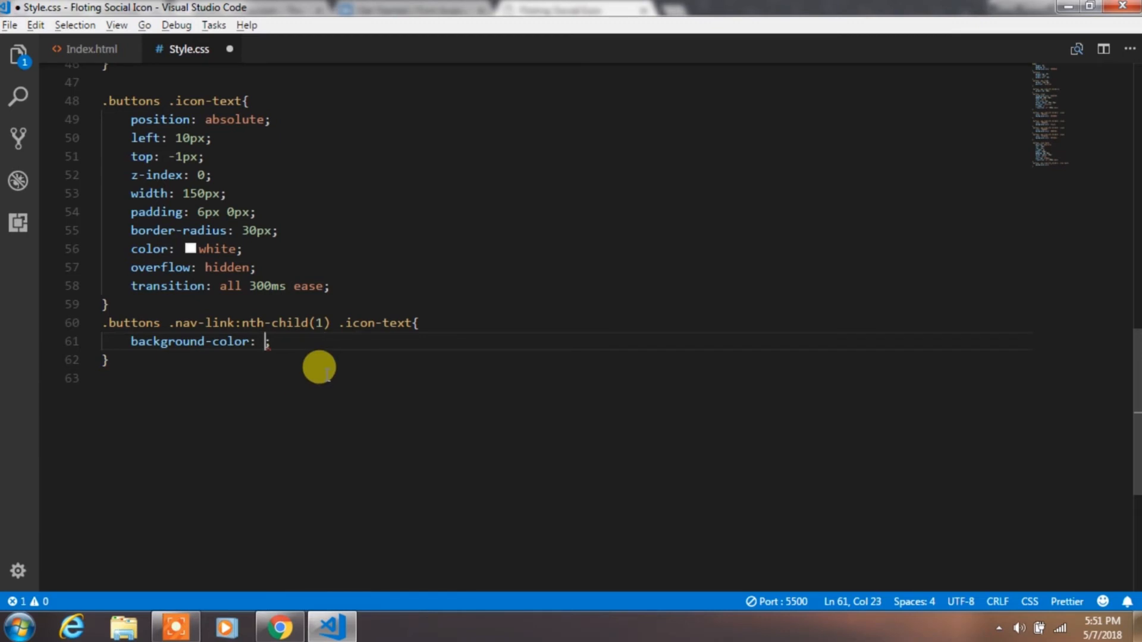
{"action": "type", "text": "#EF"}
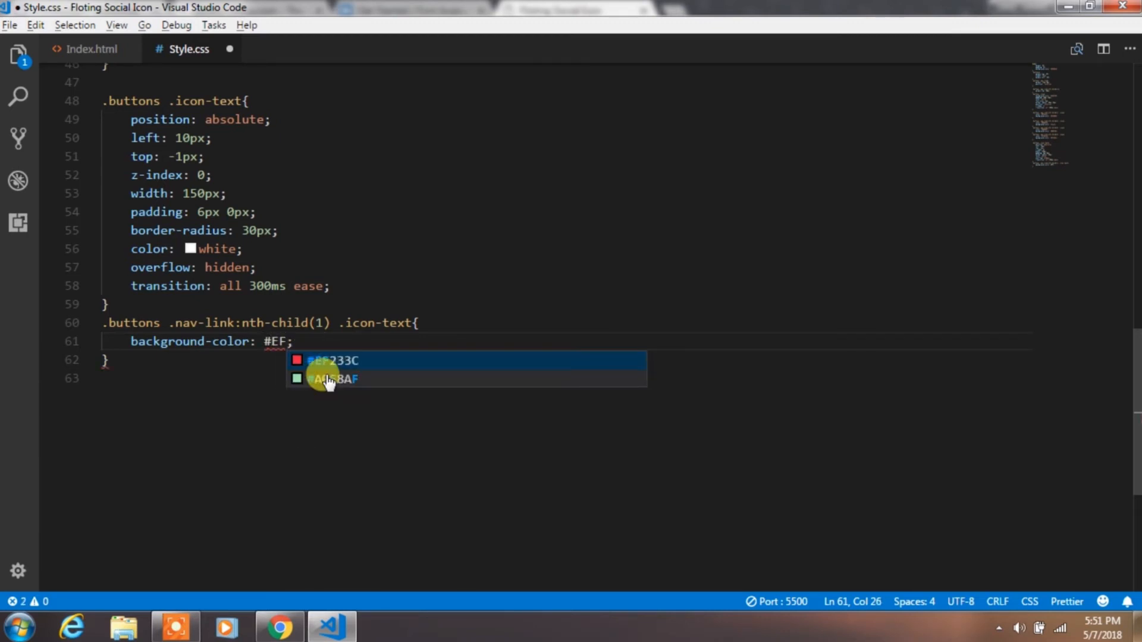
{"action": "type", "text": "2"}
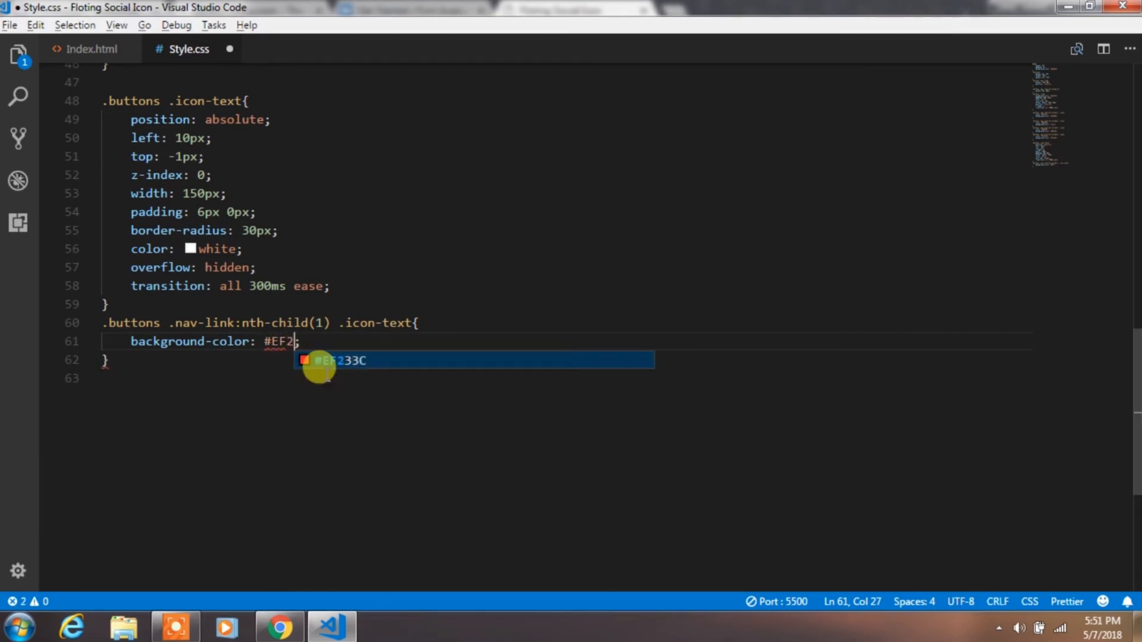
{"action": "key", "text": "Enter"}
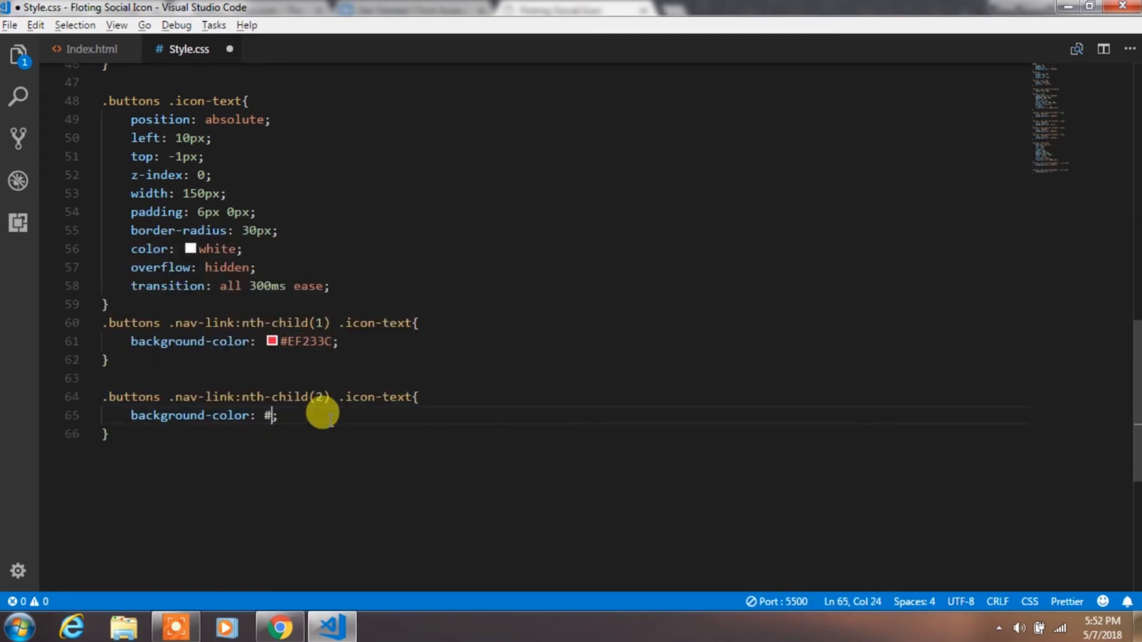
Step: Give the second label a black background with 6px 0px padding and preview in Chrome
{"action": "type", "text": "black"}
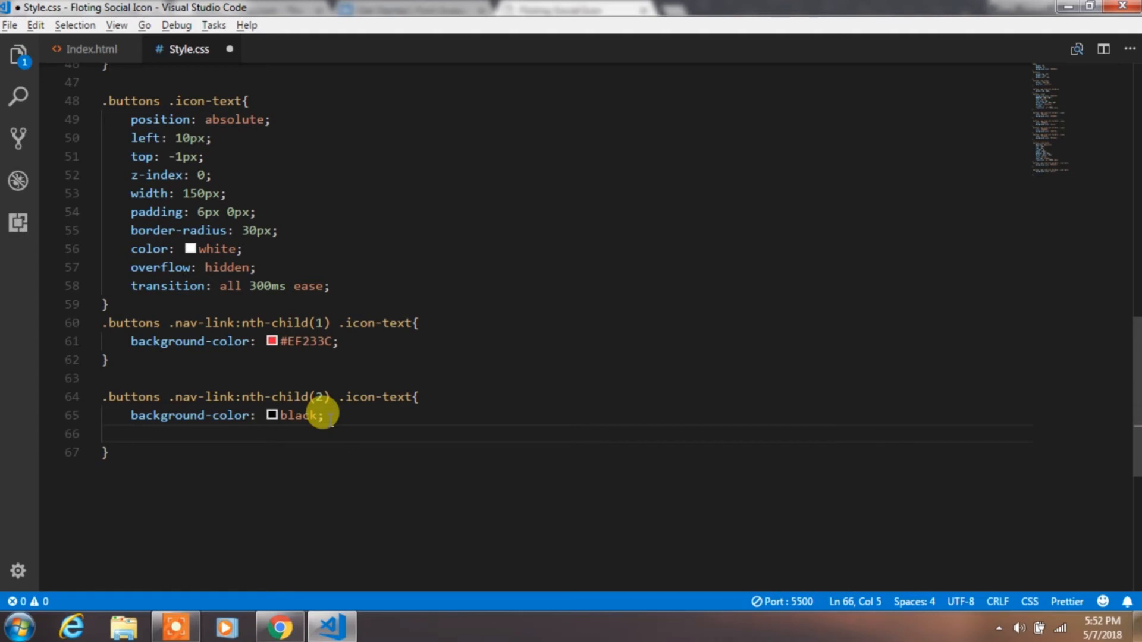
{"action": "type", "text": "padding: 6px"}
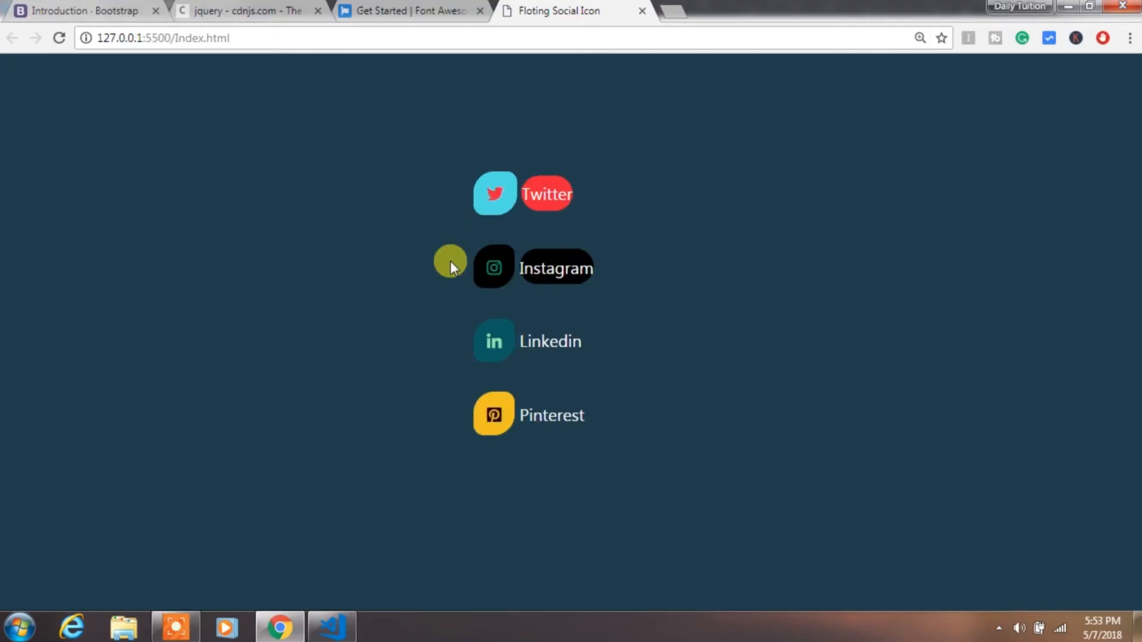
{"action": "left_click", "coordinate": [331, 627]}
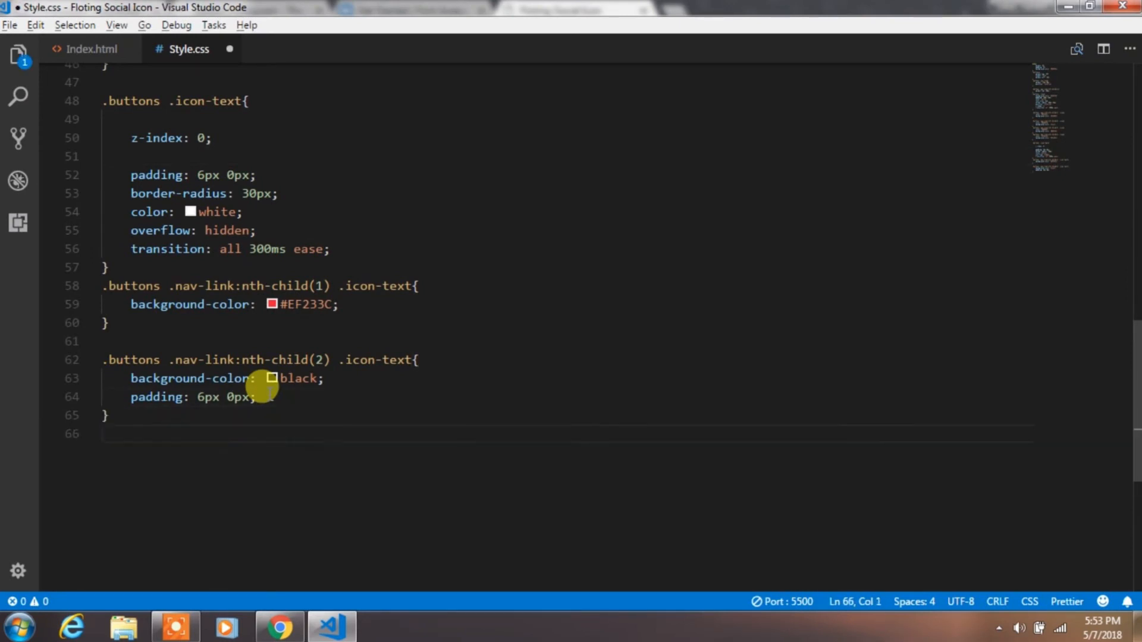
Step: Give nth-child(3) and (4) .icon-text backgrounds #0D5C63 and #F2C024; base .icon-text width 0px, position absolute, left 10px
{"action": "type", "text": ".buttons .nav-link:nth-child(3) .icon-text{"}
{"action": "type", "text": "background-color: #F2C024;"}
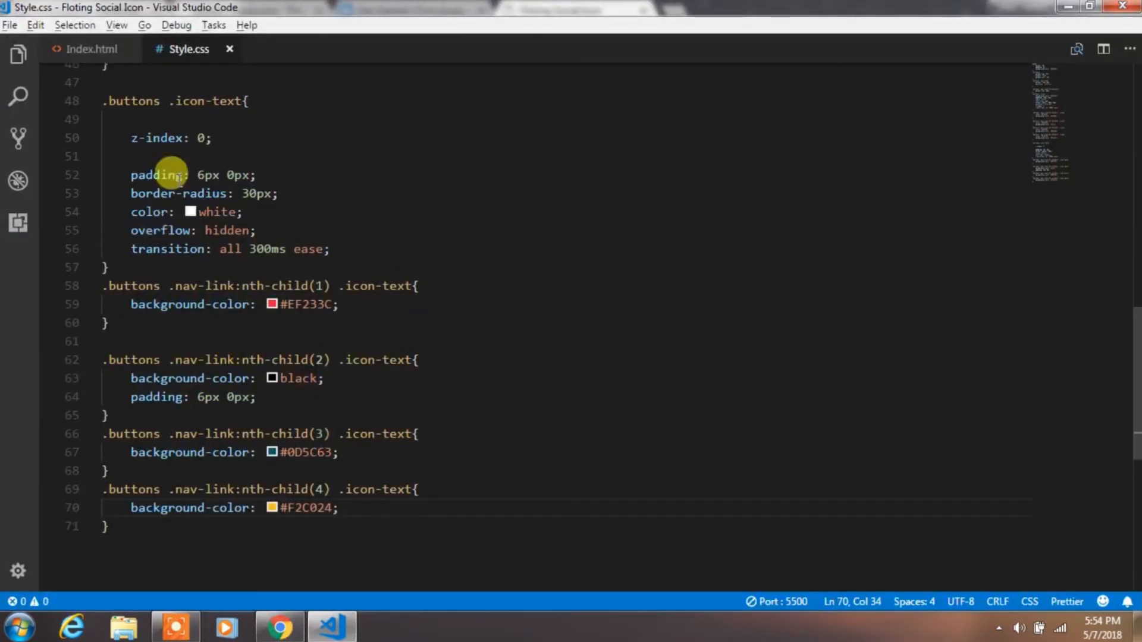
{"action": "type", "text": "width: 0px;"}
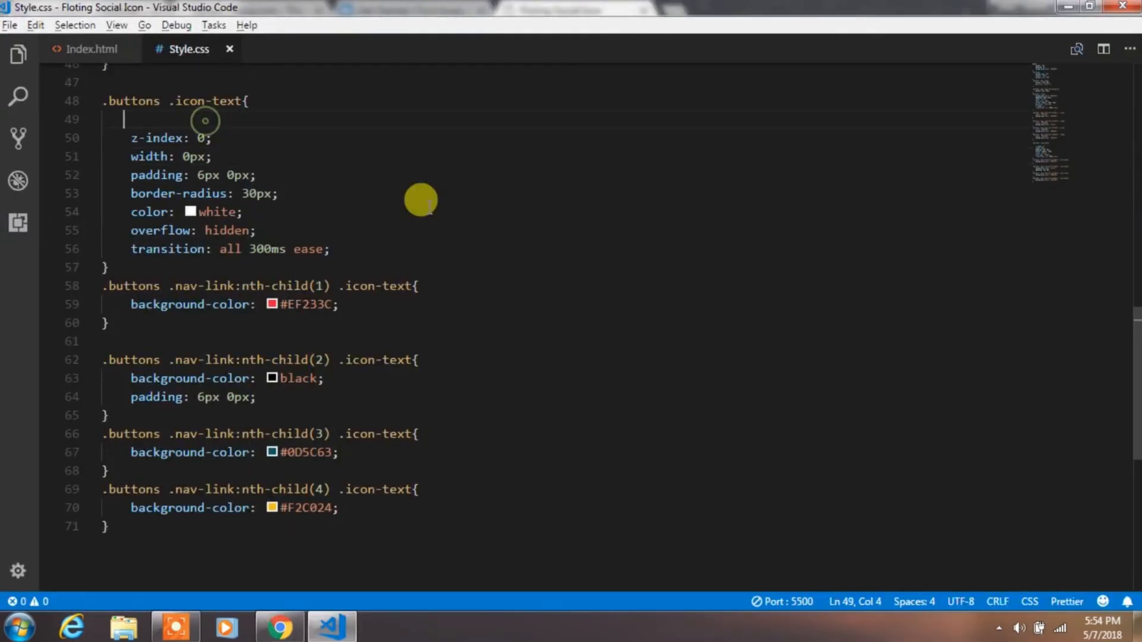
{"action": "type", "text": "position: absolute;"}
{"action": "type", "text": "left:"}
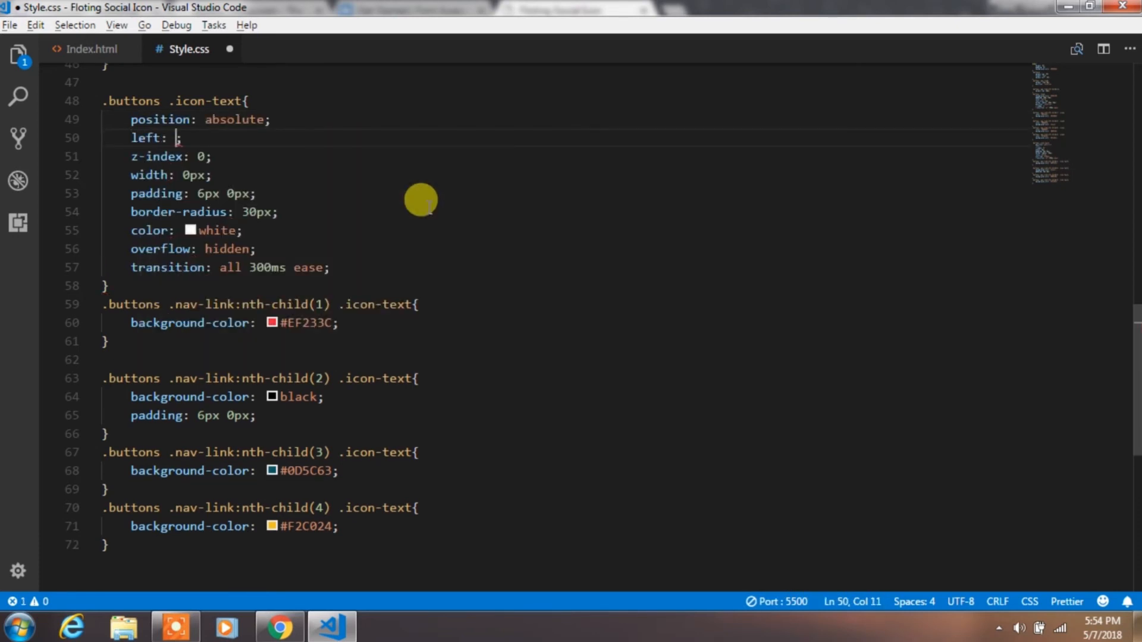
{"action": "type", "text": "10px;"}
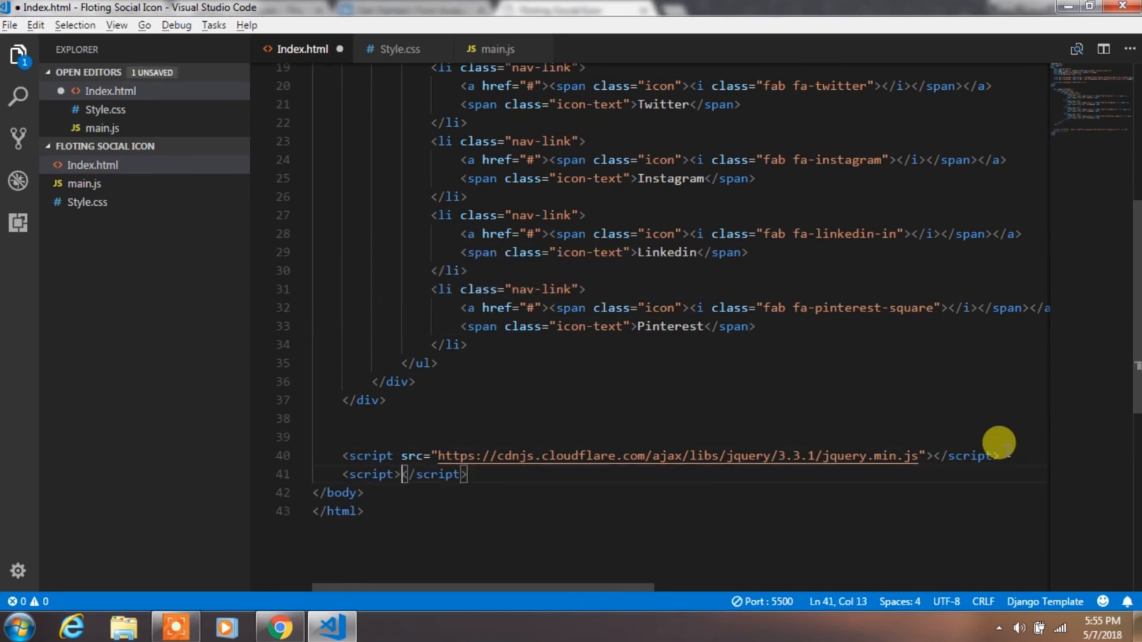
Step: Reference main.js with a second script tag in Index.html and switch to the empty main.js
{"action": "type", "text": "src=\"main"}
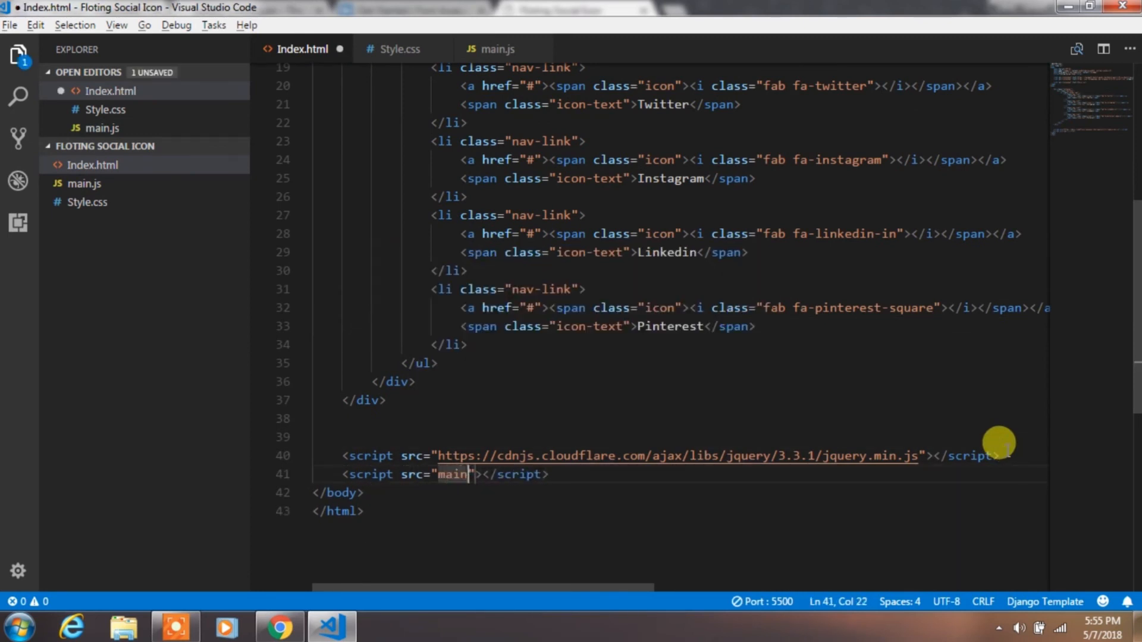
{"action": "left_click", "coordinate": [495, 49]}
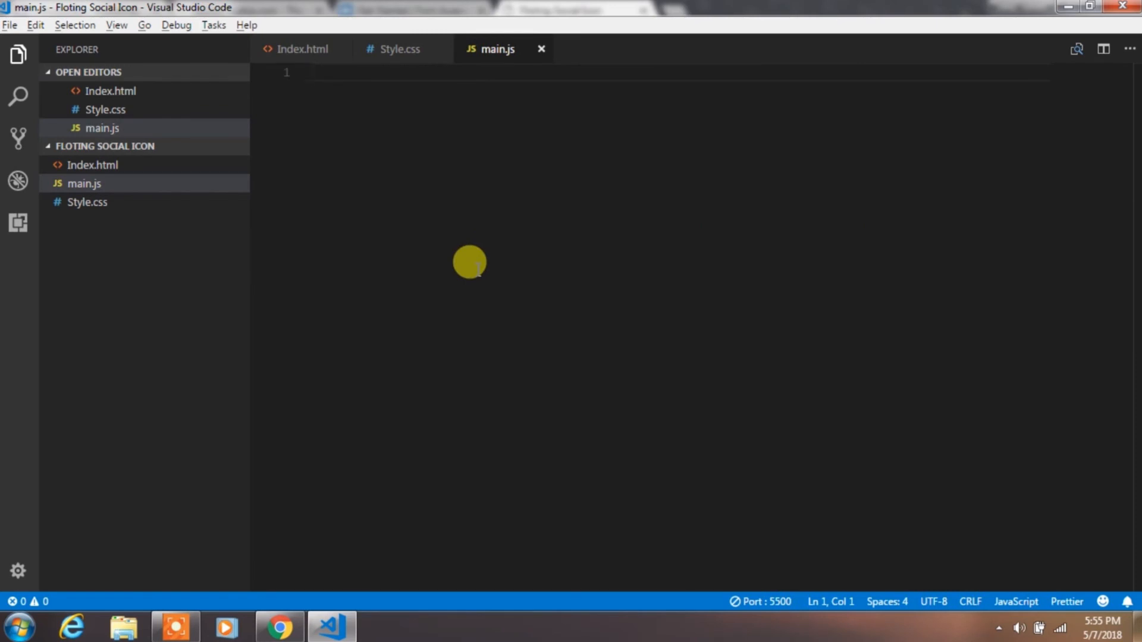
Step: Start main.js with a $(document) ready block and a buttons variable holding the ".buttons .nav-link:nth-child" selector
{"action": "left_click", "coordinate": [313, 72]}
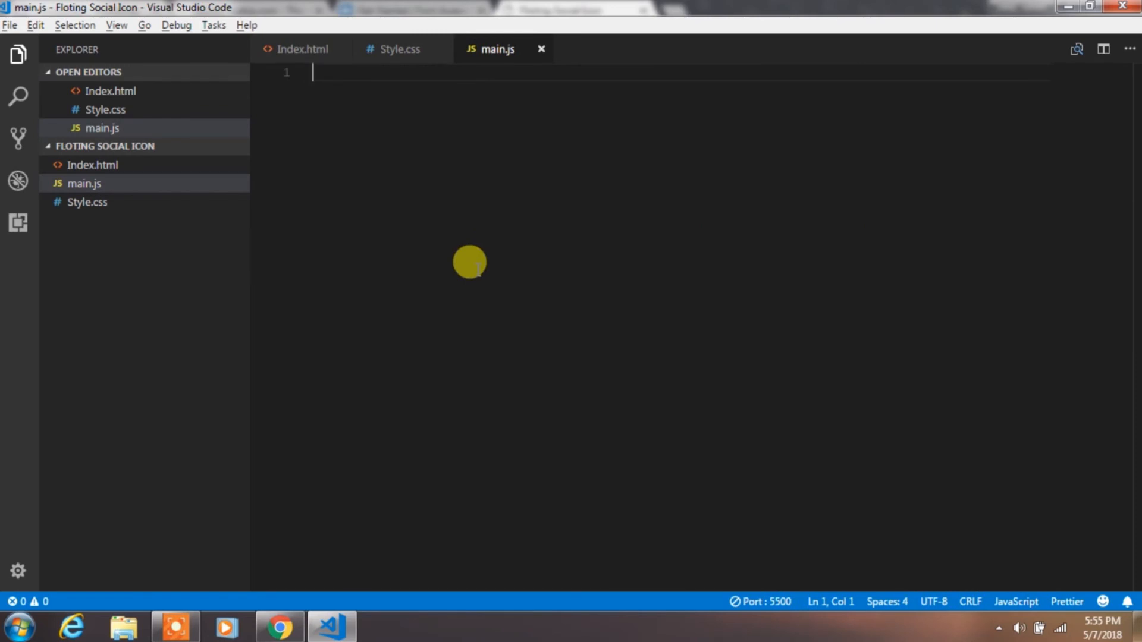
{"action": "type", "text": "$(document).ready(function () {"}
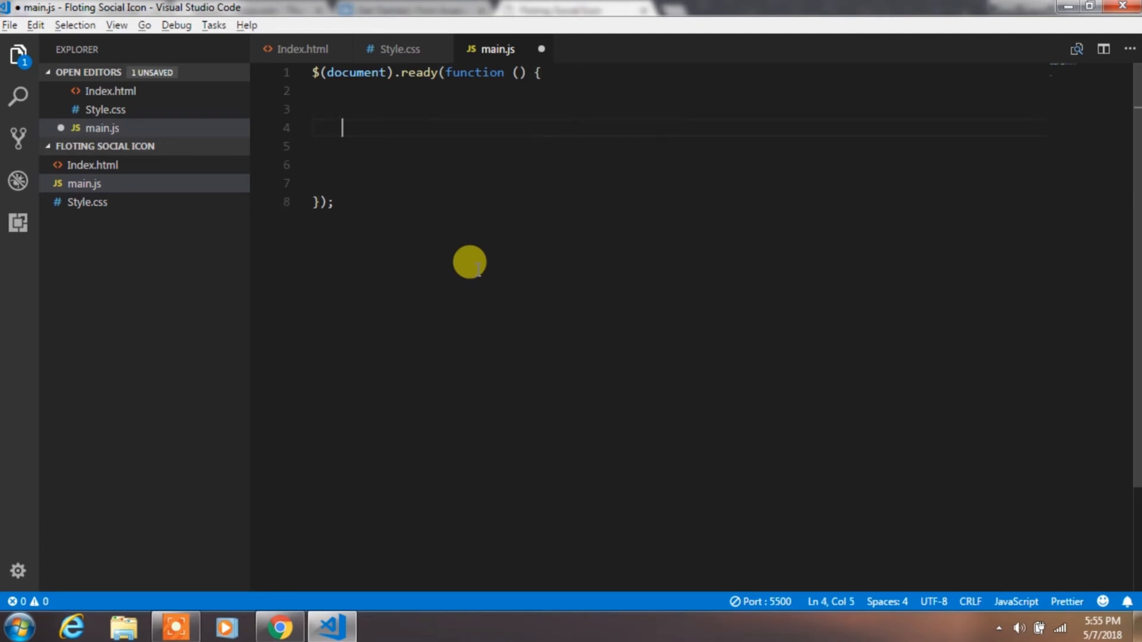
{"action": "type", "text": "var buttons"}
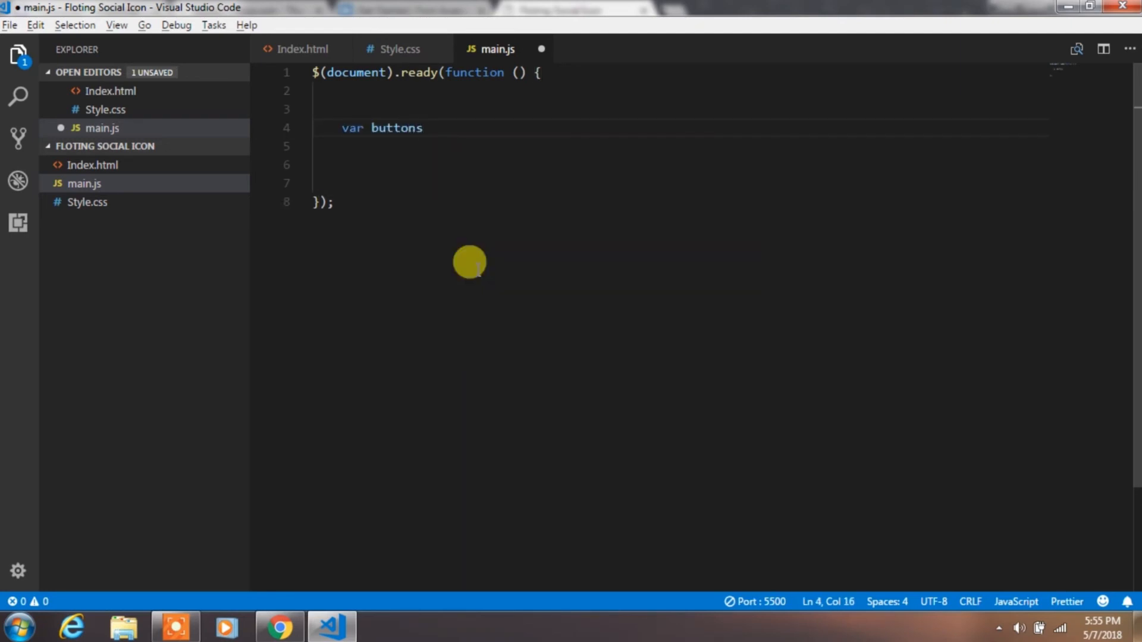
{"action": "type", "text": "= \".buttons\""}
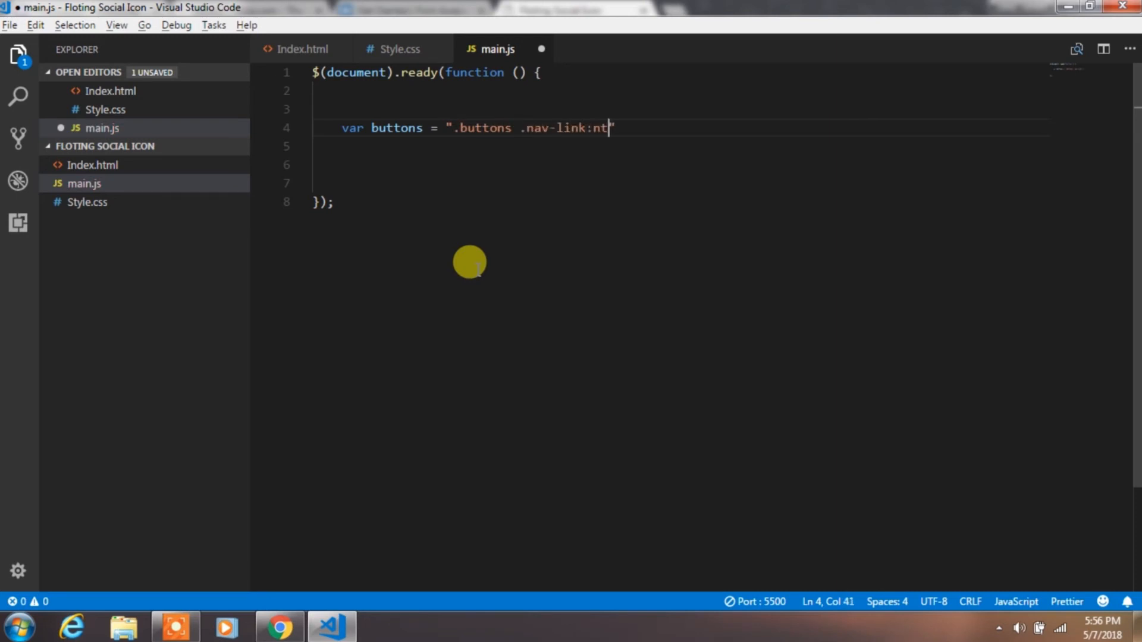
{"action": "type", "text": "h-child"}
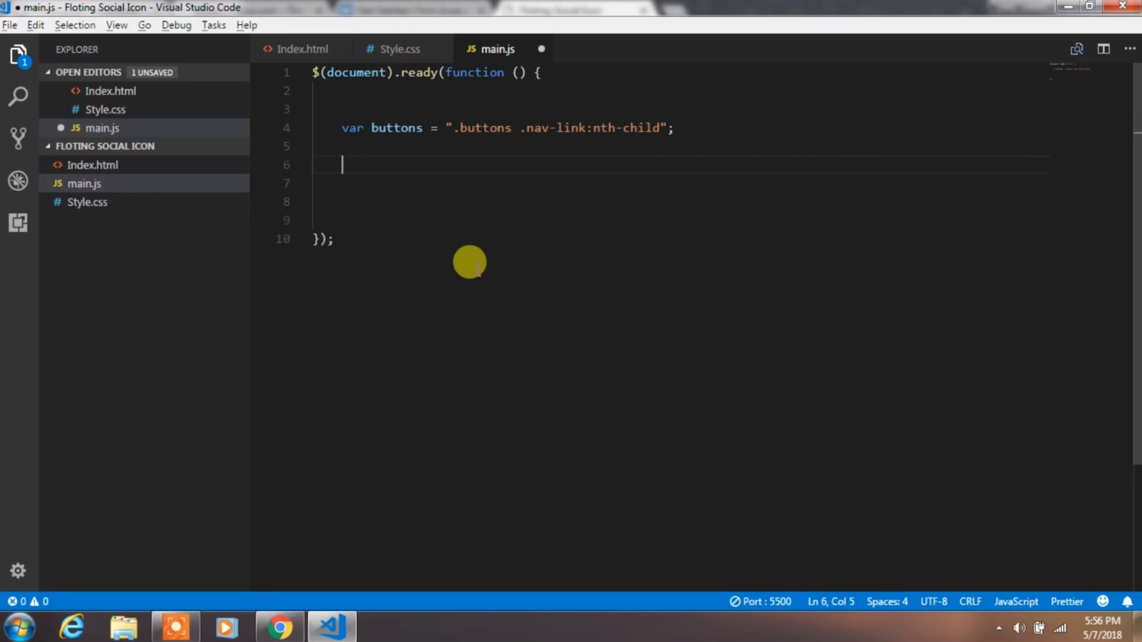
Step: Select buttons + "(1) .icon" and begin a .hover( call with an empty argument block
{"action": "type", "text": "$(' ')"}
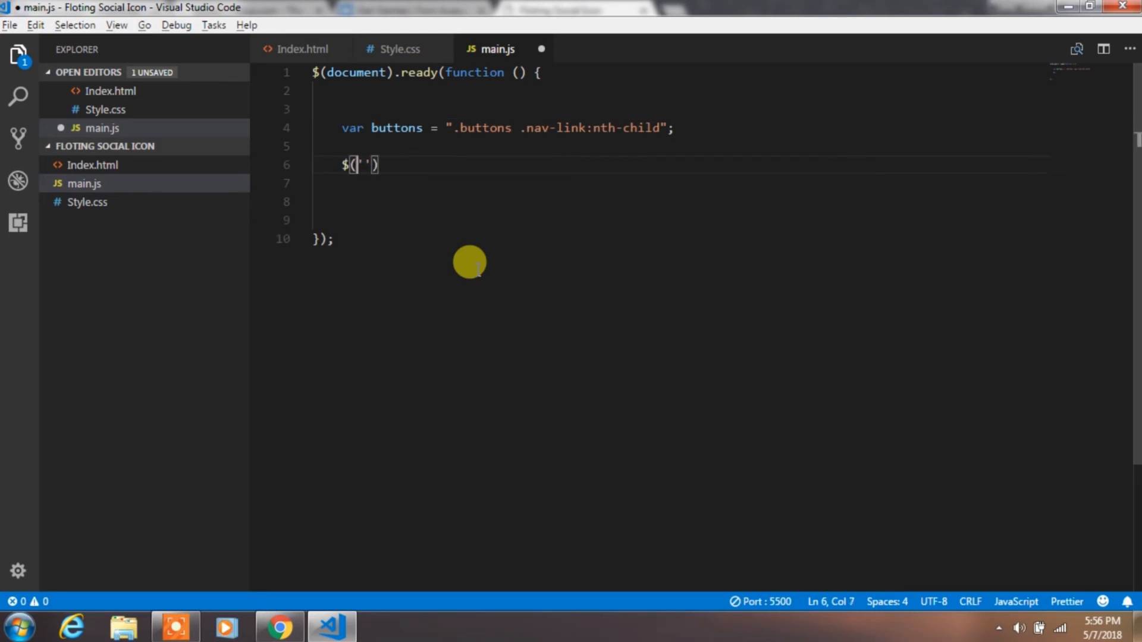
{"action": "type", "text": "buttons +"}
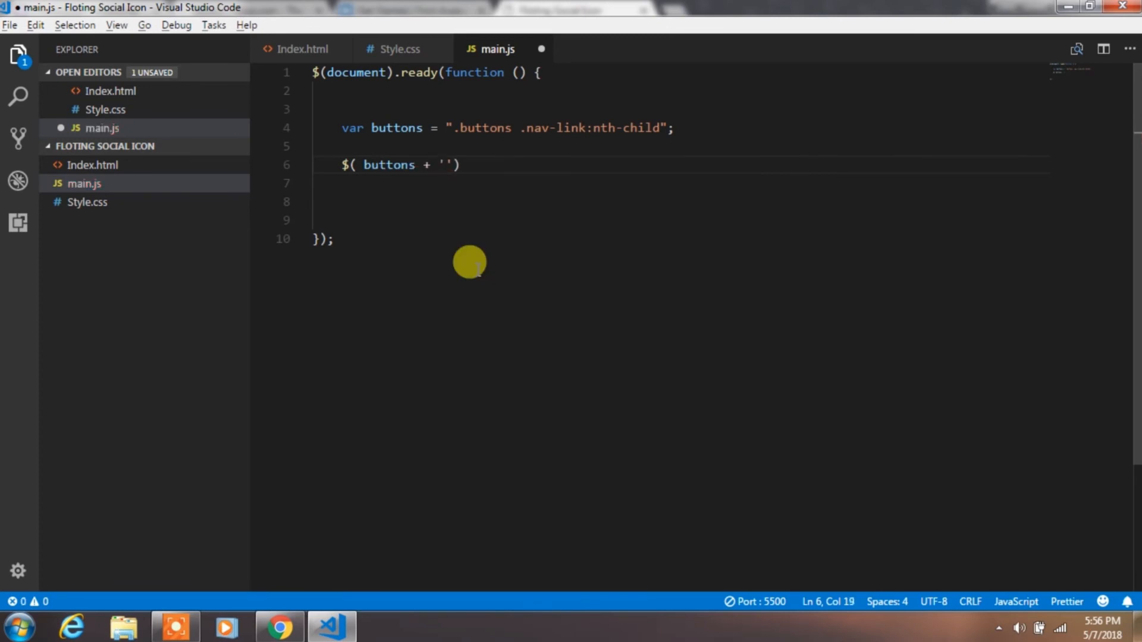
{"action": "type", "text": "(1) .icon"}
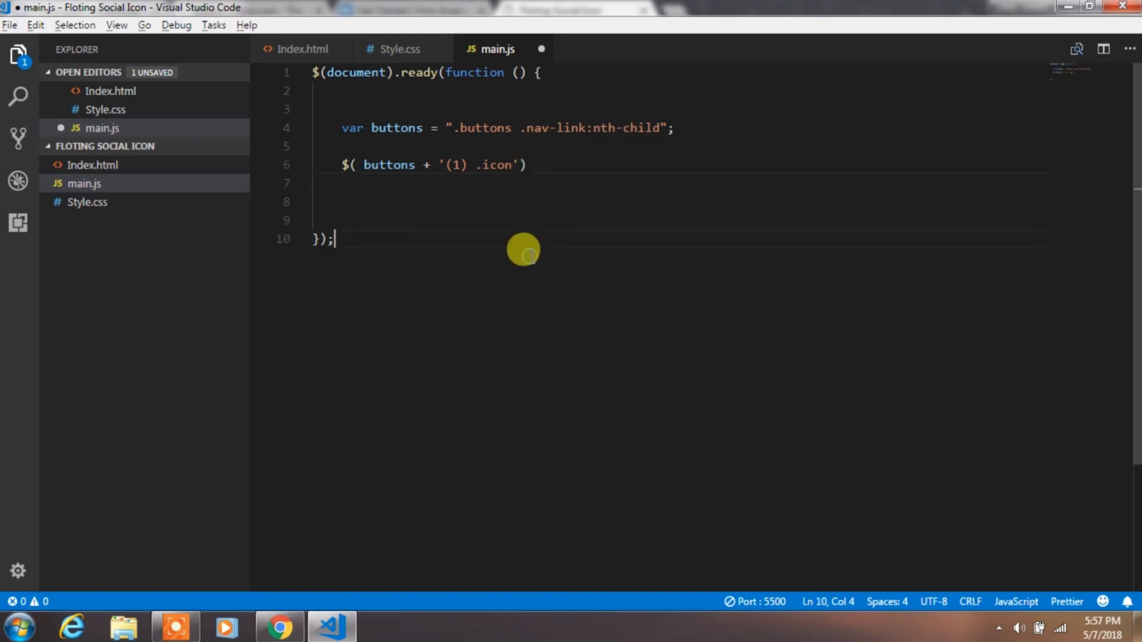
{"action": "type", "text": ")."}
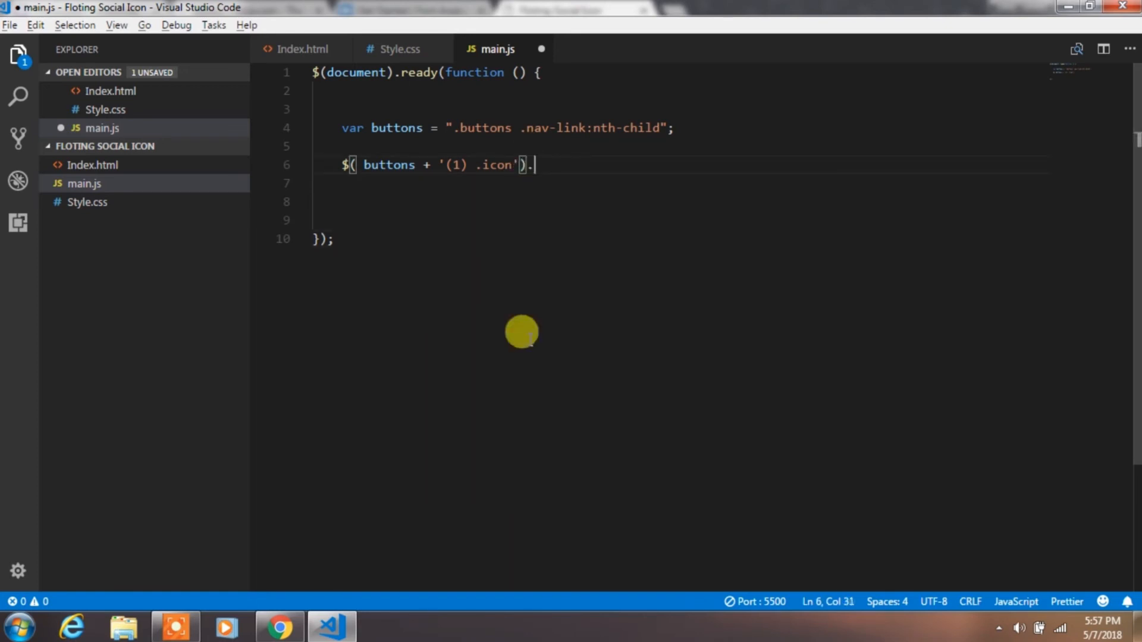
{"action": "type", "text": "hover"}
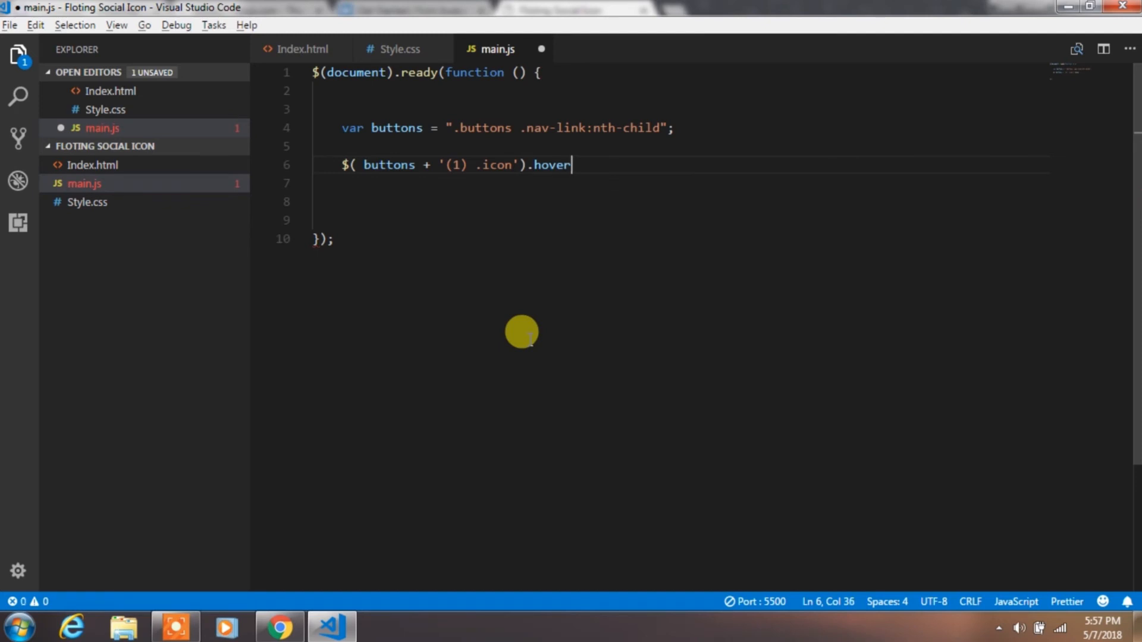
{"action": "type", "text": "("}
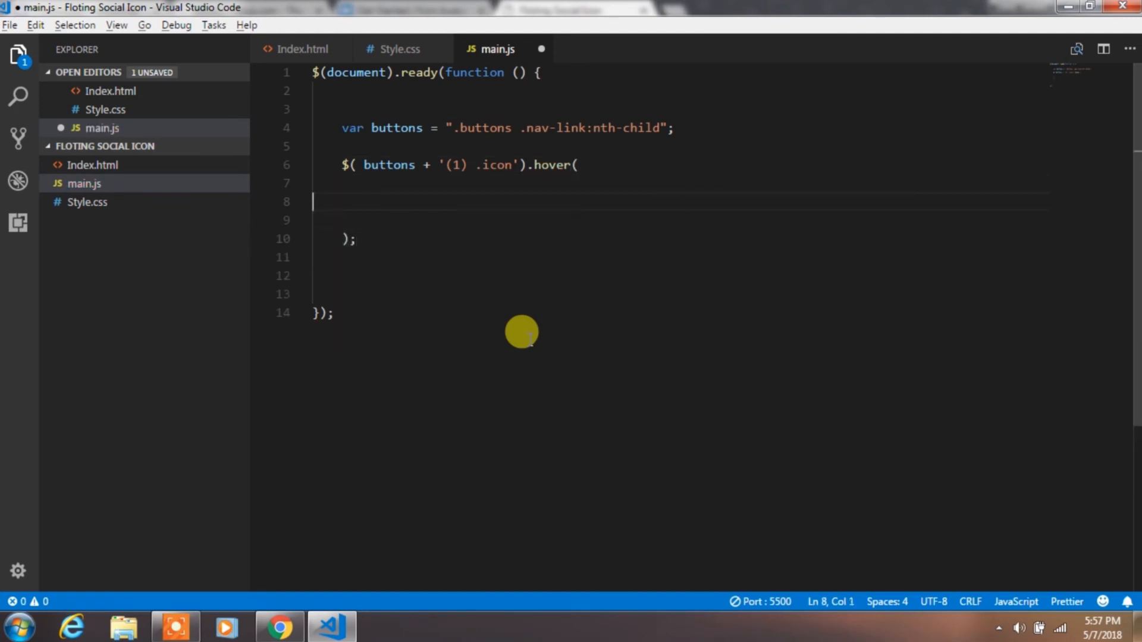
Step: Outline the hover call with a commented hover function and a commented empty hover-out function
{"action": "type", "text": "// hover function"}
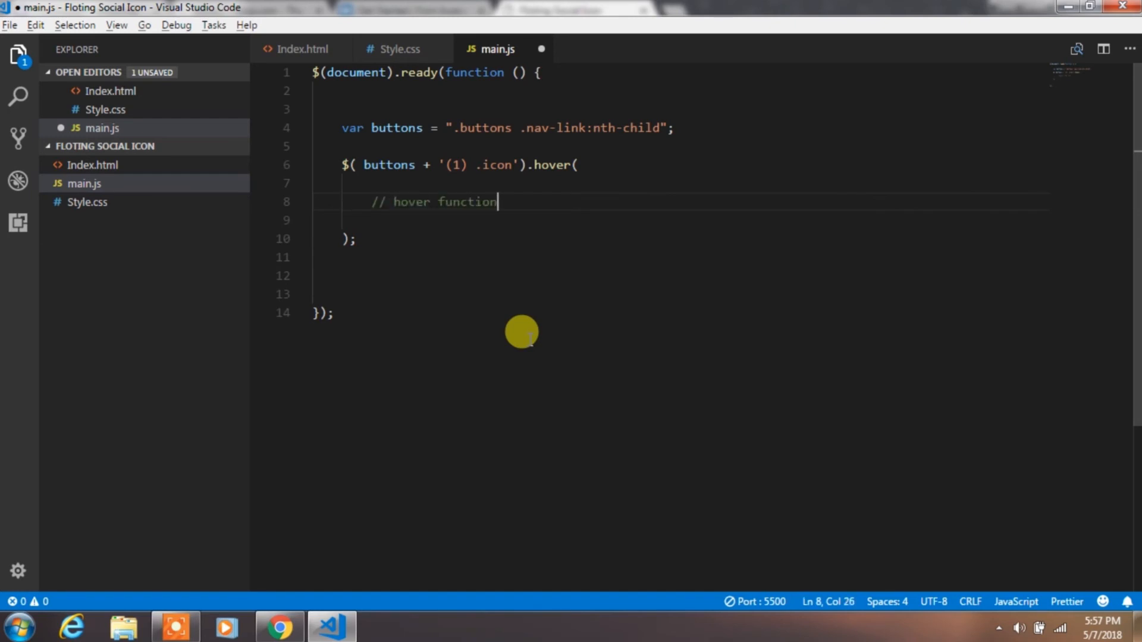
{"action": "type", "text": "function(){"}
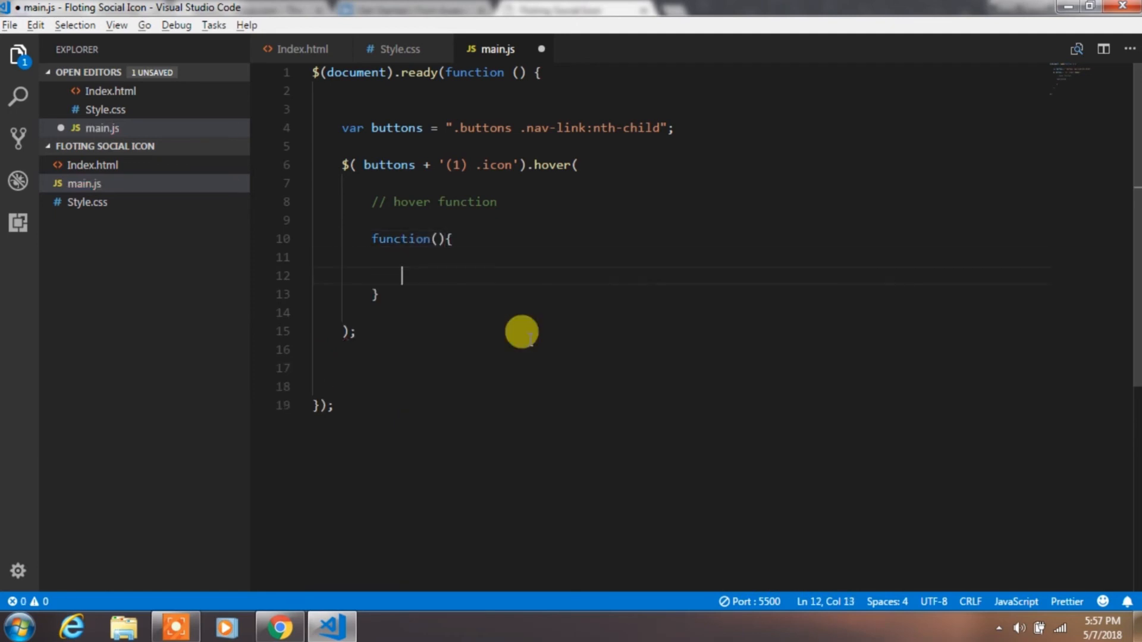
{"action": "type", "text": "// hover out function"}
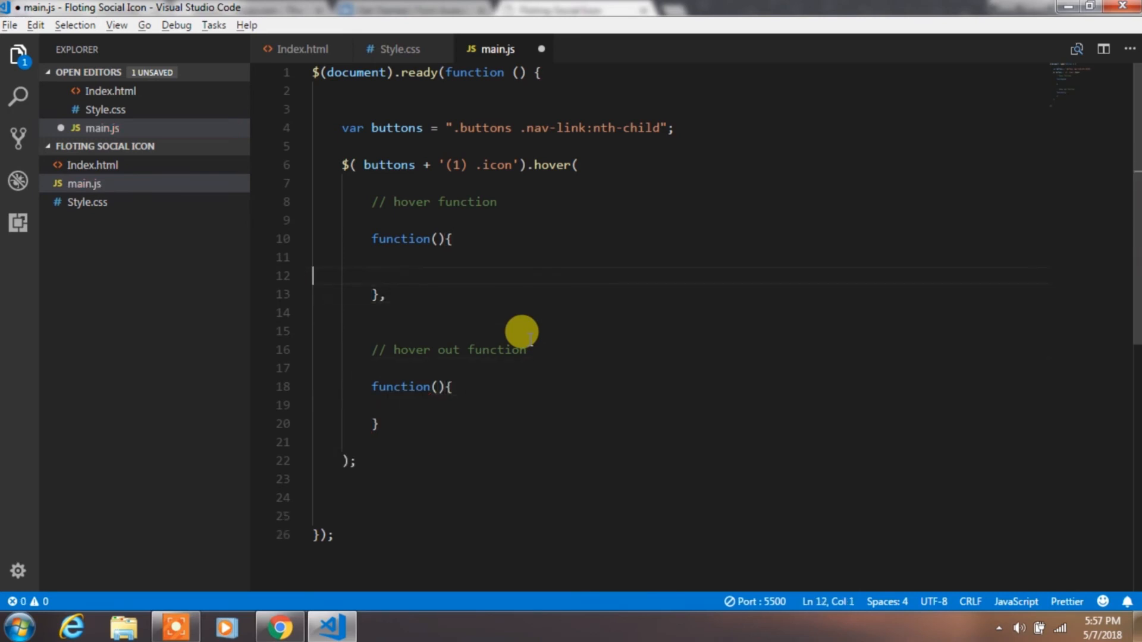
Step: In the hover function, $(this).css sets border-radius 30px and padding 20px 10px
{"action": "type", "text": "$()"}
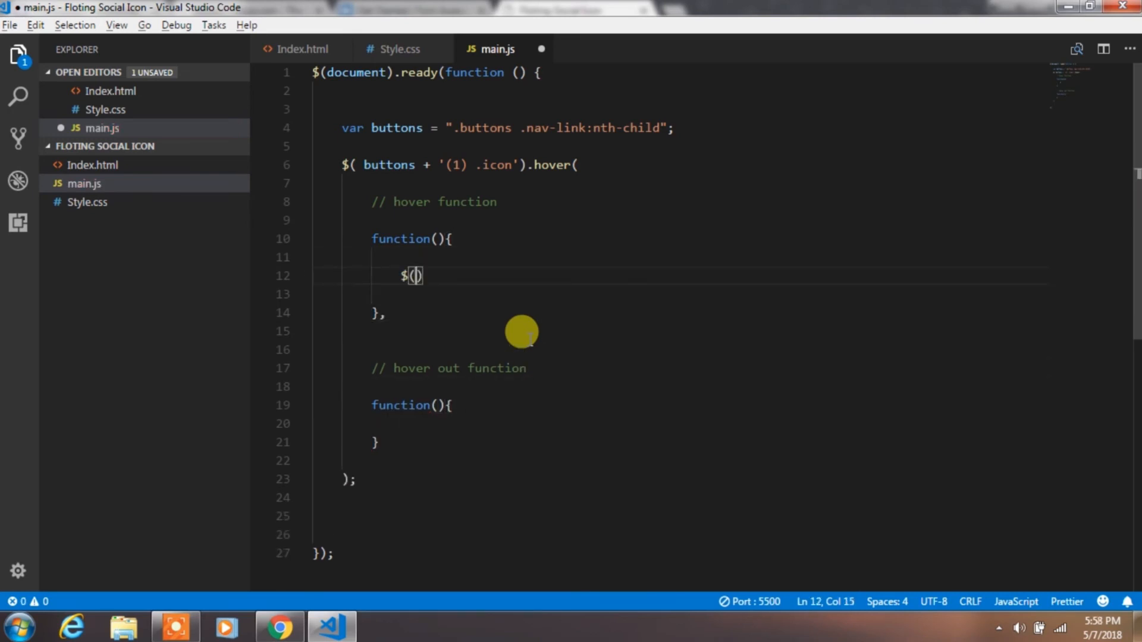
{"action": "type", "text": "this).css({"}
{"action": "left_click", "coordinate": [679, 294]}
{"action": "type", "text": "\"border-radius\" :"}
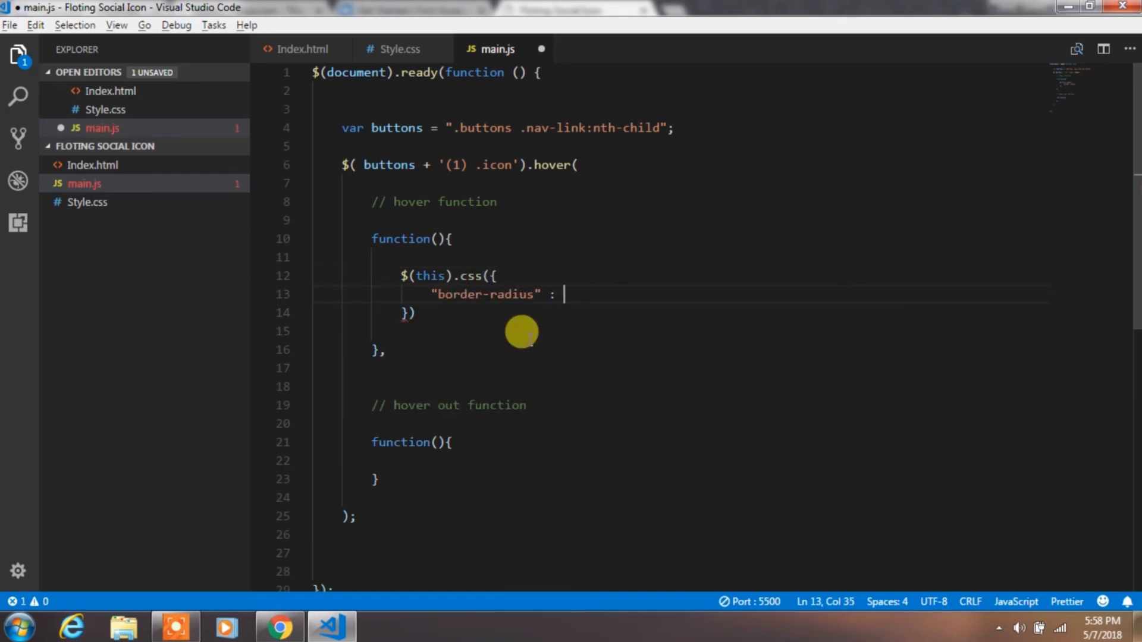
{"action": "type", "text": "\"30px\","}
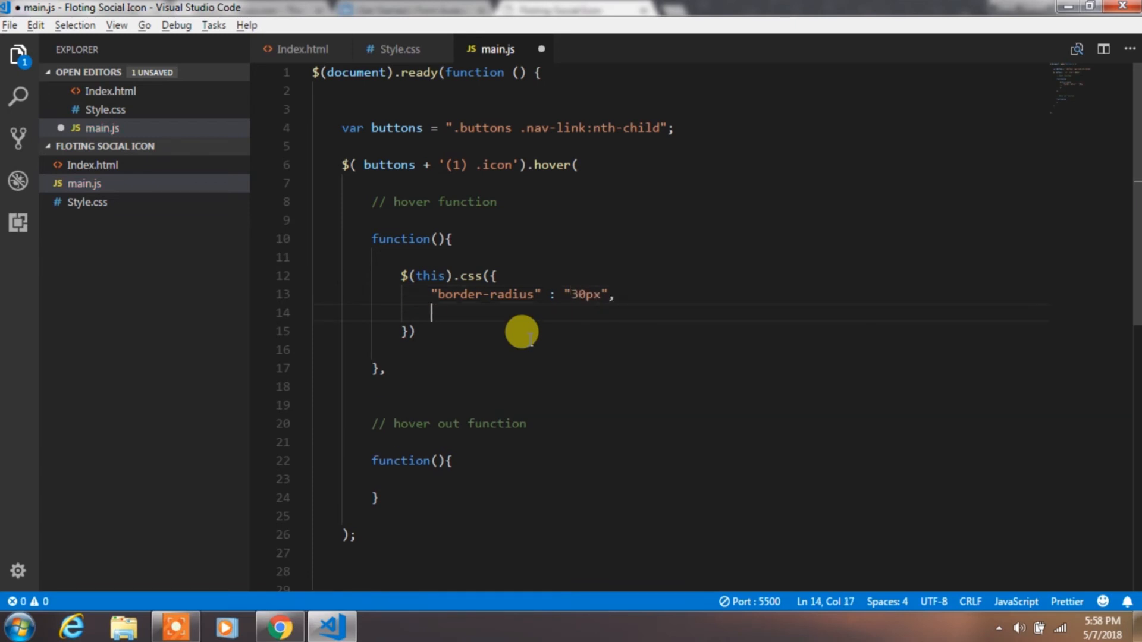
{"action": "type", "text": "\"padding\" : \"20"}
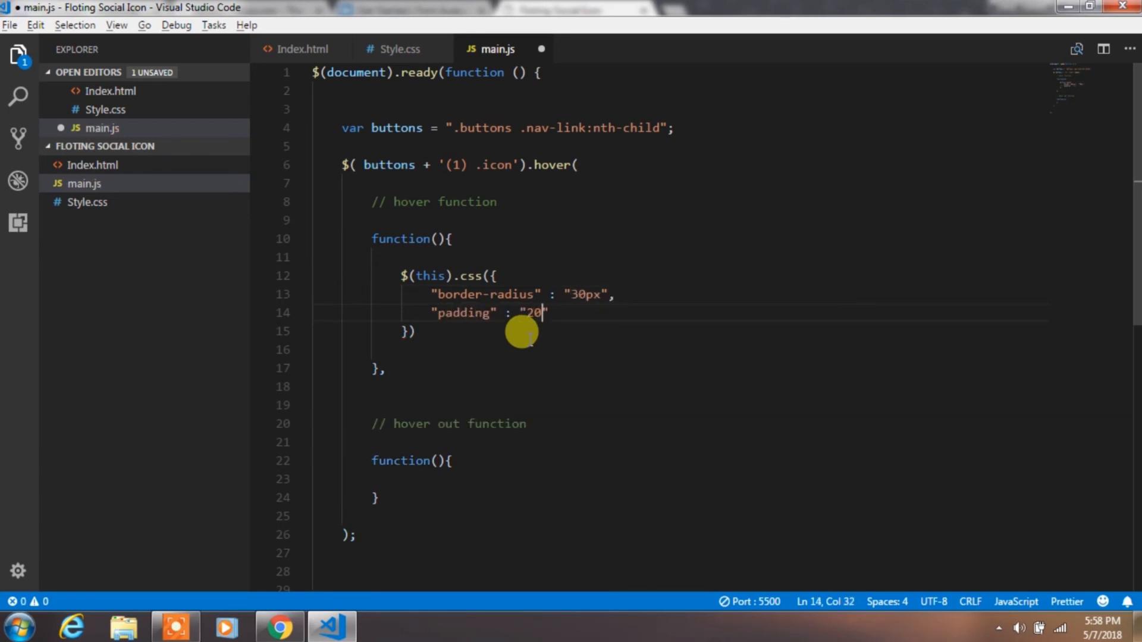
{"action": "type", "text": "px 10px"}
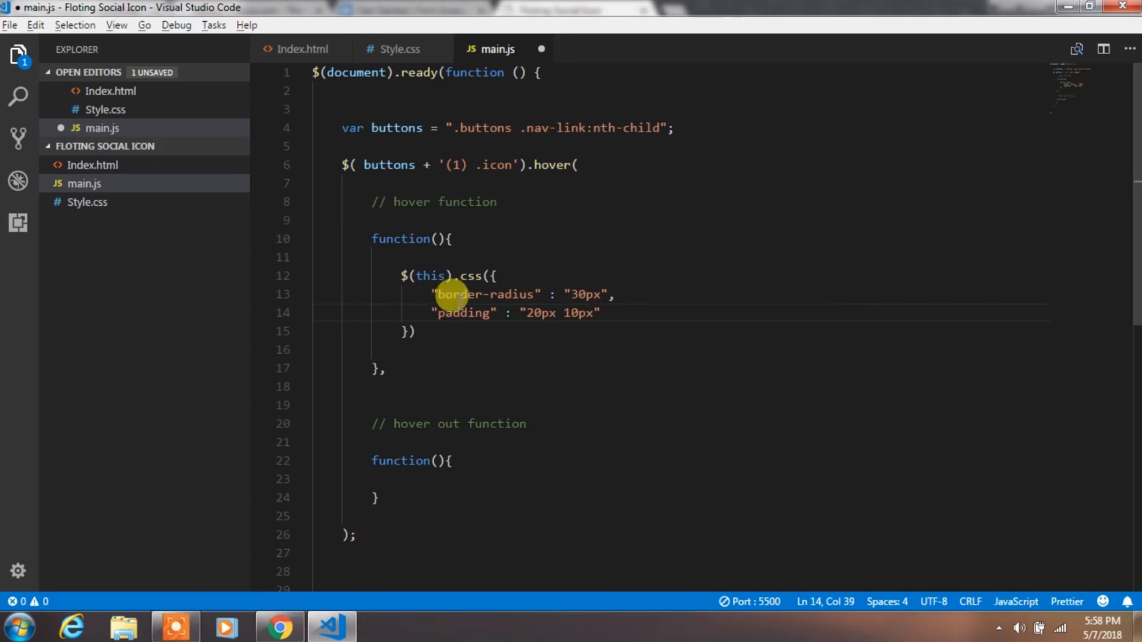
{"action": "key", "text": "ctrl+s"}
{"action": "type", "text": ";"}
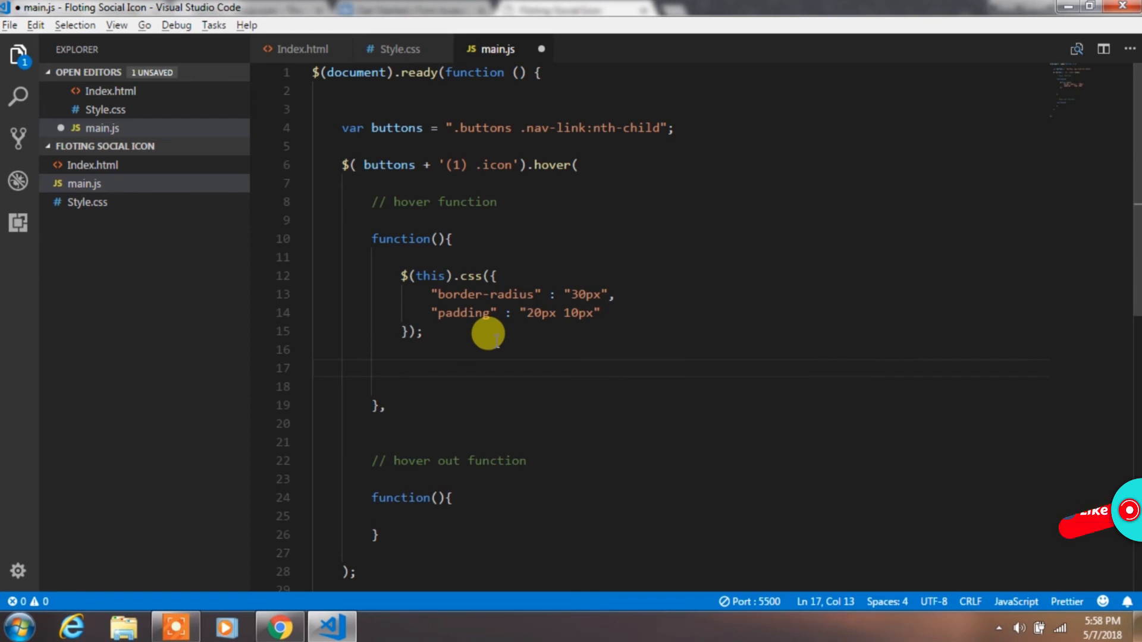
Step: On hover widen "(1) .icon-text" to 130px with padding 6px 39px; on hover-out reset the icon and shrink icon-text to 0px
{"action": "scroll", "scroll_direction": "down", "scroll_amount": 3}
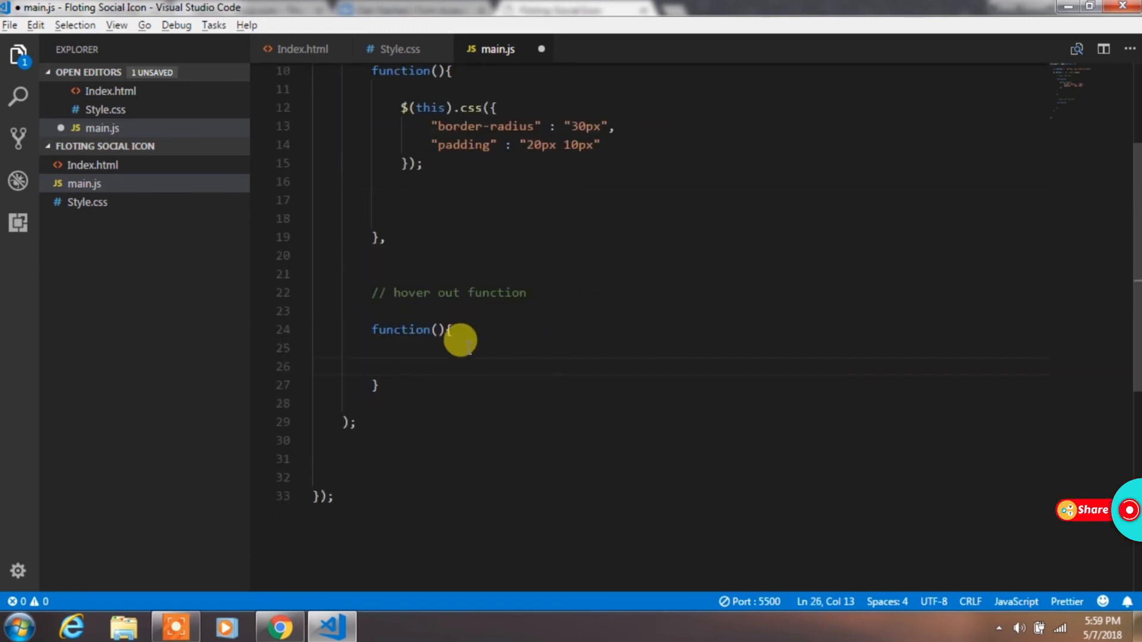
{"action": "type", "text": "$(this).css()"}
{"action": "left_click", "coordinate": [679, 200]}
{"action": "type", "text": "$(buttons + '"}
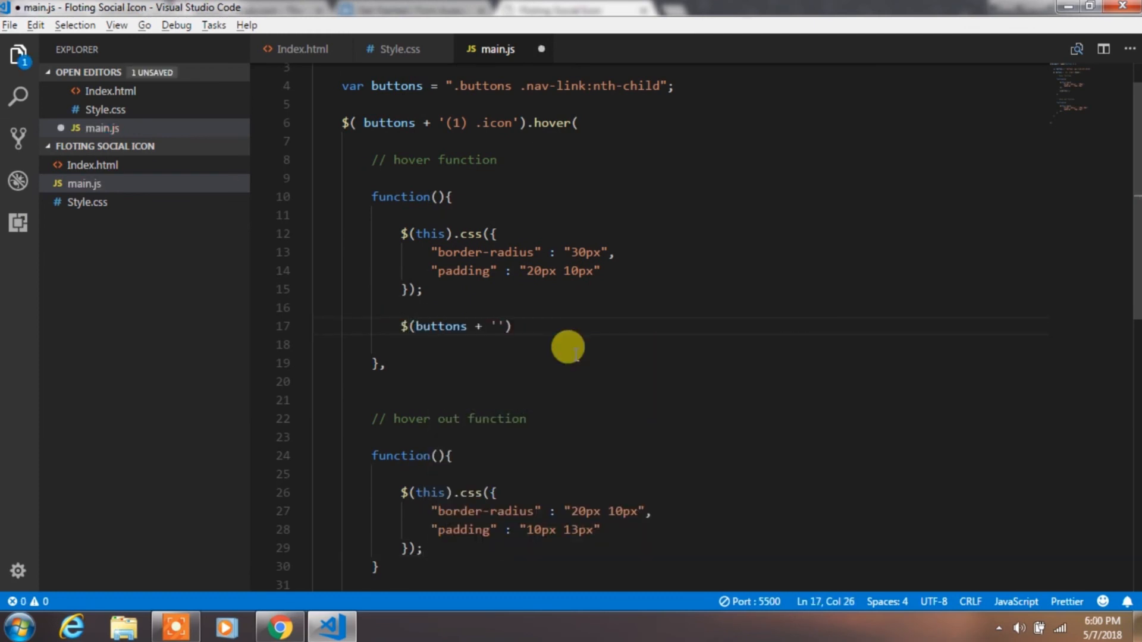
{"action": "type", "text": "(1) .icon-tex"}
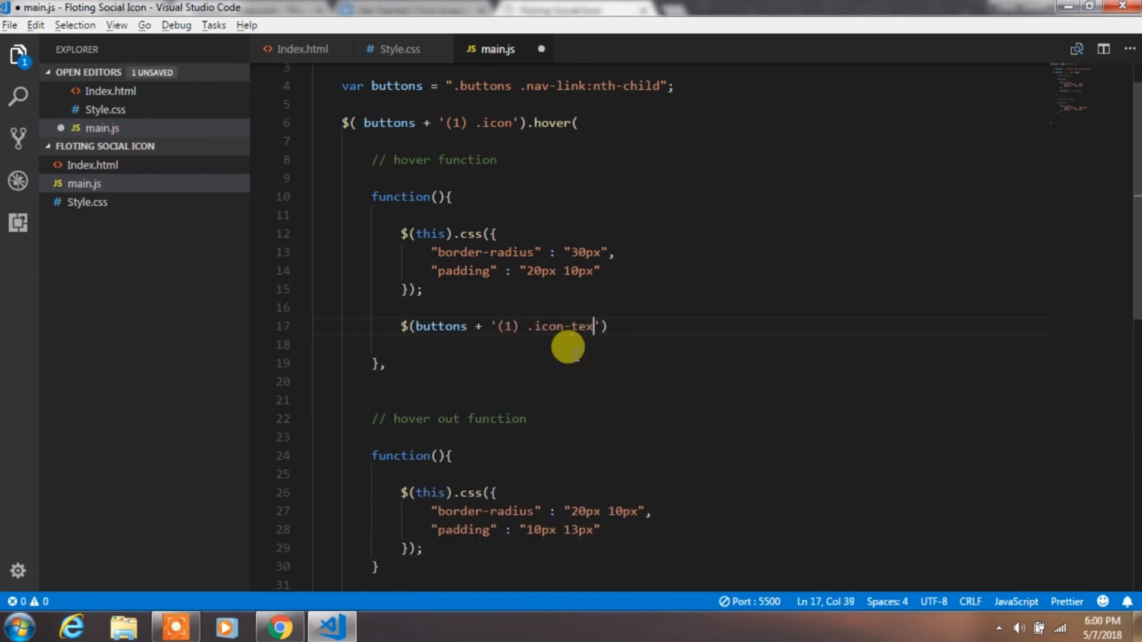
{"action": "type", "text": "t').css({"}
{"action": "left_click", "coordinate": [679, 345]}
{"action": "type", "text": "\"width\" : \"130px\","}
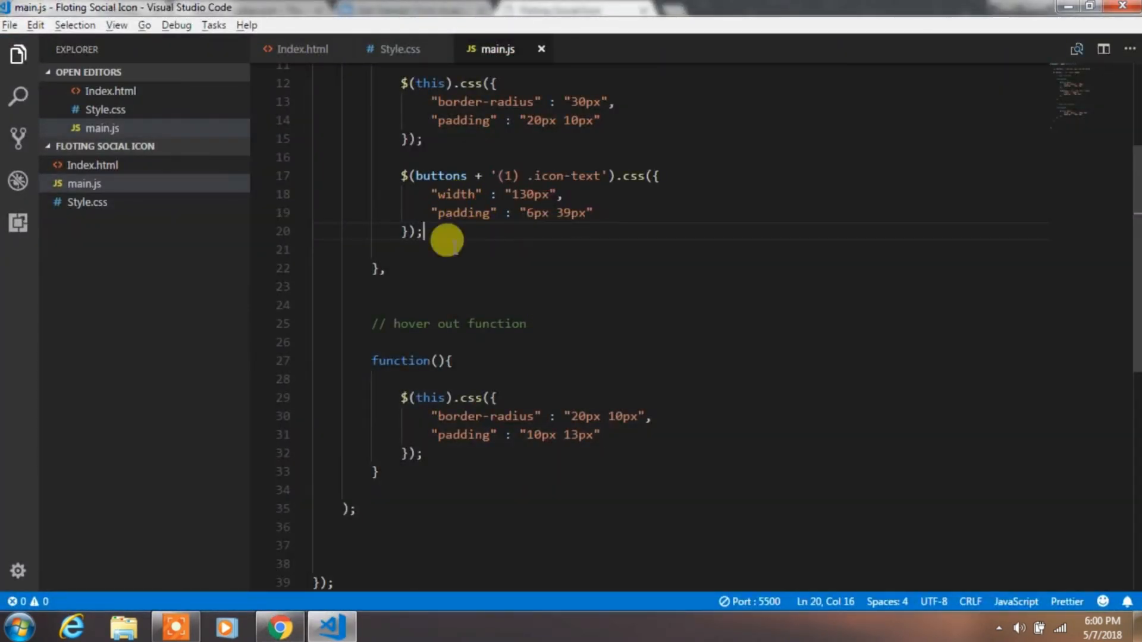
{"action": "mouse_move", "coordinate": [465, 211]}
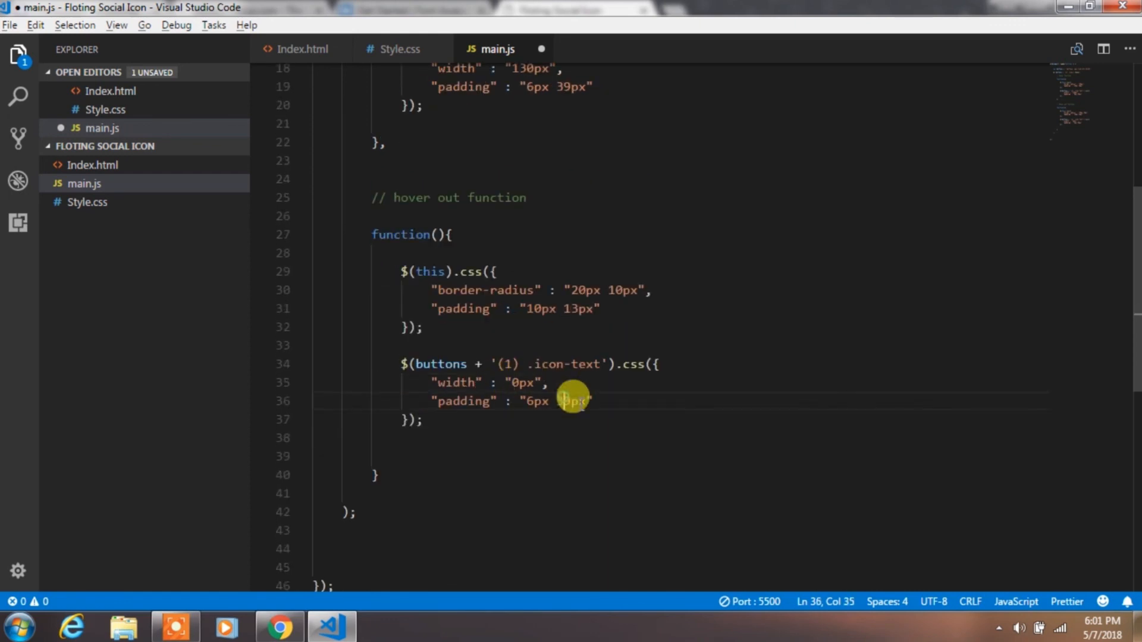
Step: Save main.js and bring up the page in the browser
{"action": "key", "text": "ctrl+s"}
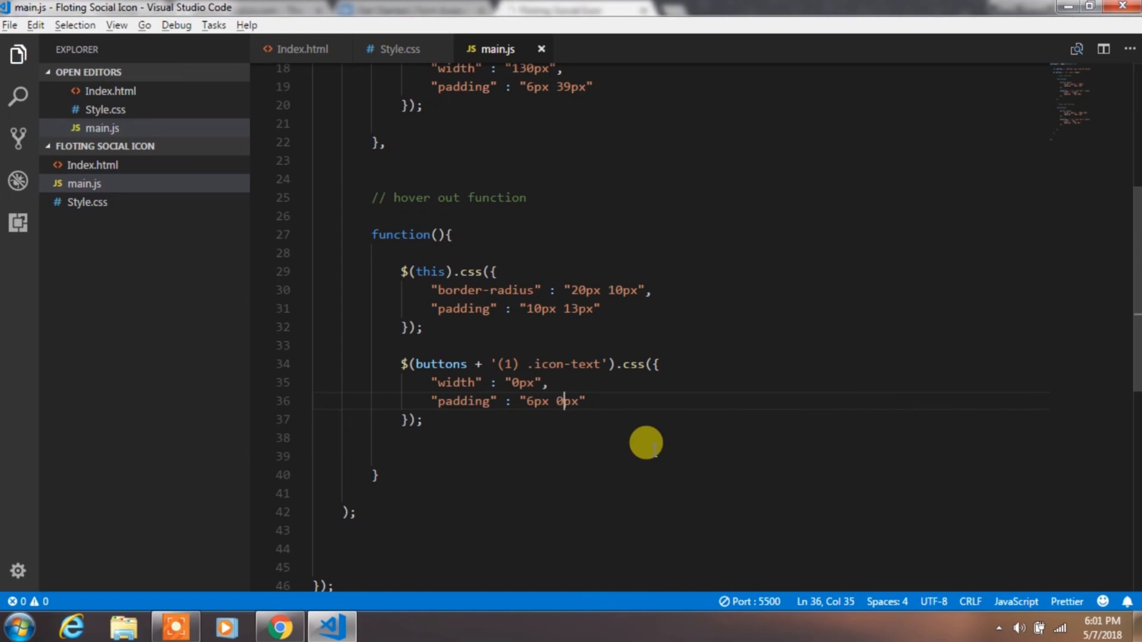
{"action": "left_click", "coordinate": [279, 627]}
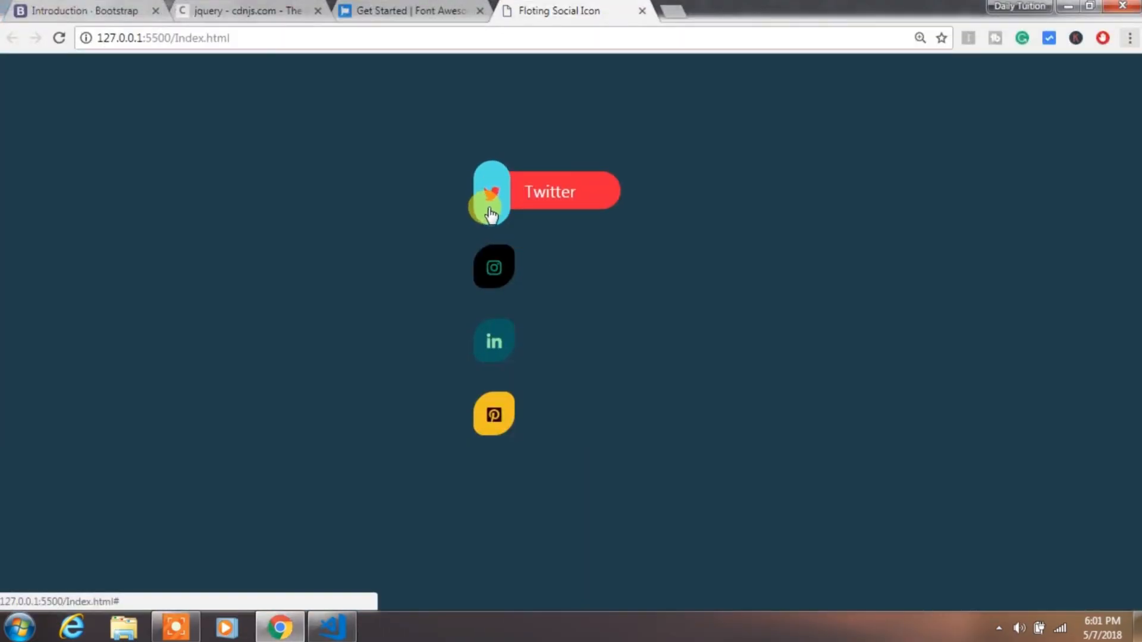
Step: Hover the Twitter icon in Chrome to confirm the red Twitter pill expands beside it
{"action": "left_click", "coordinate": [329, 627]}
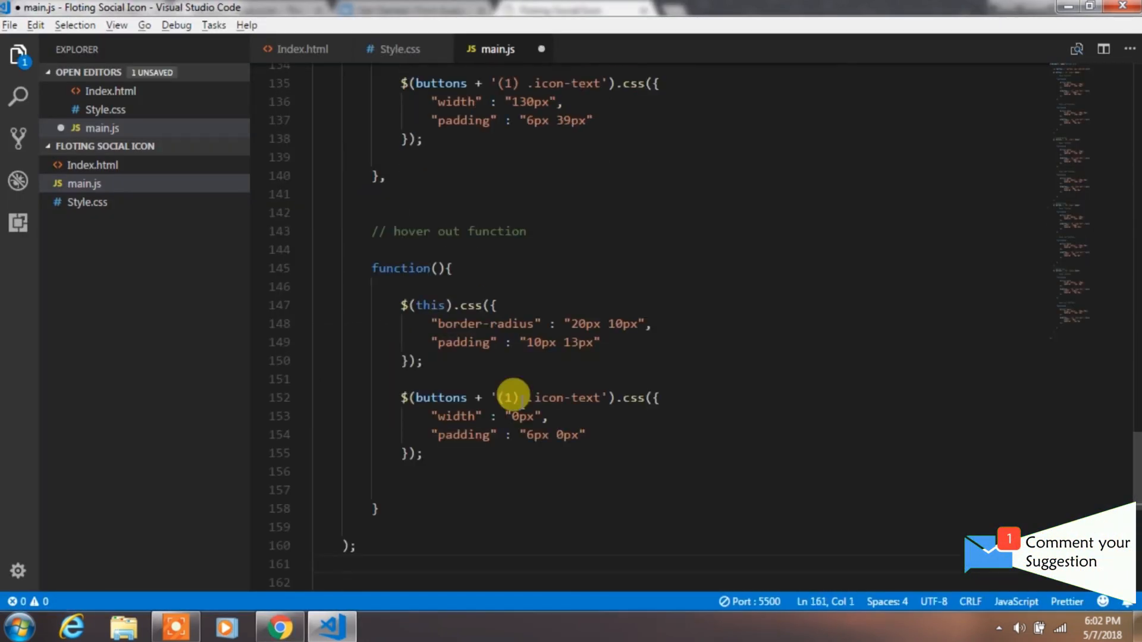
Step: Duplicate the hover and hover-out blocks down main.js for the remaining buttons
{"action": "left_click", "coordinate": [303, 49]}
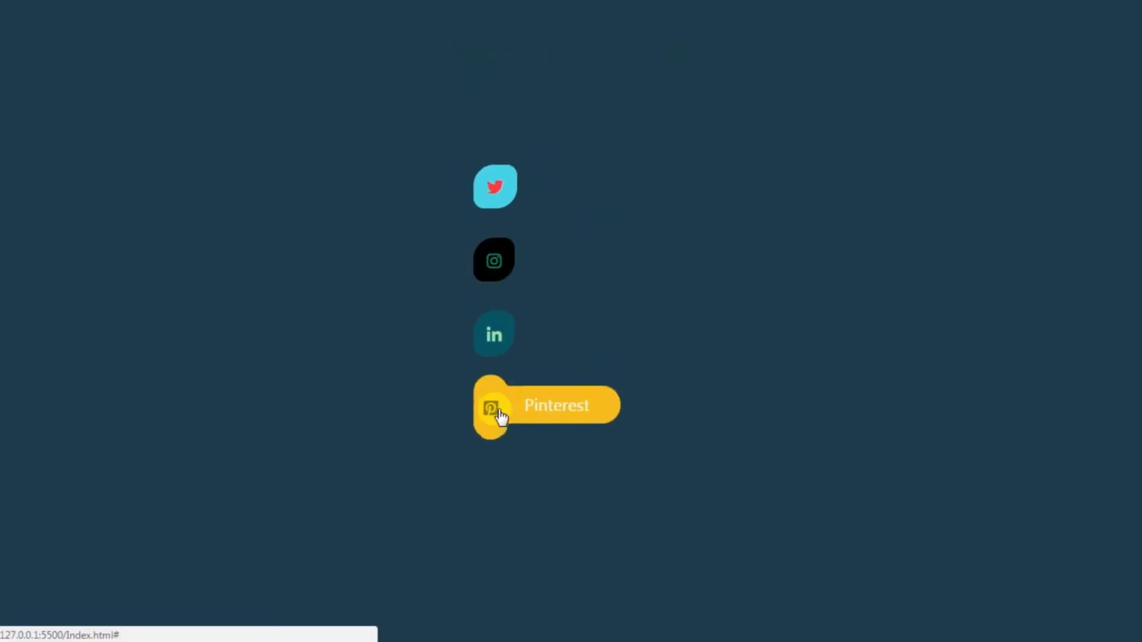
{"action": "mouse_move", "coordinate": [492, 260]}
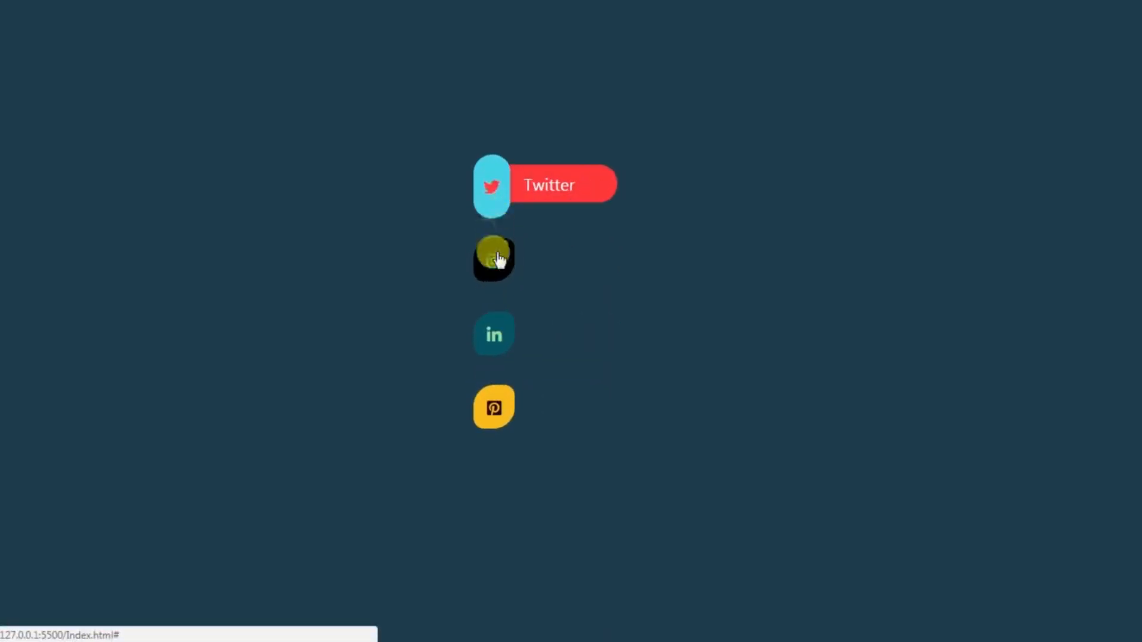
{"action": "mouse_move", "coordinate": [494, 407]}
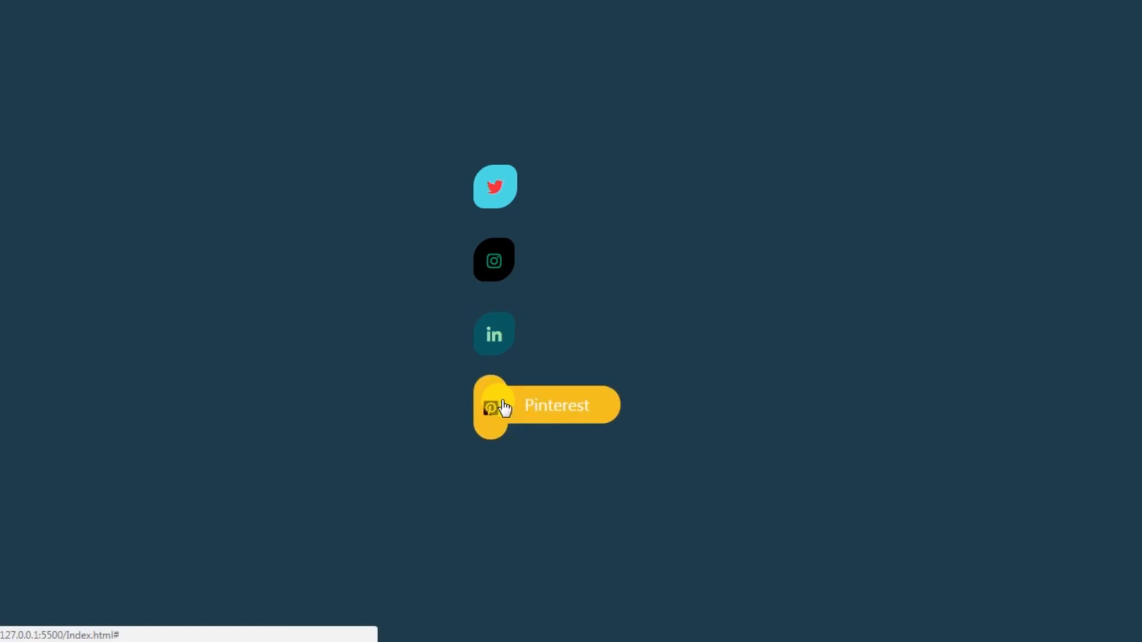
{"action": "mouse_move", "coordinate": [494, 334]}
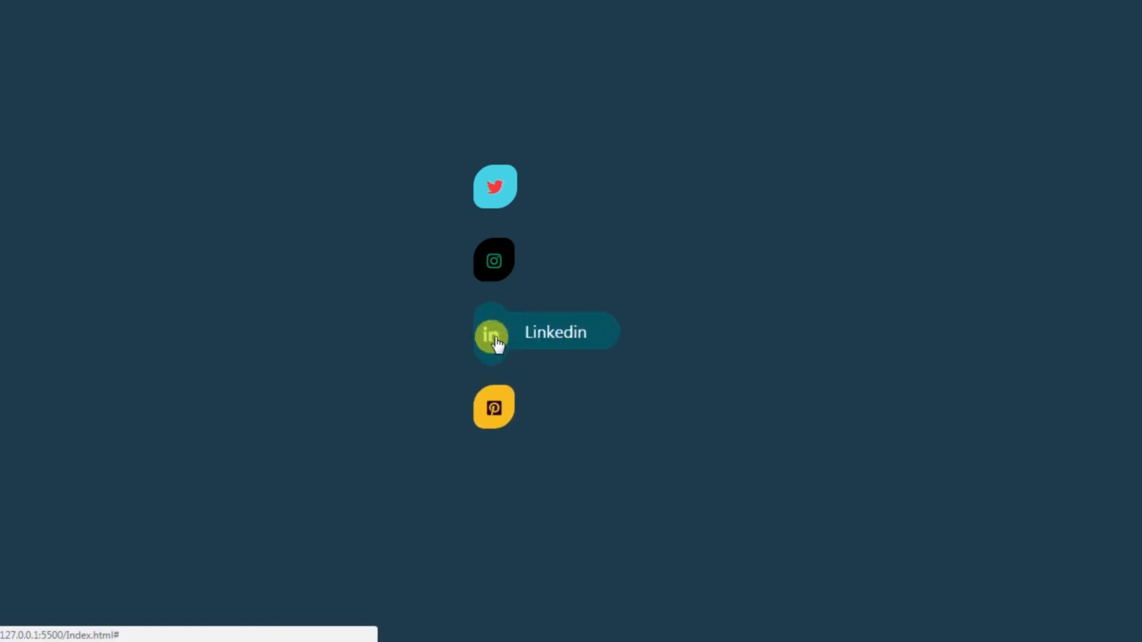
{"action": "mouse_move", "coordinate": [494, 260]}
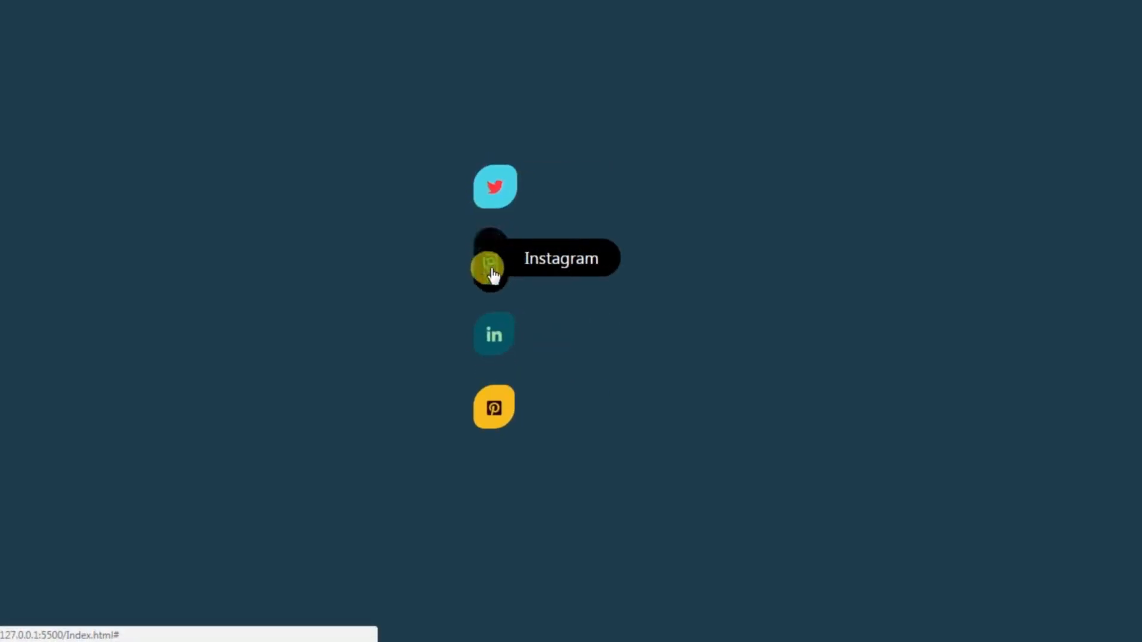